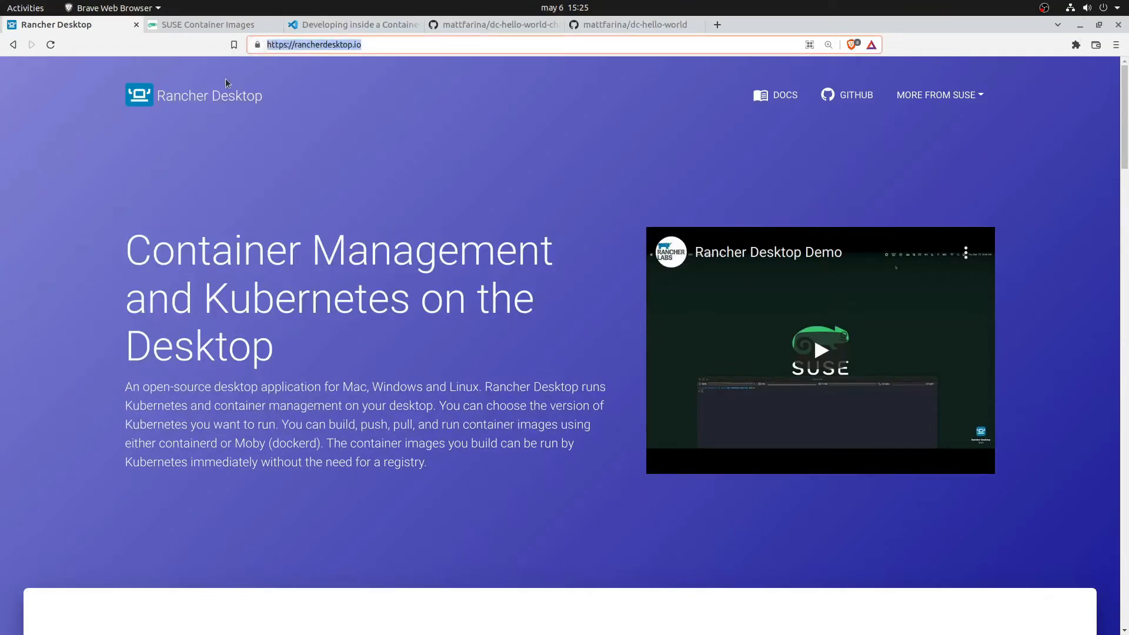
mouse_move(142, 267)
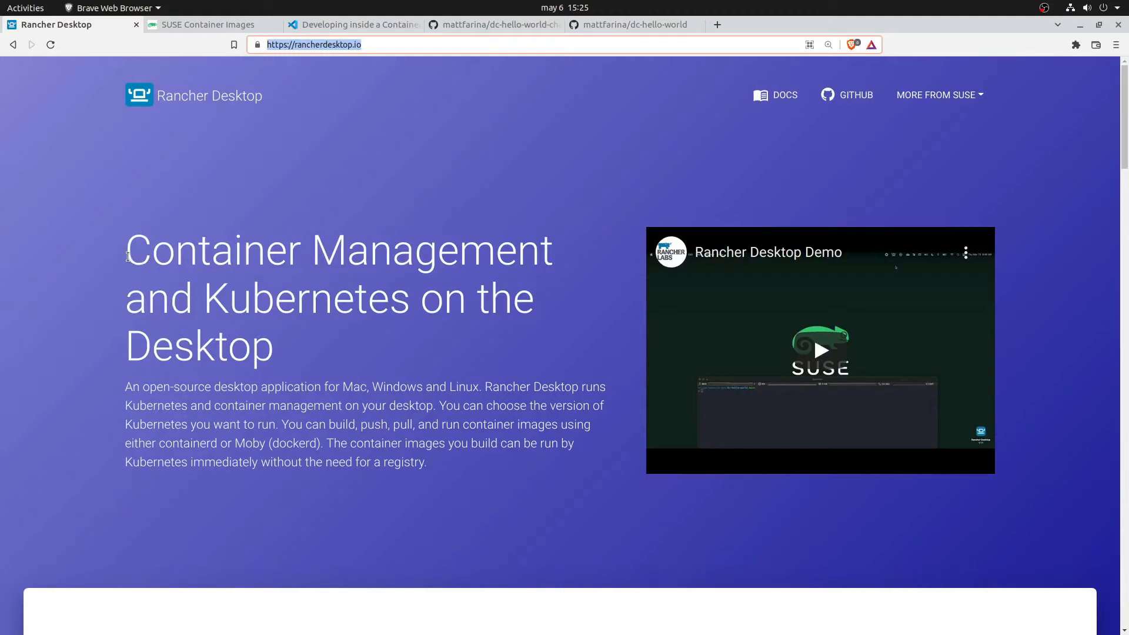
Step: Browse the Application Settings and Kubernetes Settings pages
scroll("down", 3)
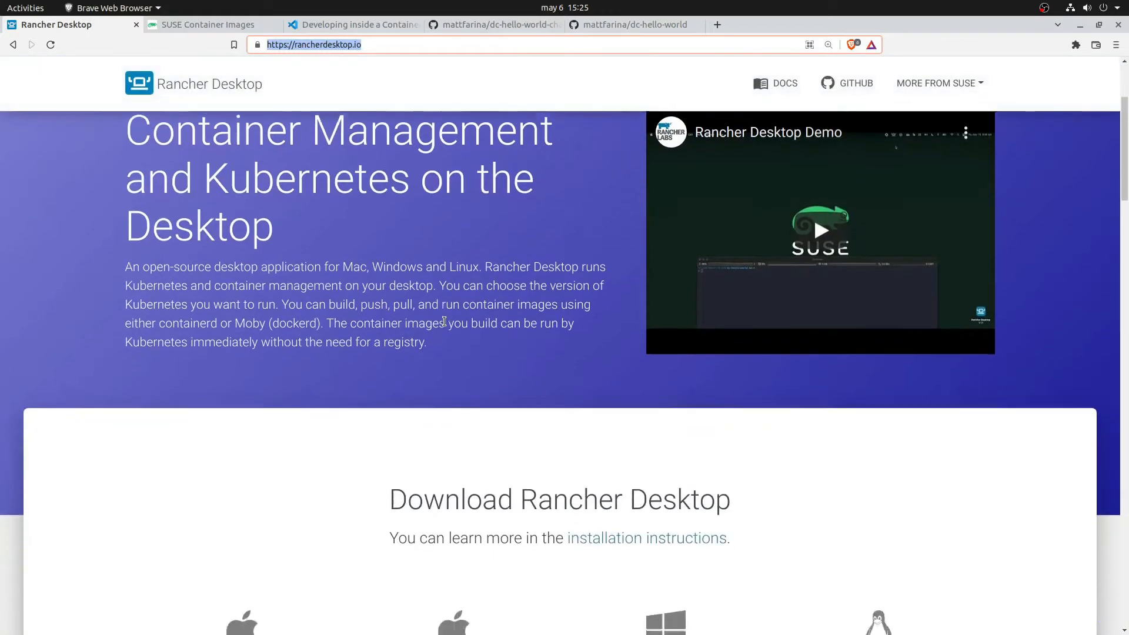
scroll("down", 3)
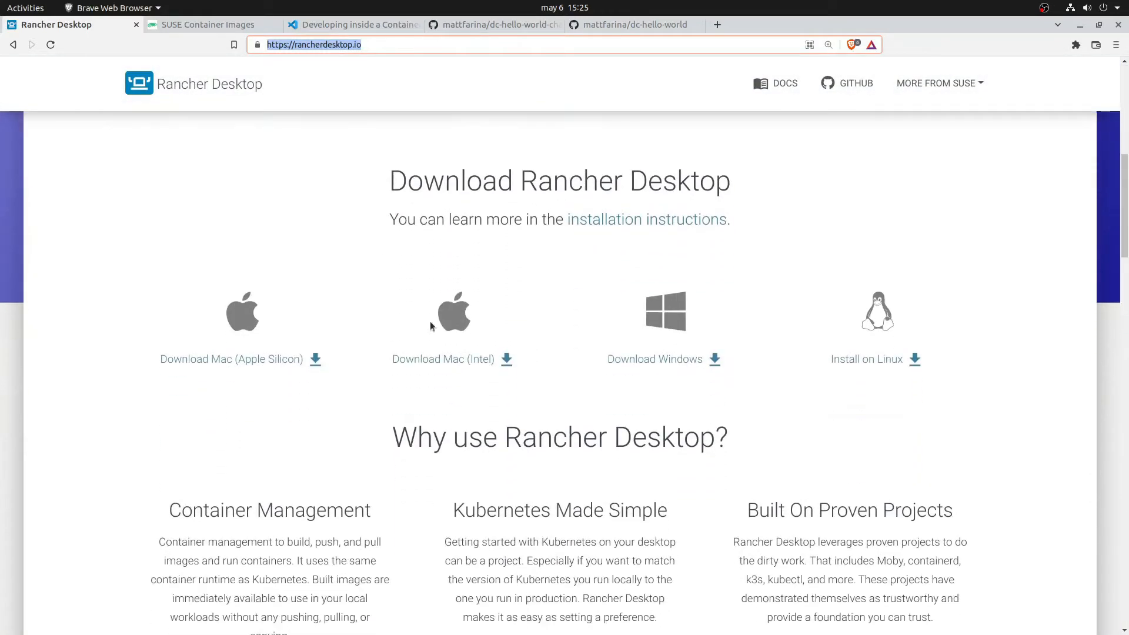
mouse_move(465, 325)
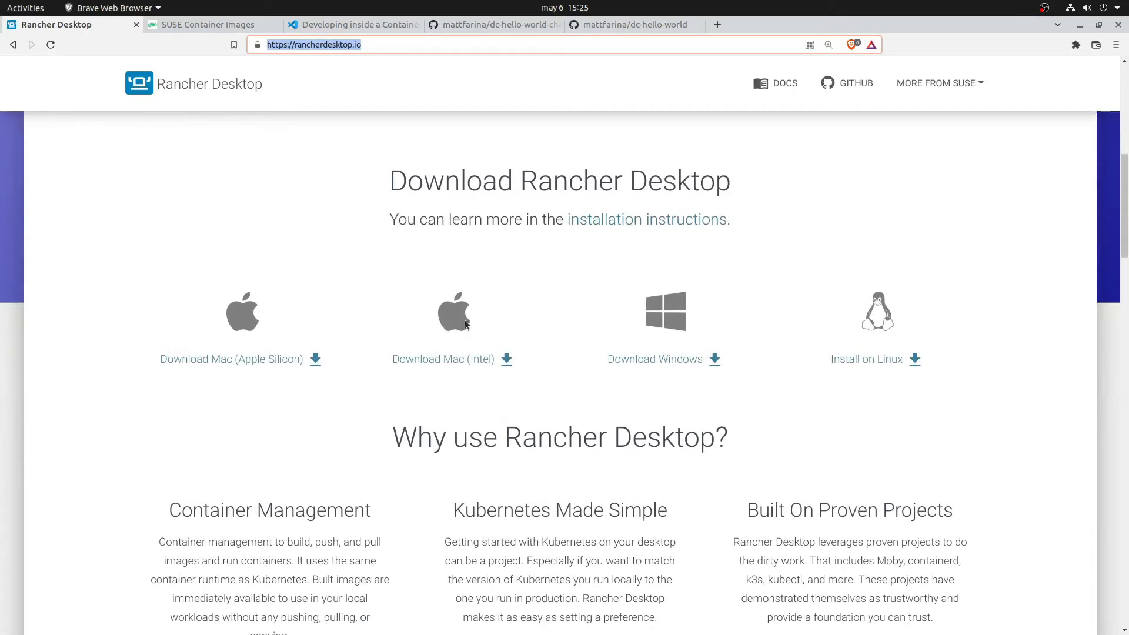
mouse_move(802, 348)
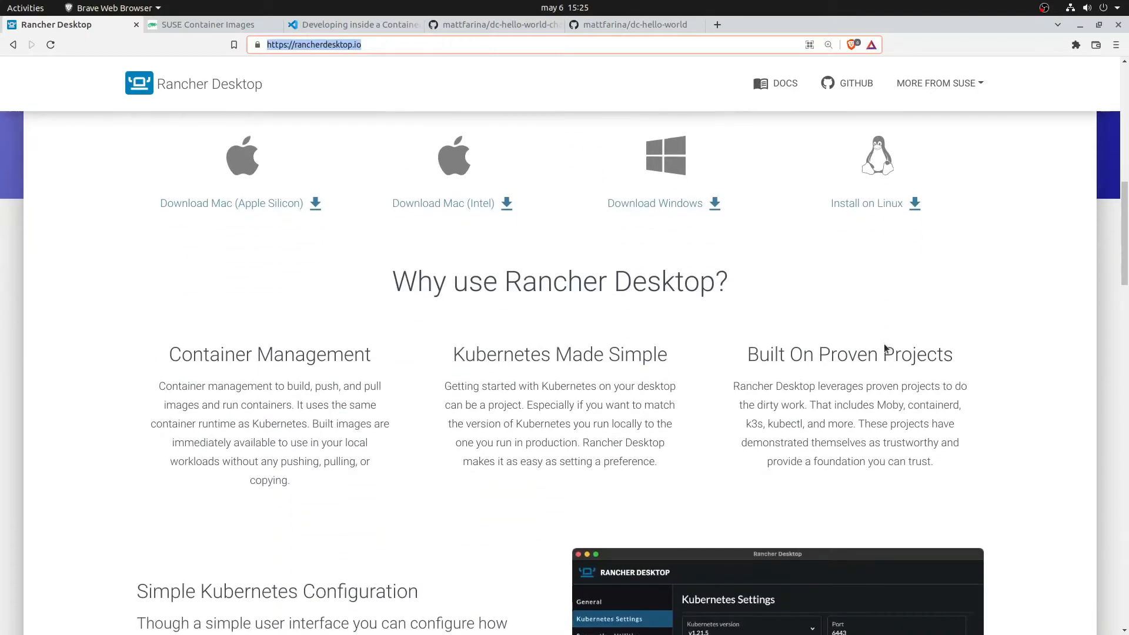
scroll("down", 3)
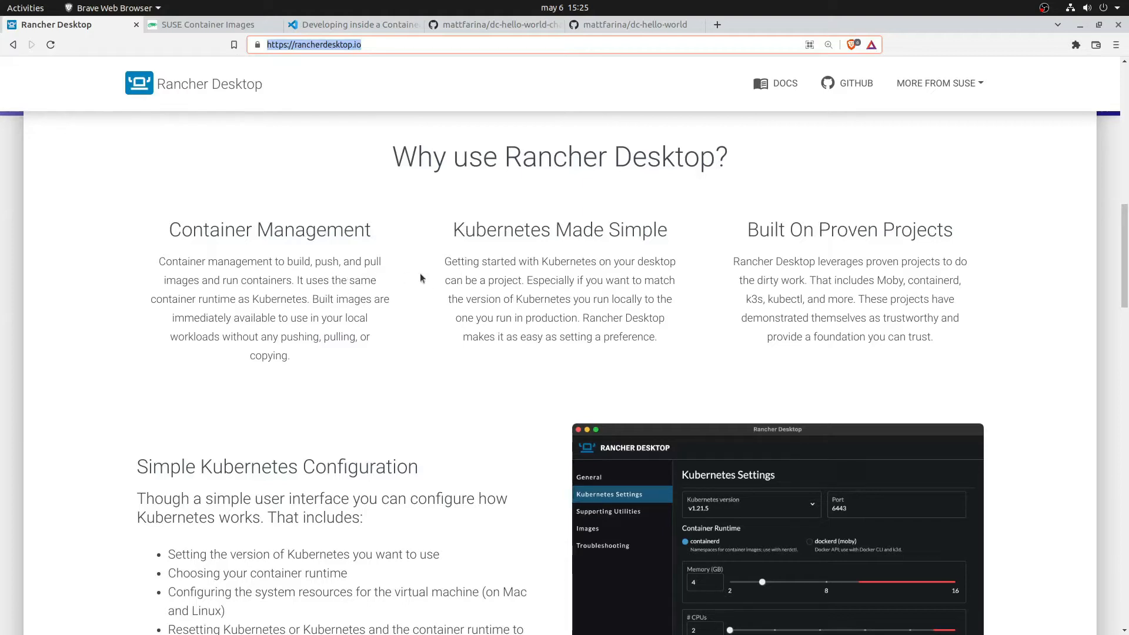
mouse_move(562, 274)
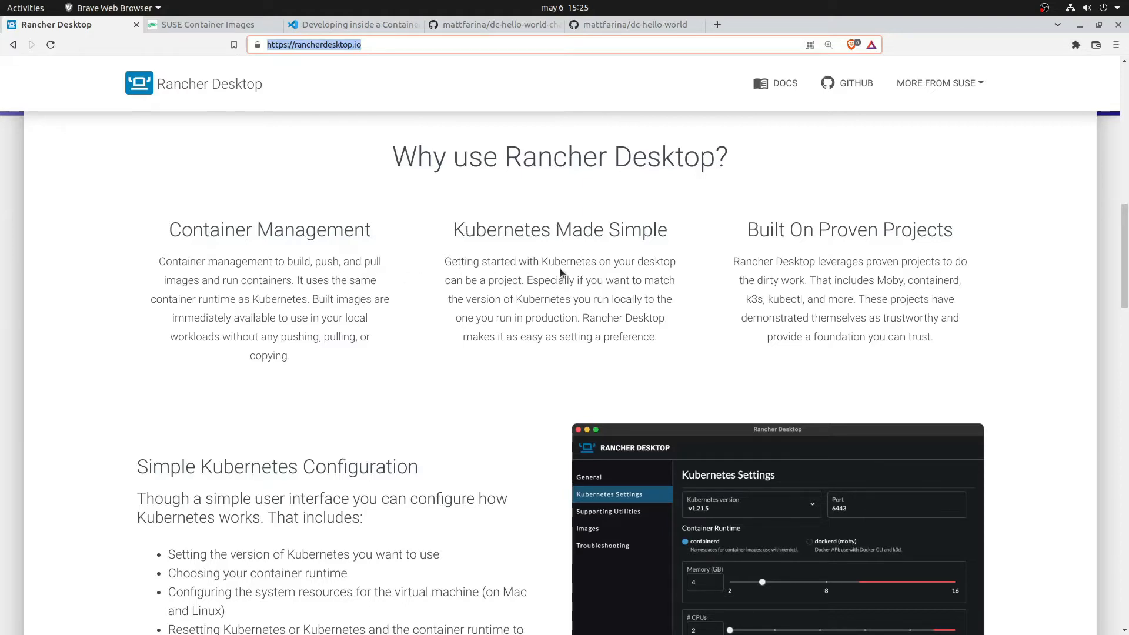
mouse_move(797, 274)
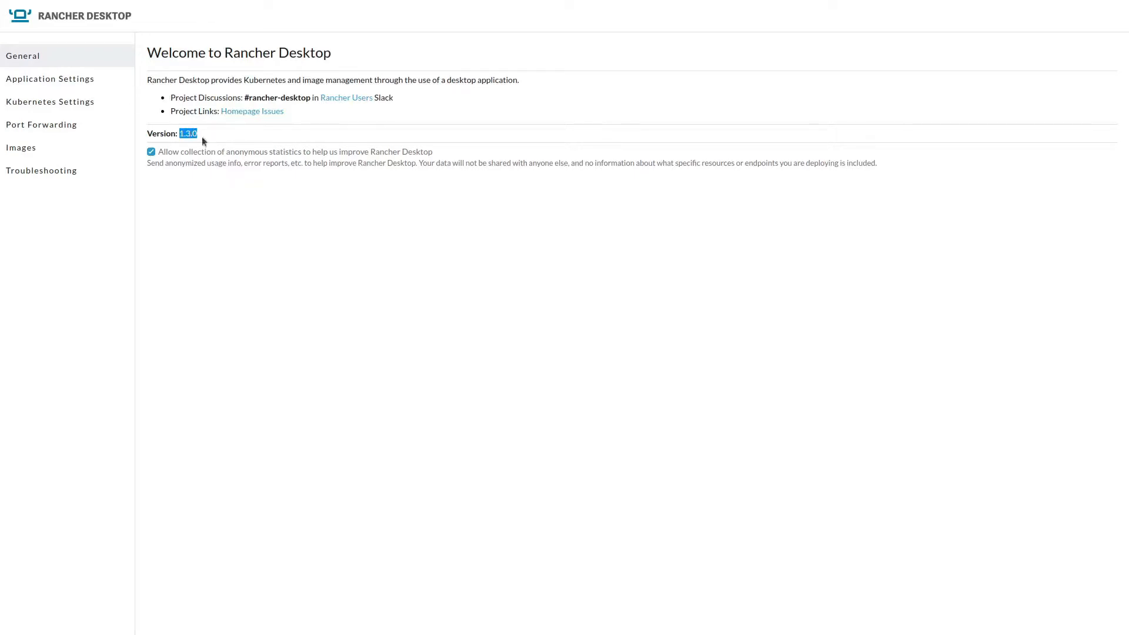
left_click(49, 79)
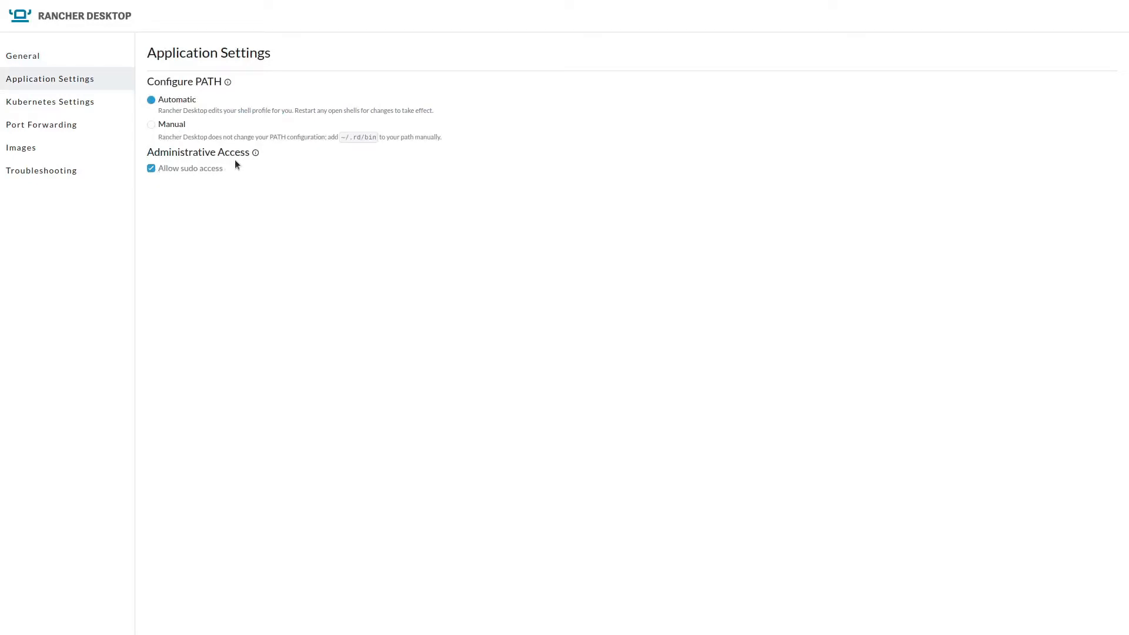
mouse_move(101, 114)
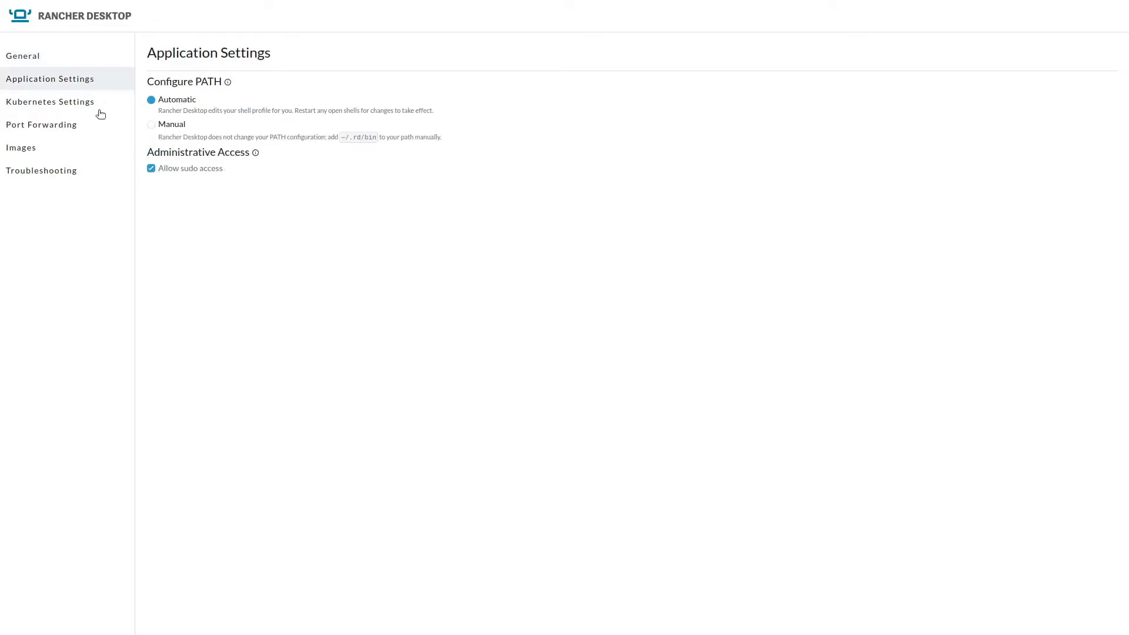
left_click(50, 101)
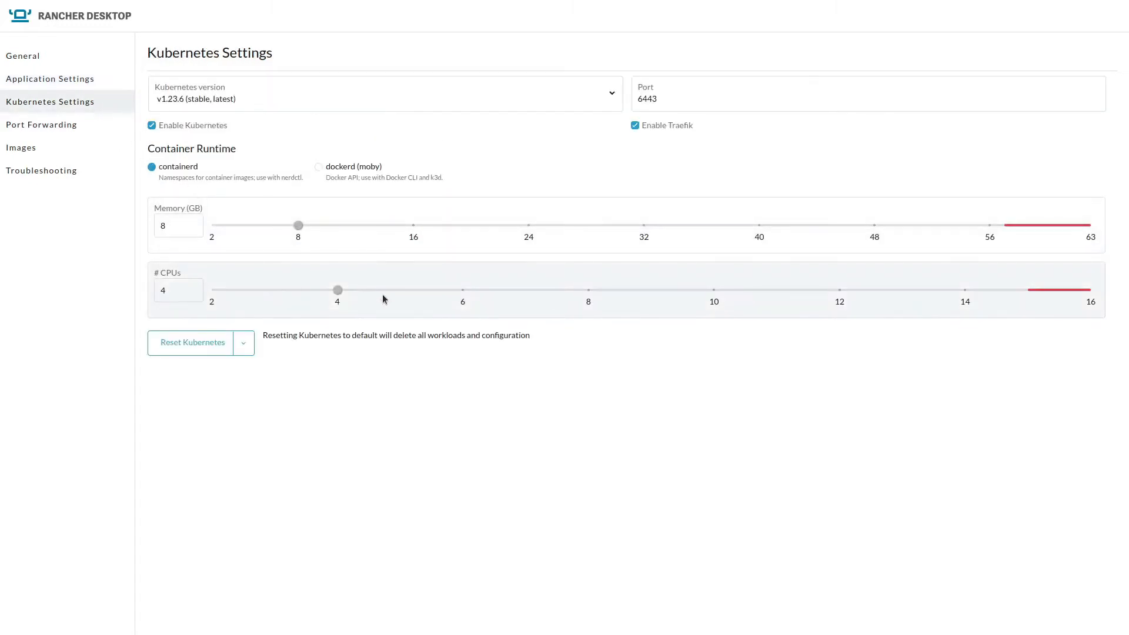
Step: On Port Forwarding, forward the hello-world chart service and then cancel the forward
left_click(41, 125)
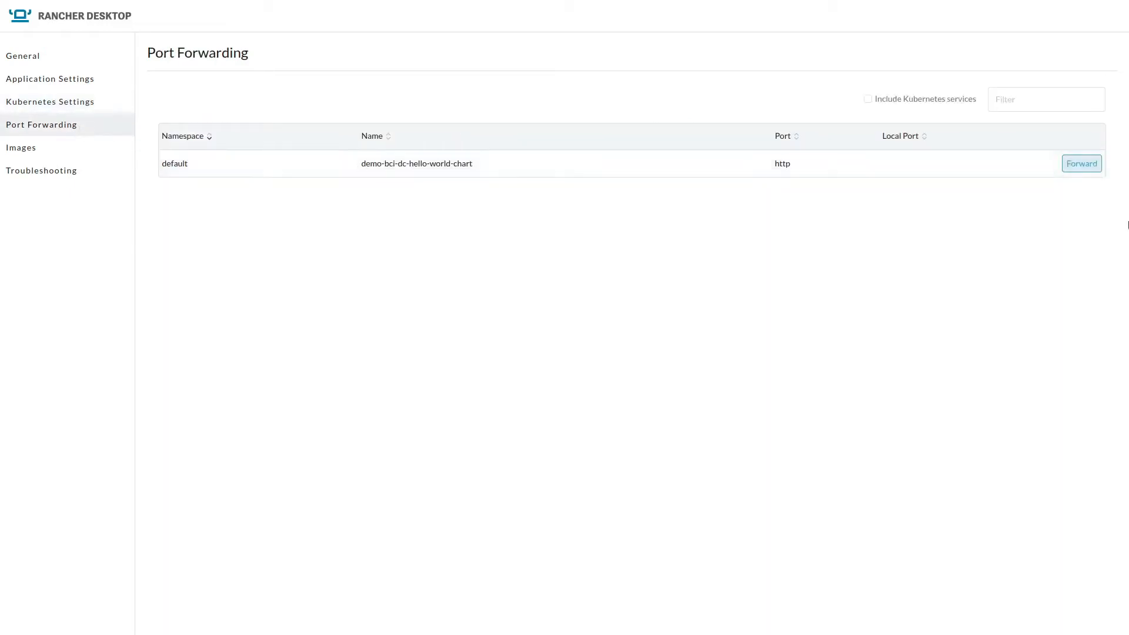
left_click(1081, 164)
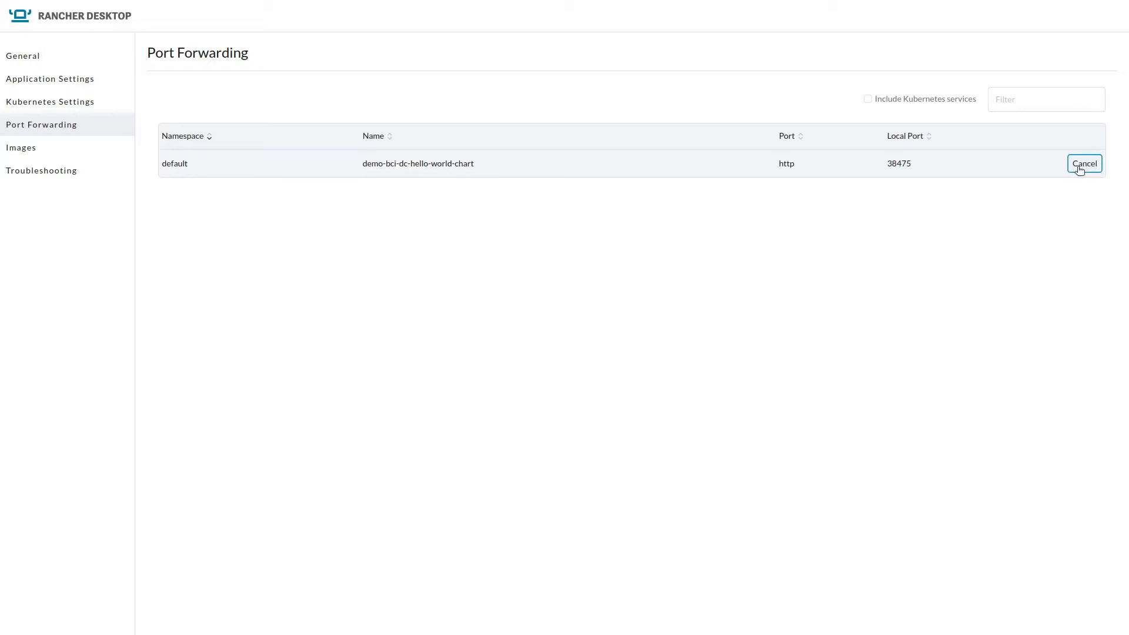
left_click(1083, 163)
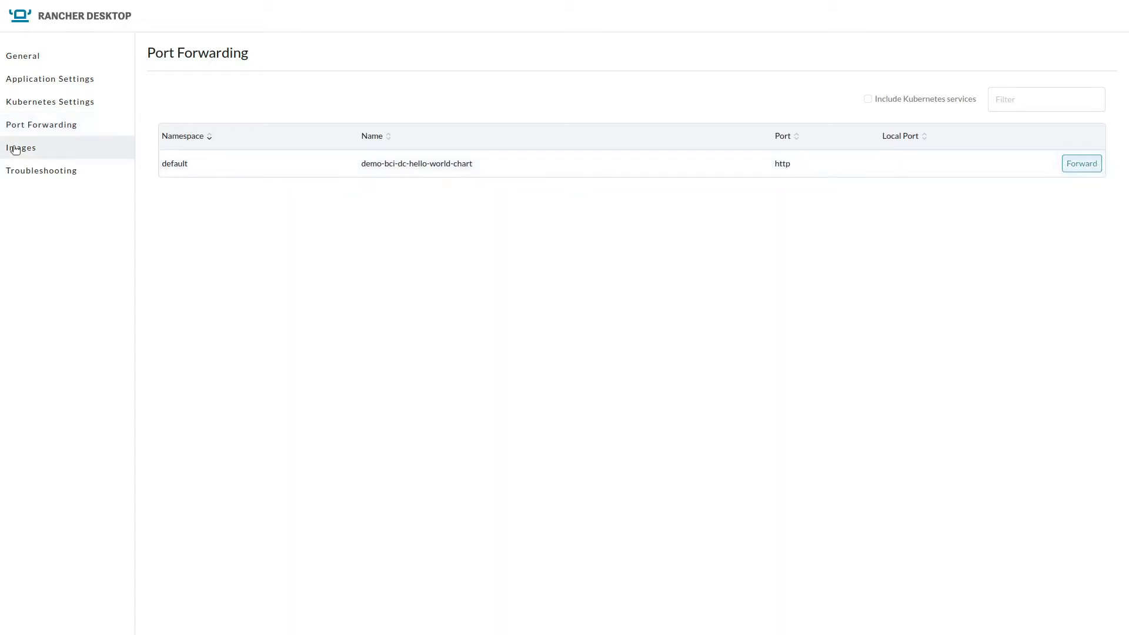
Step: Visit the Images and Troubleshooting pages, ending on the welcome page showing version 1.3.0
left_click(21, 149)
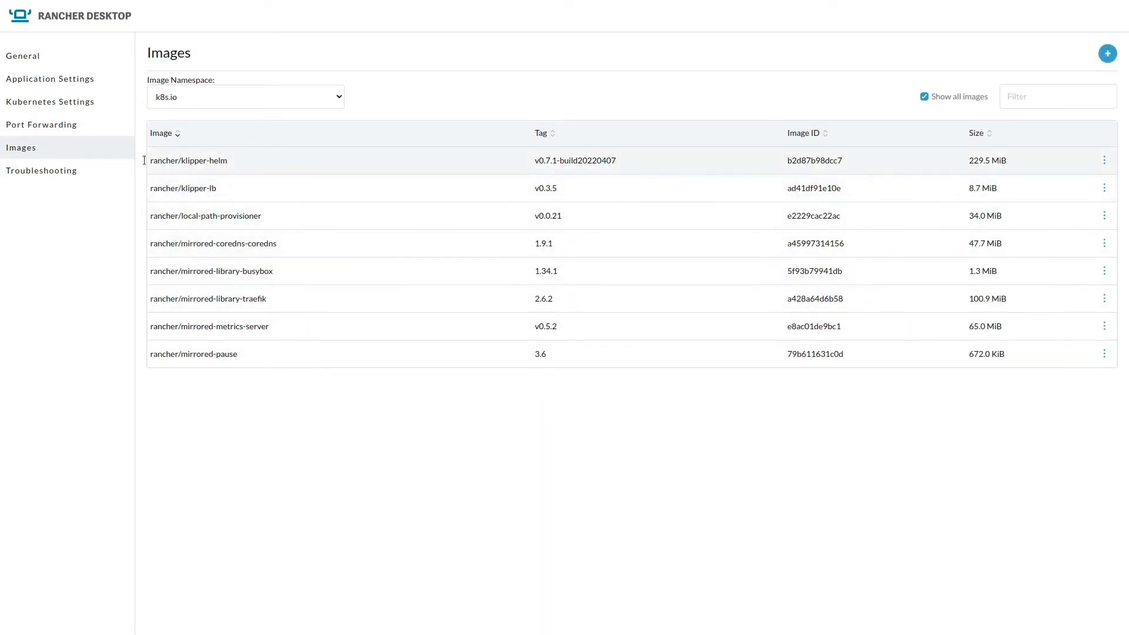
left_click(42, 170)
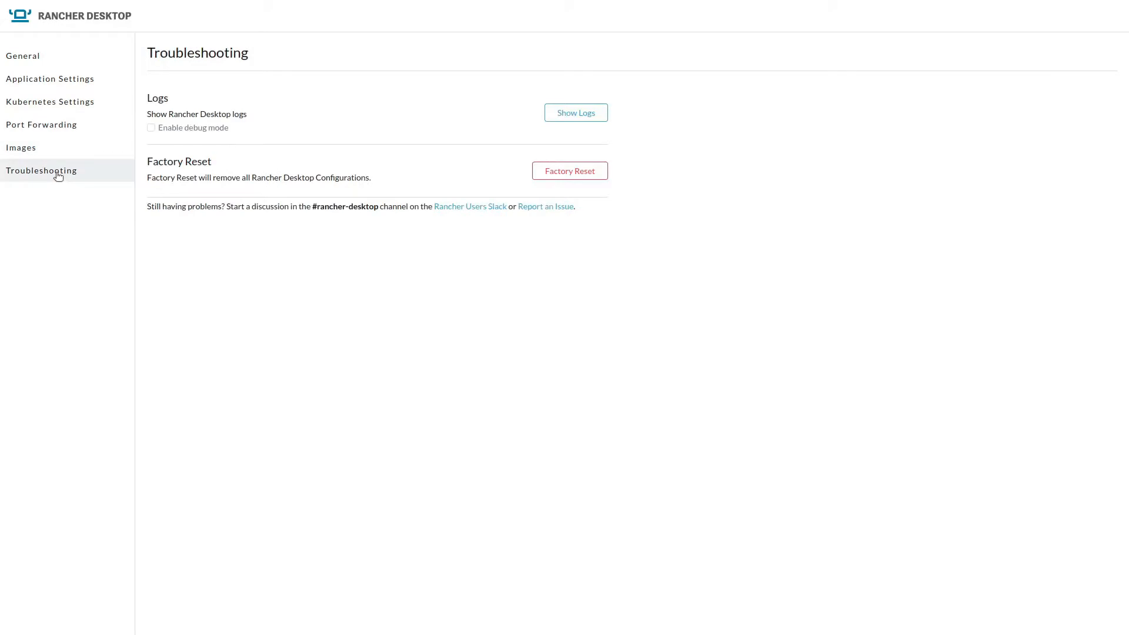
left_click(22, 57)
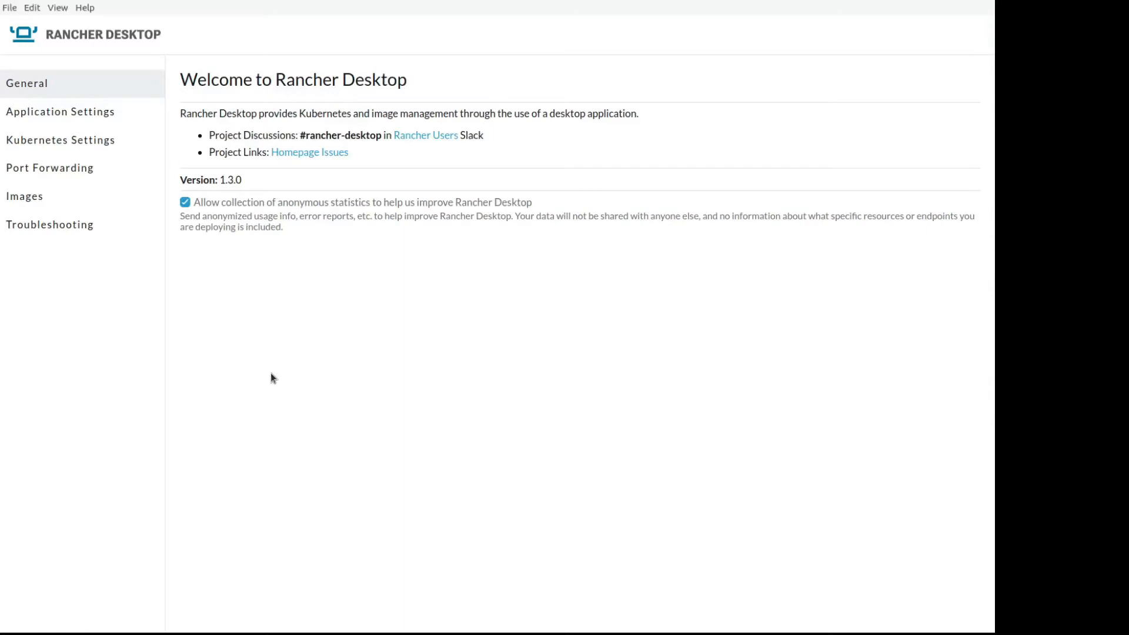
Step: Pull registry.suse.com/bci/bci-base:latest from the Images page and show its actions menu
left_click(25, 197)
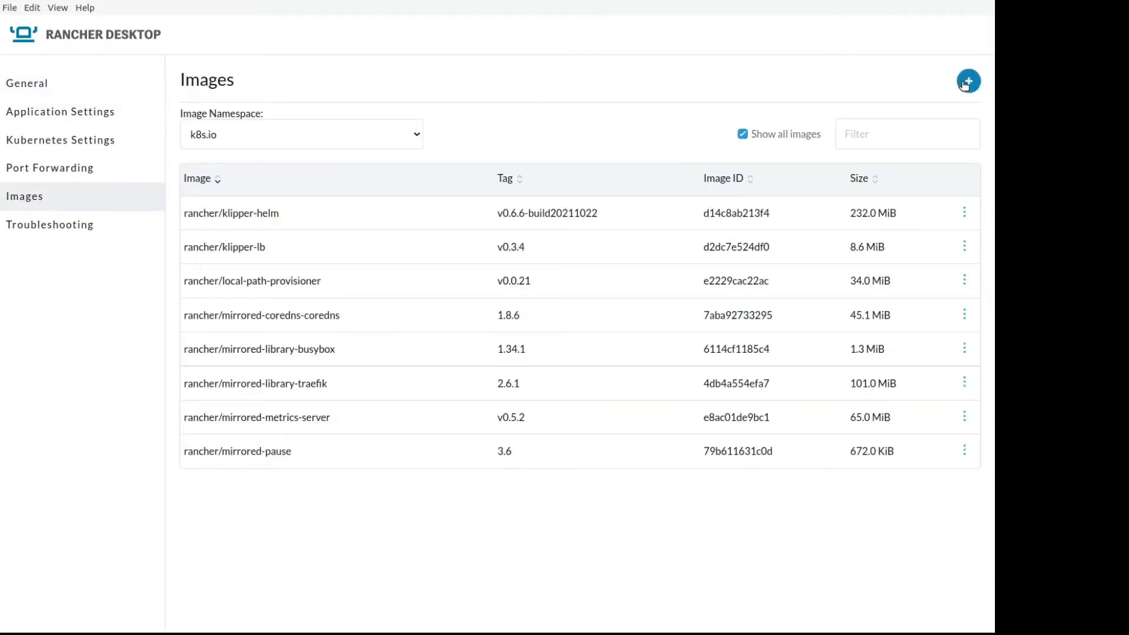
left_click(968, 81)
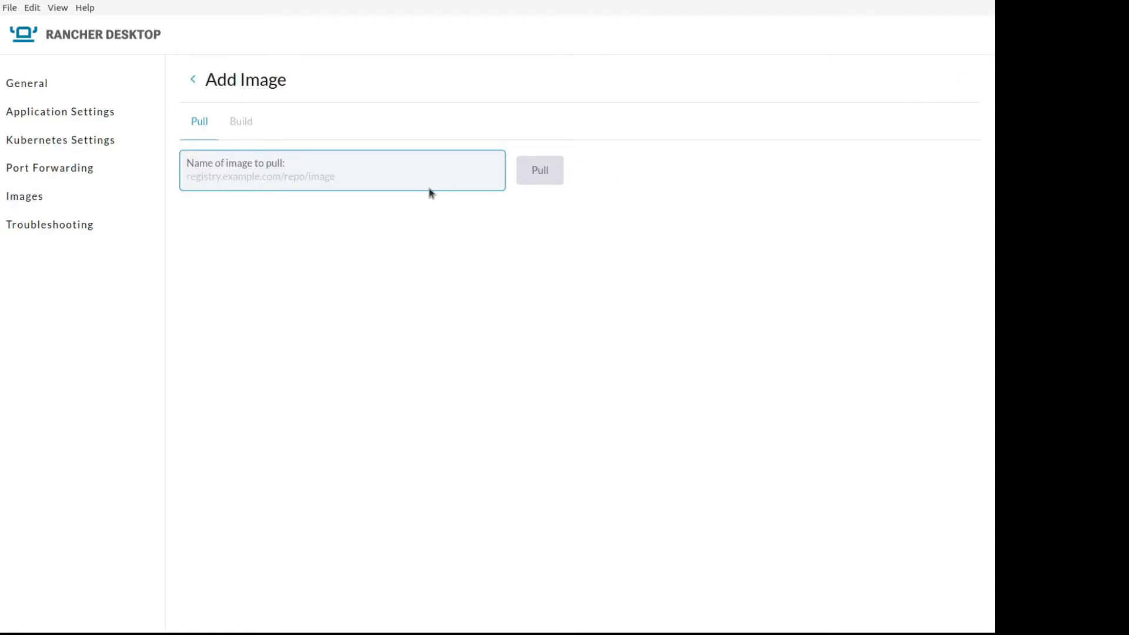
type("registry.suse.com/bci/bci-base:latest")
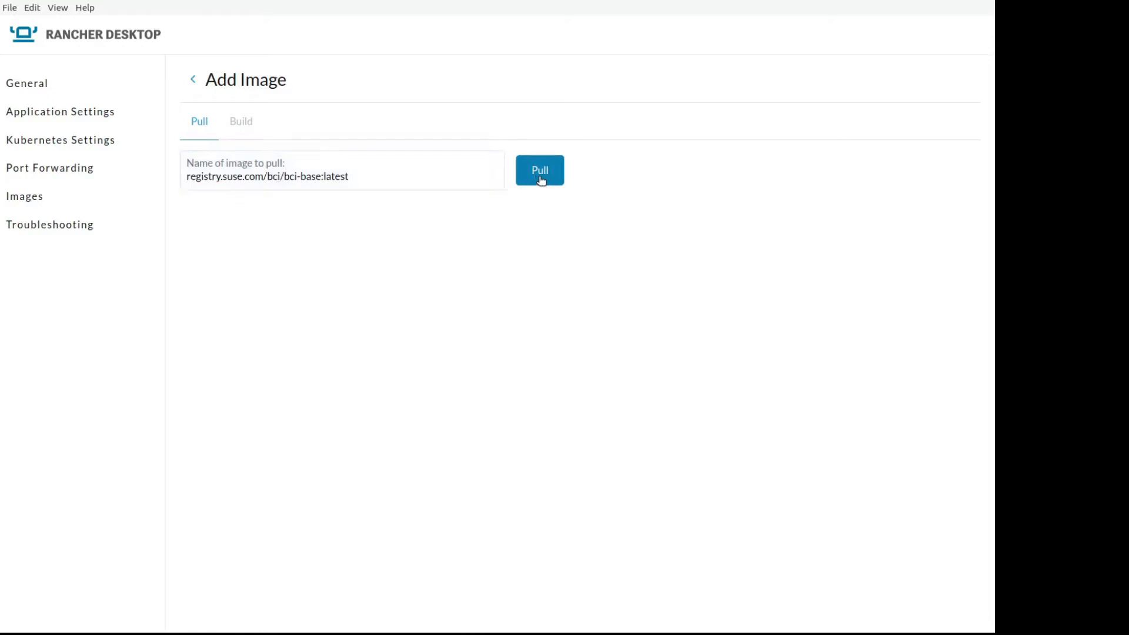
left_click(539, 170)
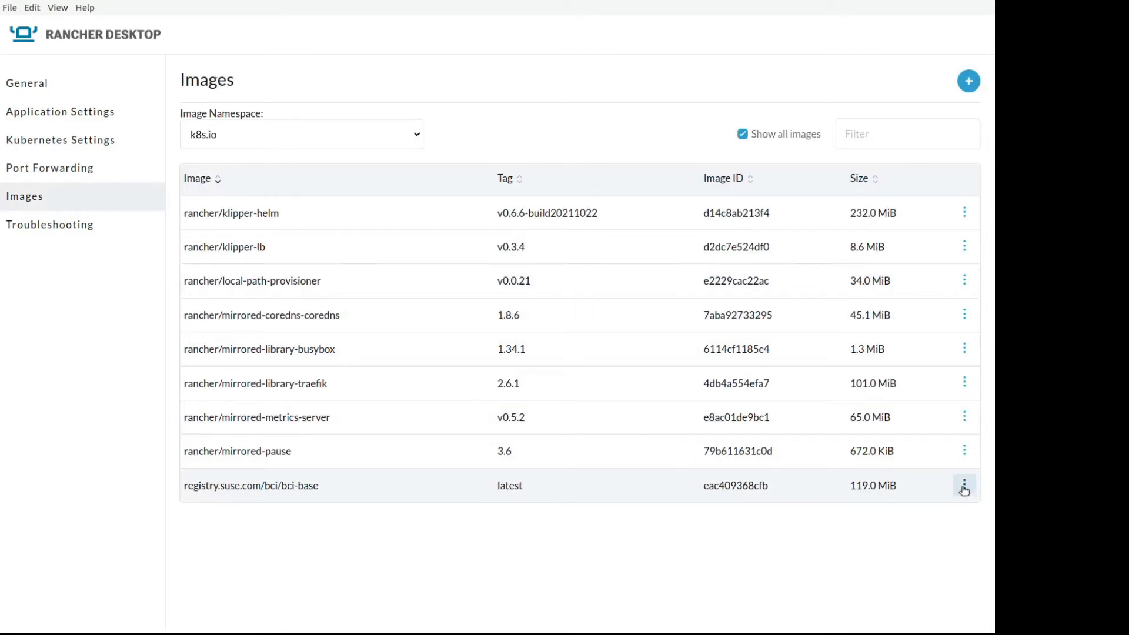
left_click(965, 486)
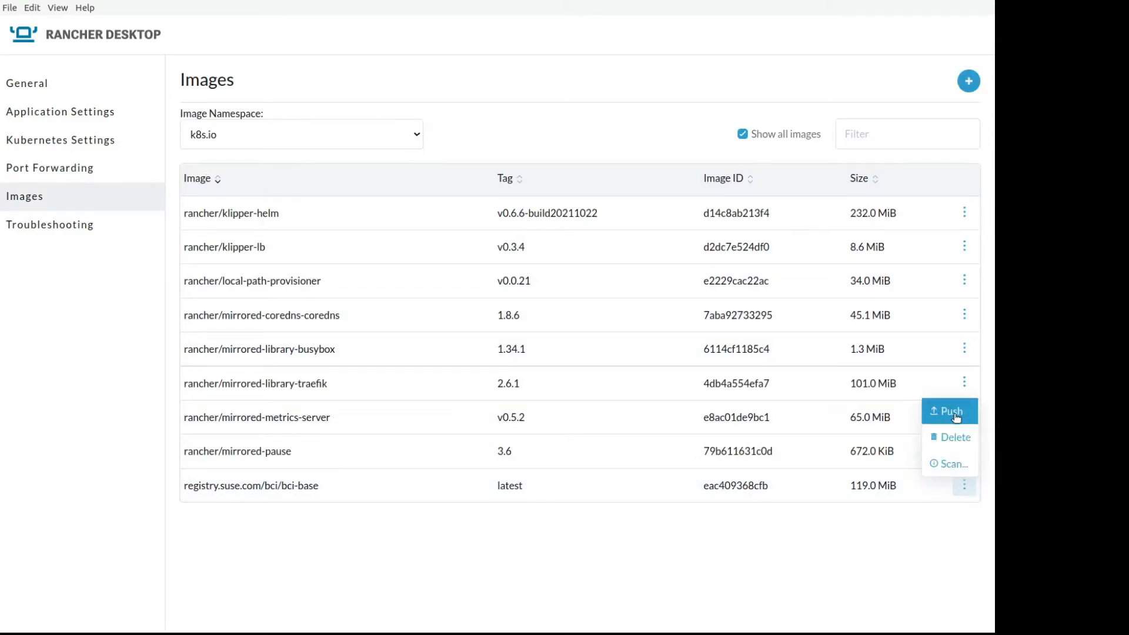
Step: Scan bci-base for vulnerabilities, see none reported, and return to Images
left_click(953, 463)
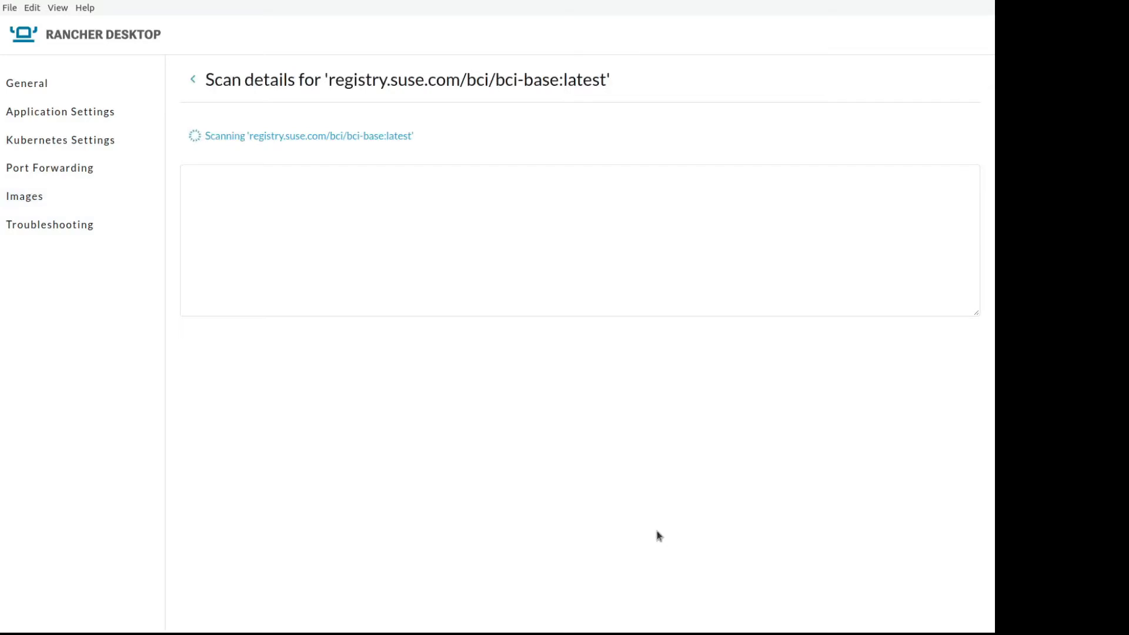
mouse_move(325, 430)
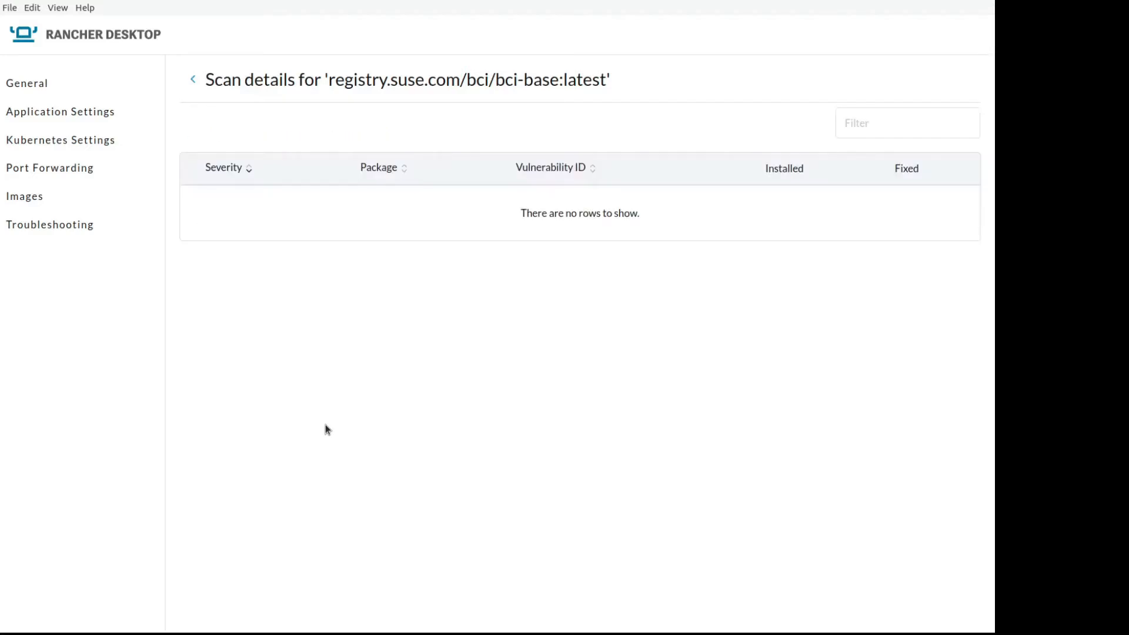
mouse_move(364, 165)
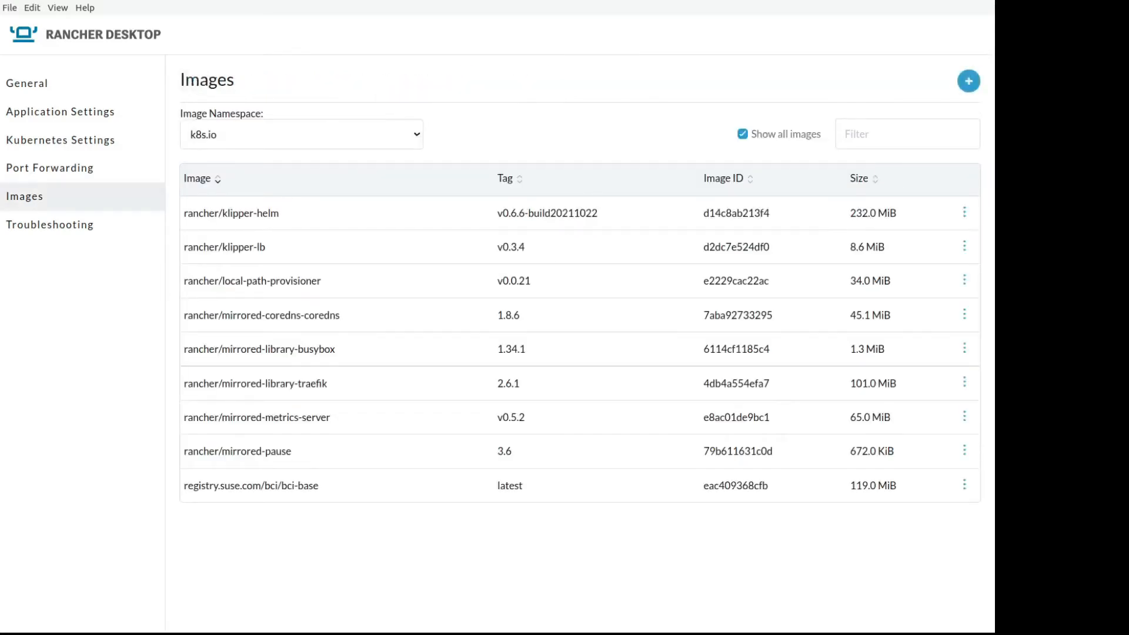
left_click(60, 140)
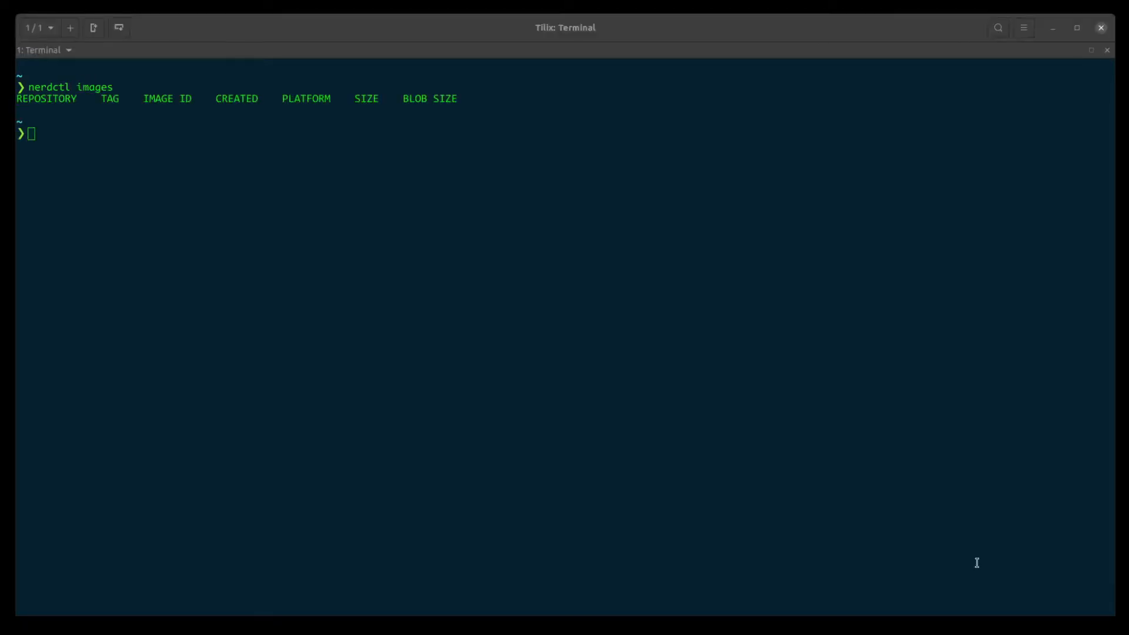
mouse_move(815, 419)
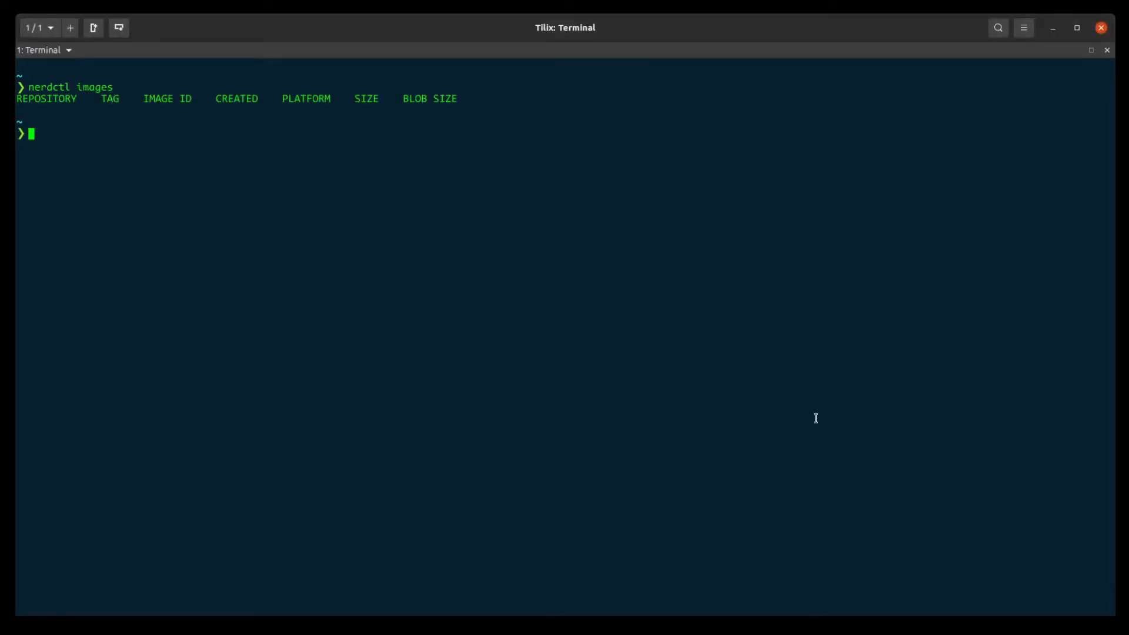
Step: Run nerdctl run -it --rm alpine, list the root with ls -l, exit, then run nerdctl images
type("nerdctl run -it --rm alpine")
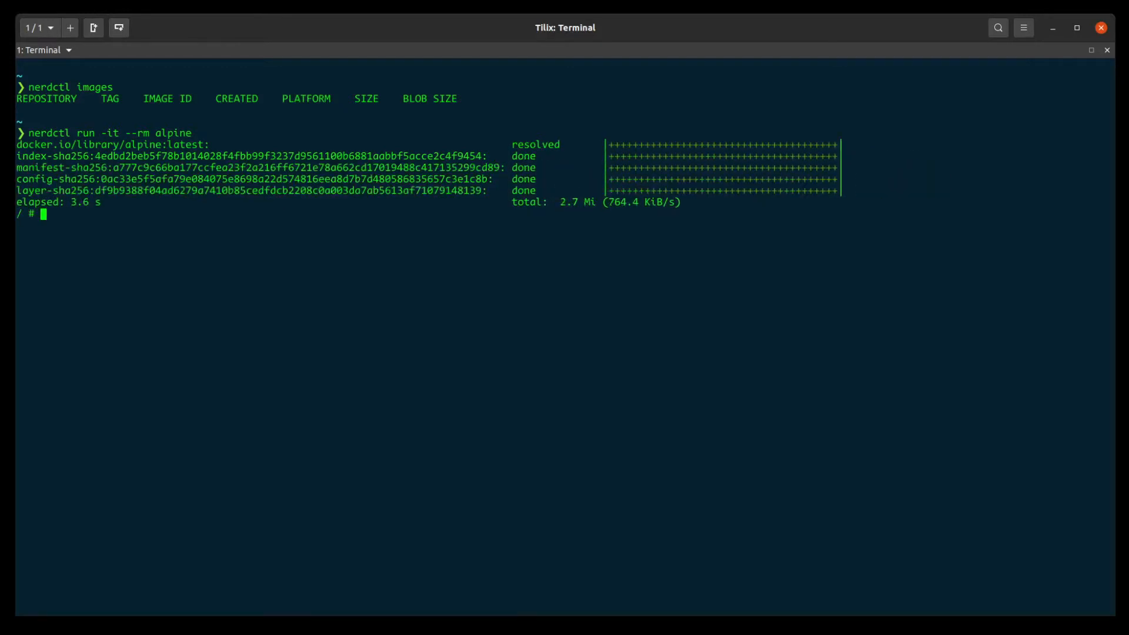
type("l")
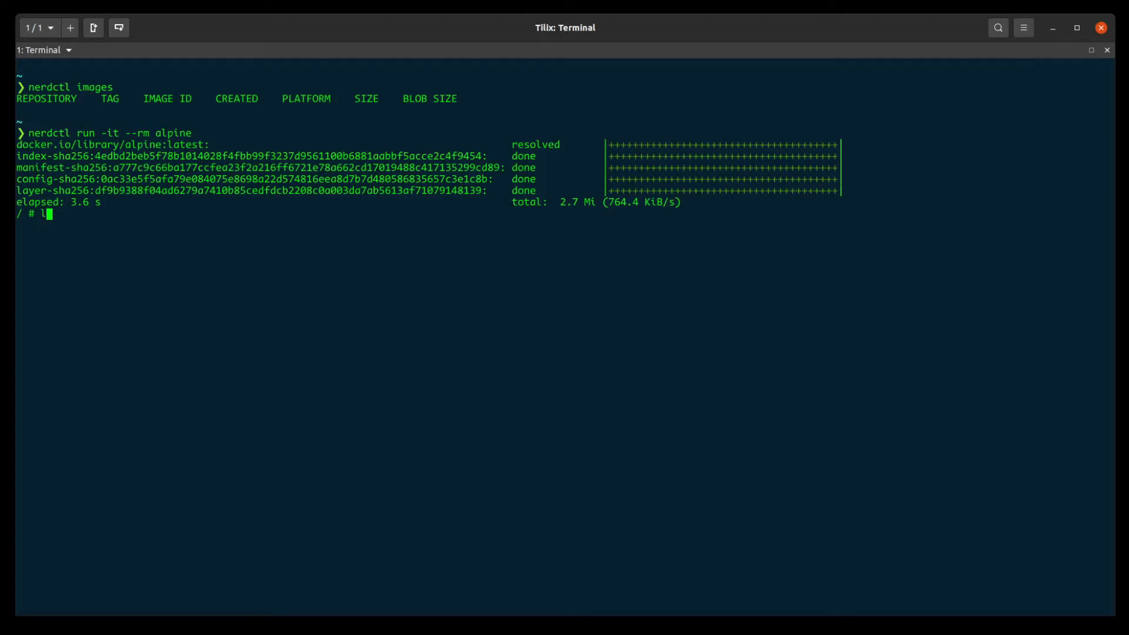
type("s -la")
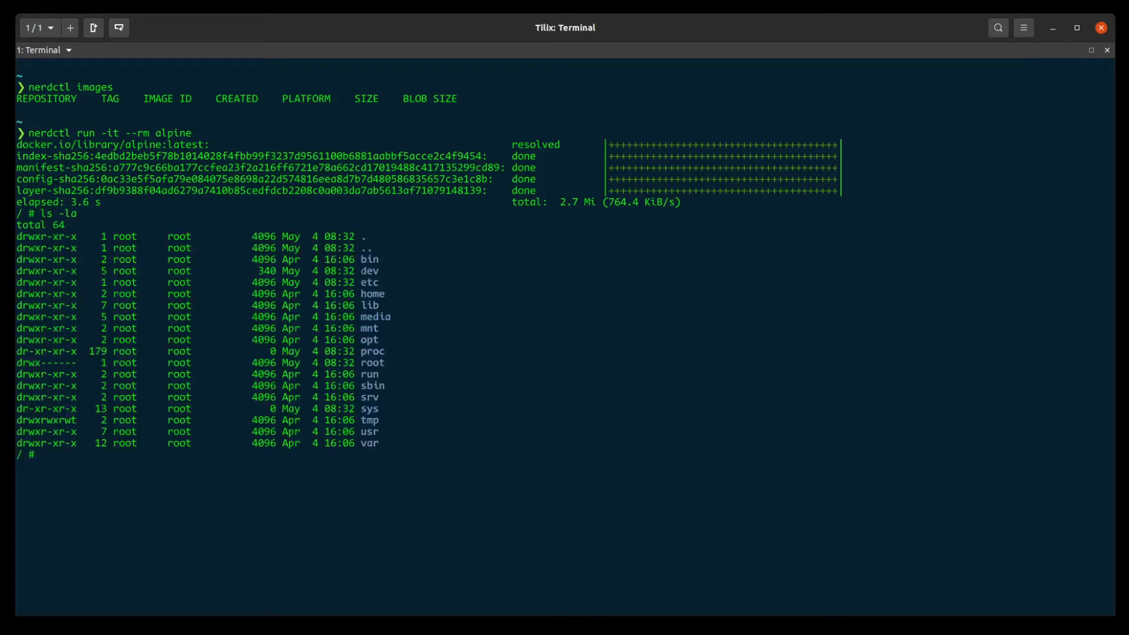
type("exit")
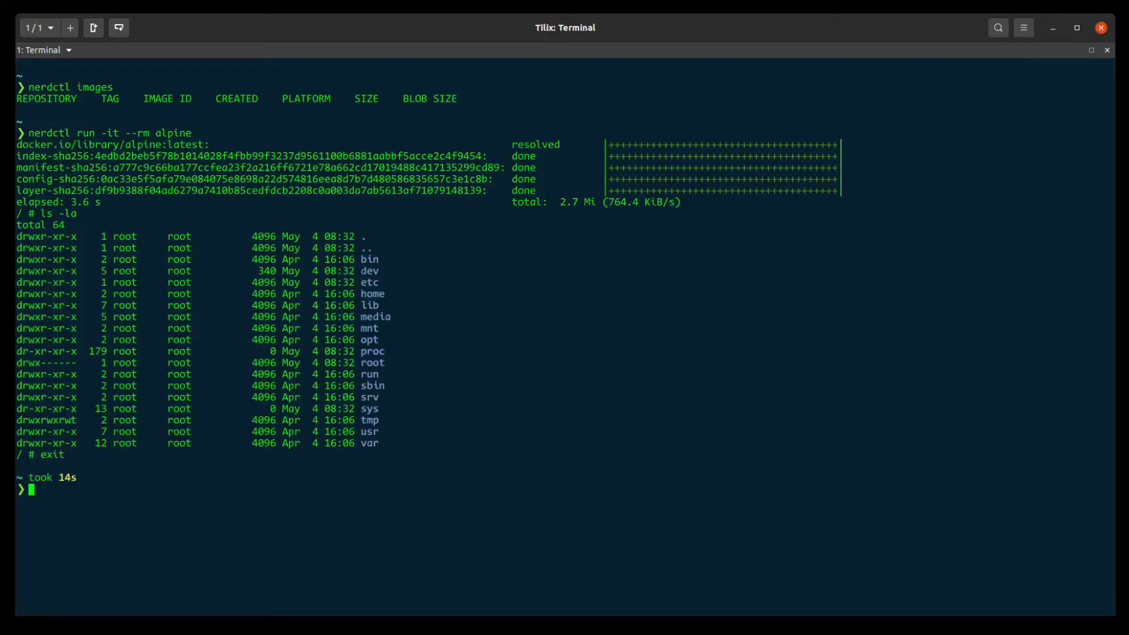
type("nerdctl images")
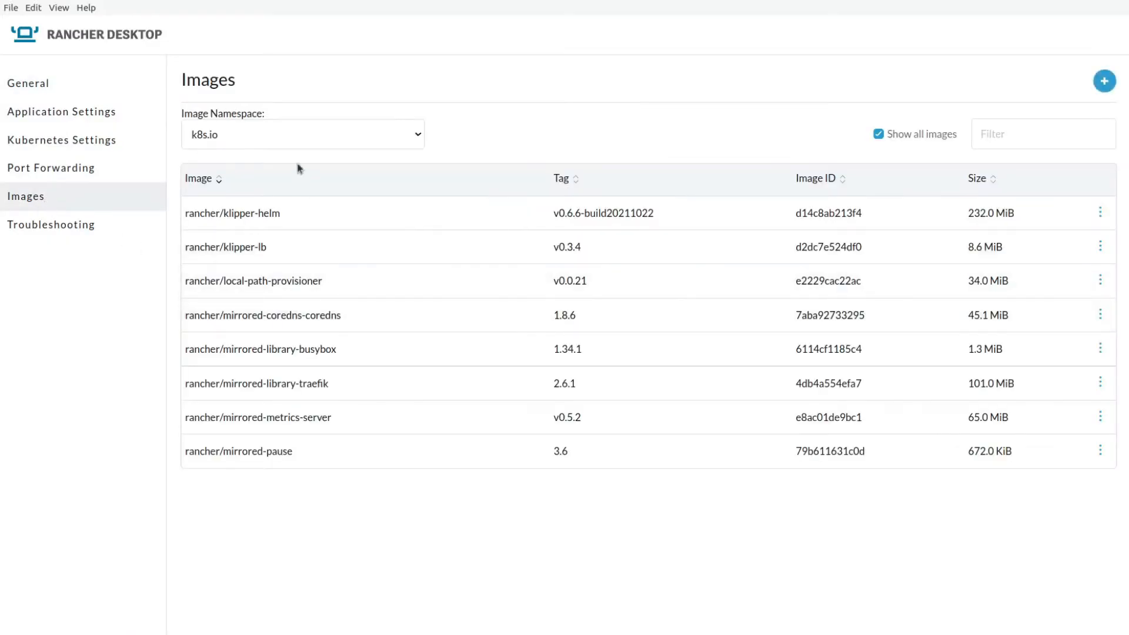
Step: Switch the Image Namespace to default and start a vulnerability scan of alpine:latest
left_click(303, 133)
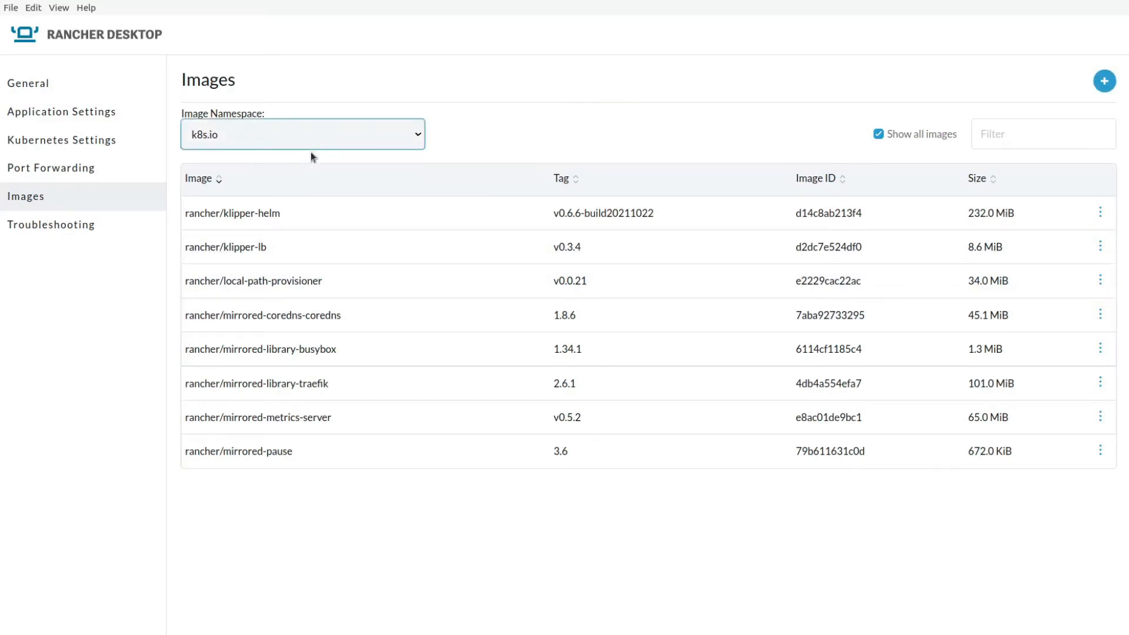
left_click(303, 134)
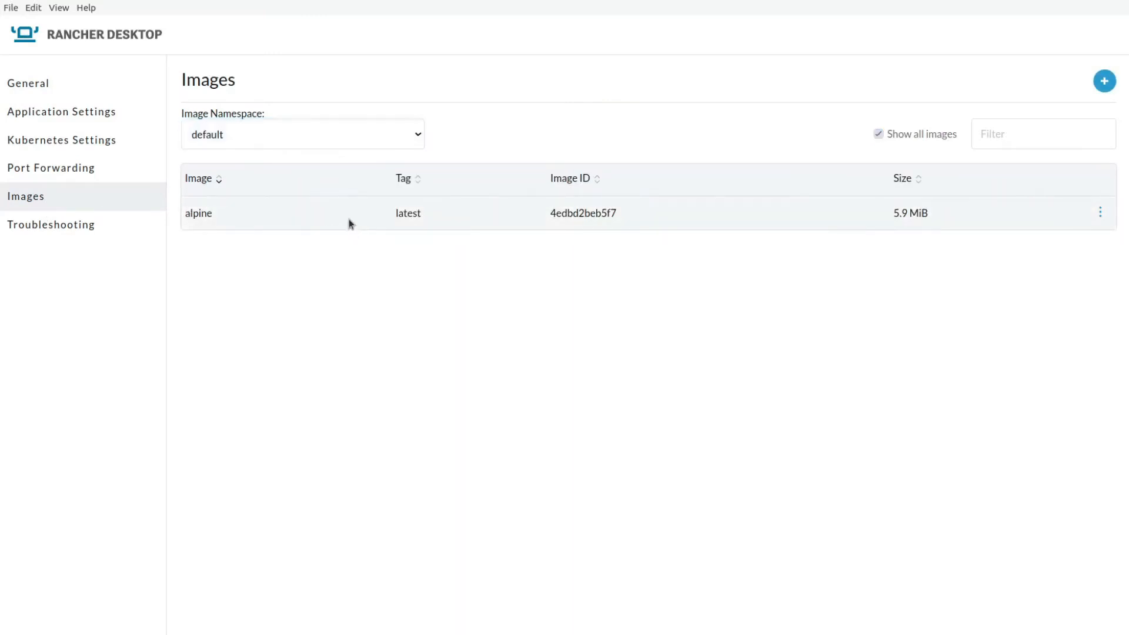
left_click(1099, 213)
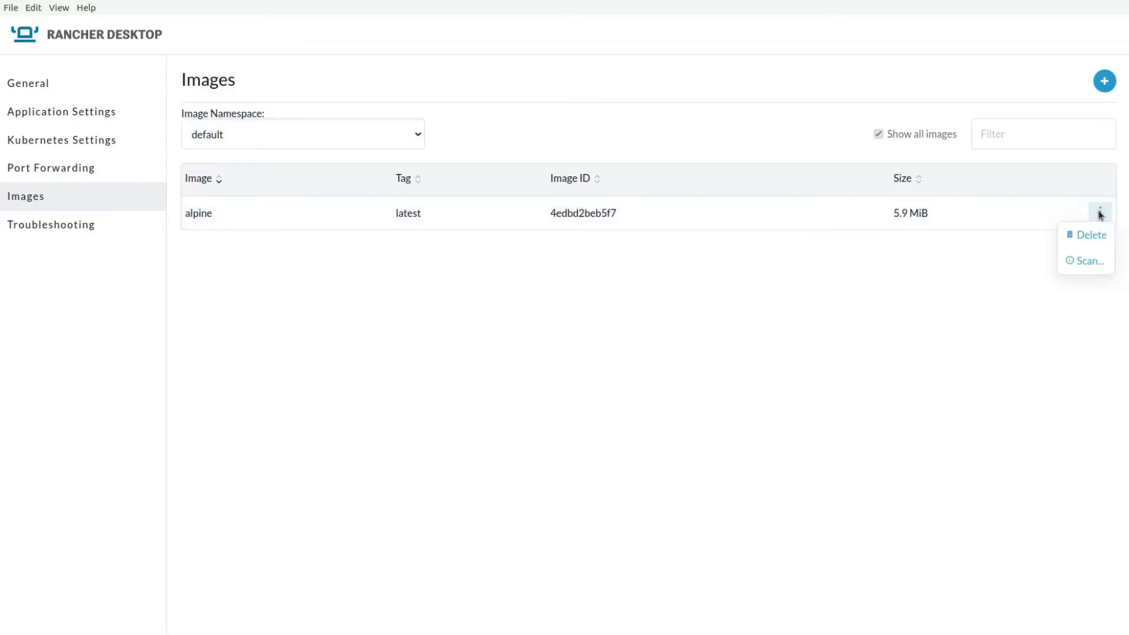
left_click(1089, 261)
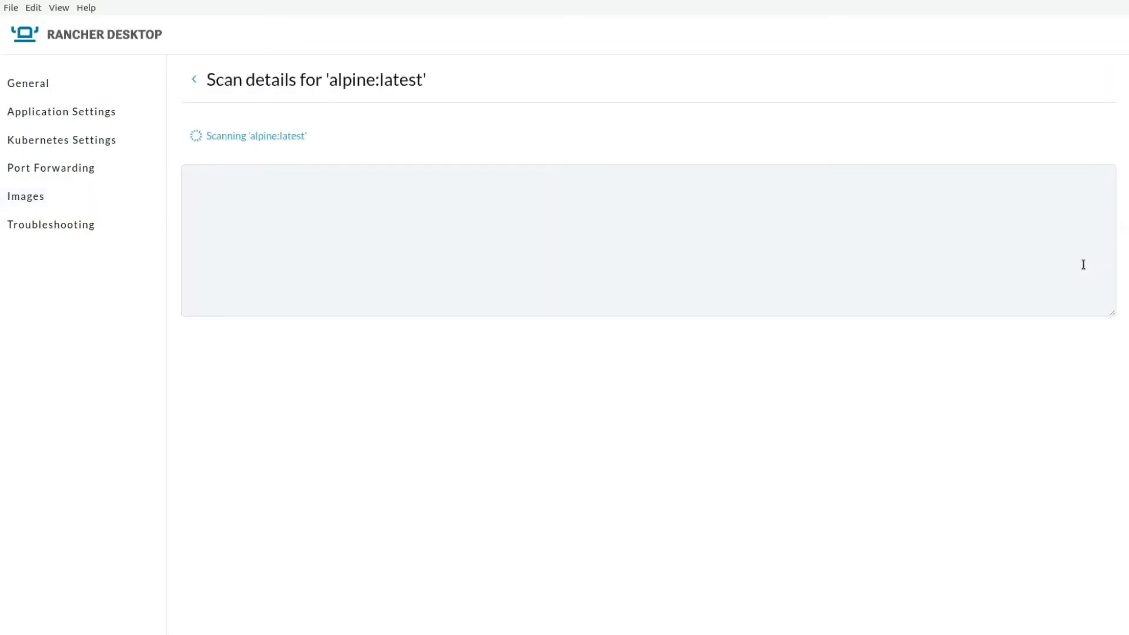
mouse_move(275, 210)
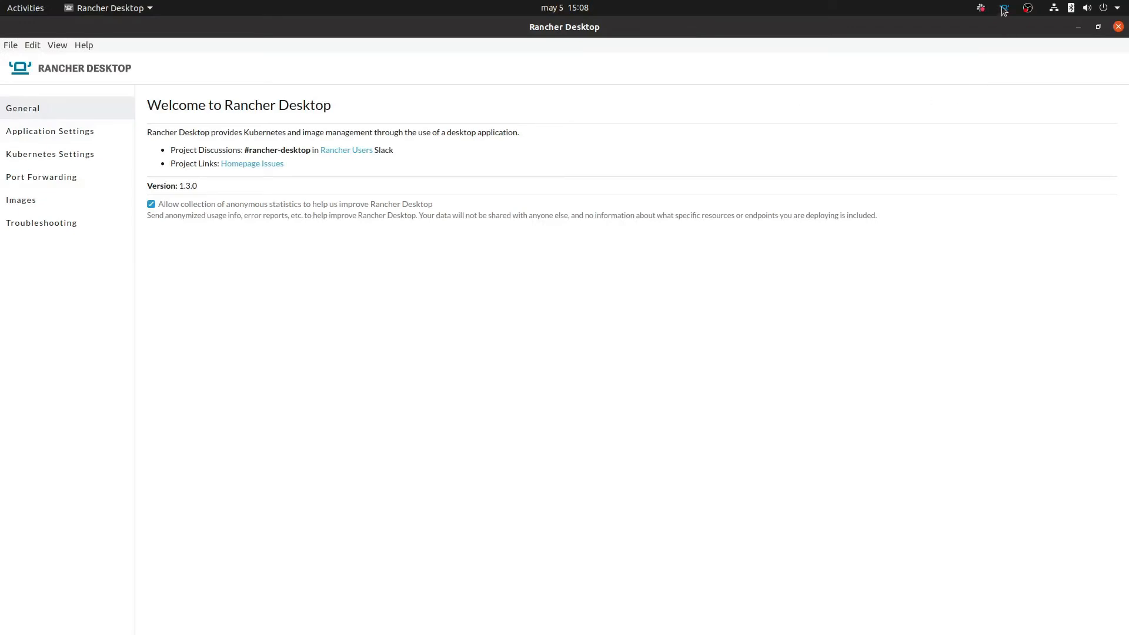
Step: Launch the cluster dashboard from the tray menu and head to Namespaces
left_click(1003, 8)
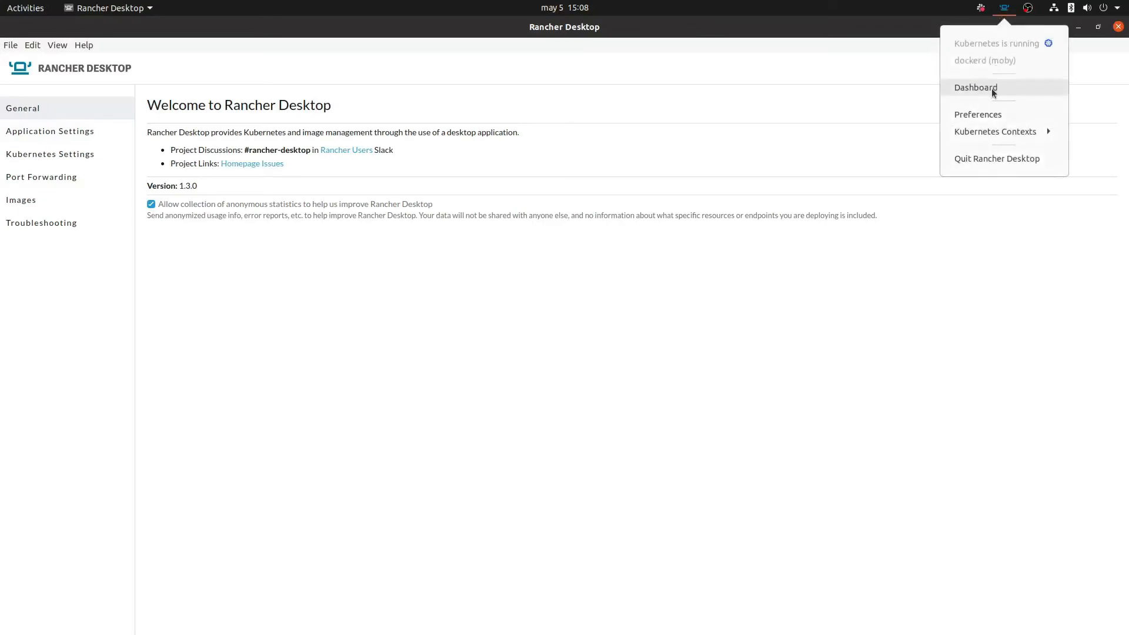
left_click(975, 87)
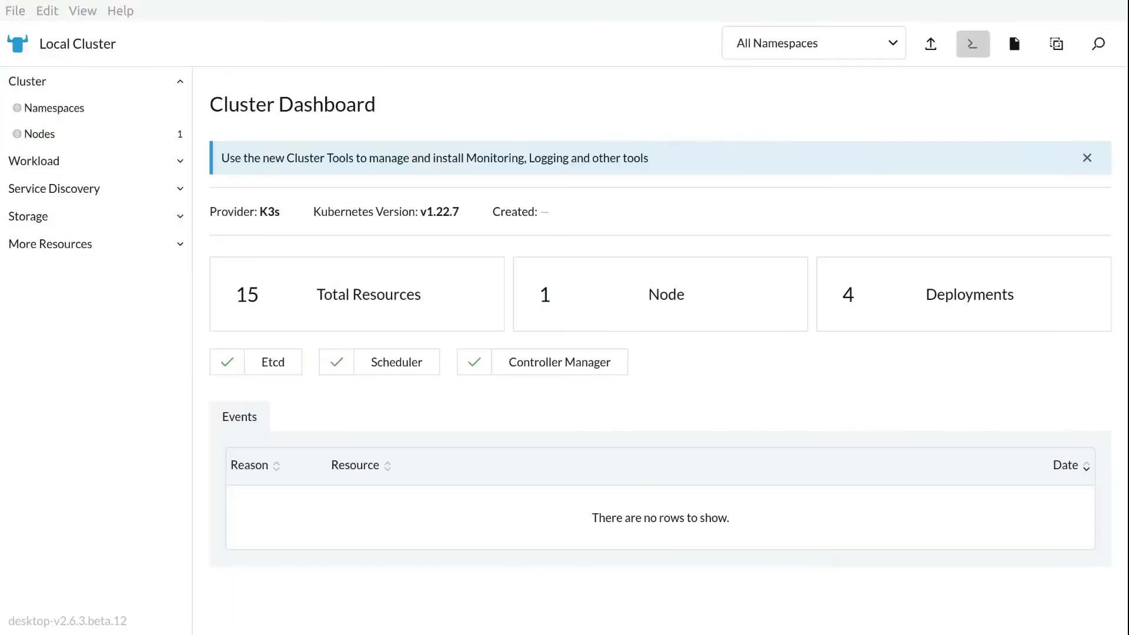
mouse_move(365, 452)
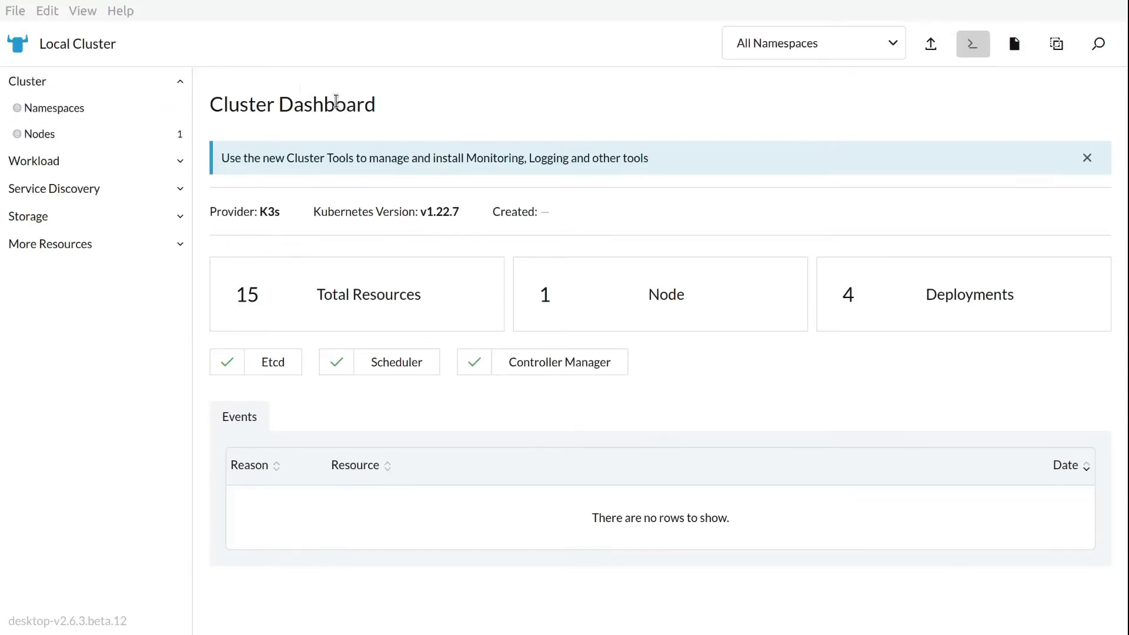
triple_click(291, 105)
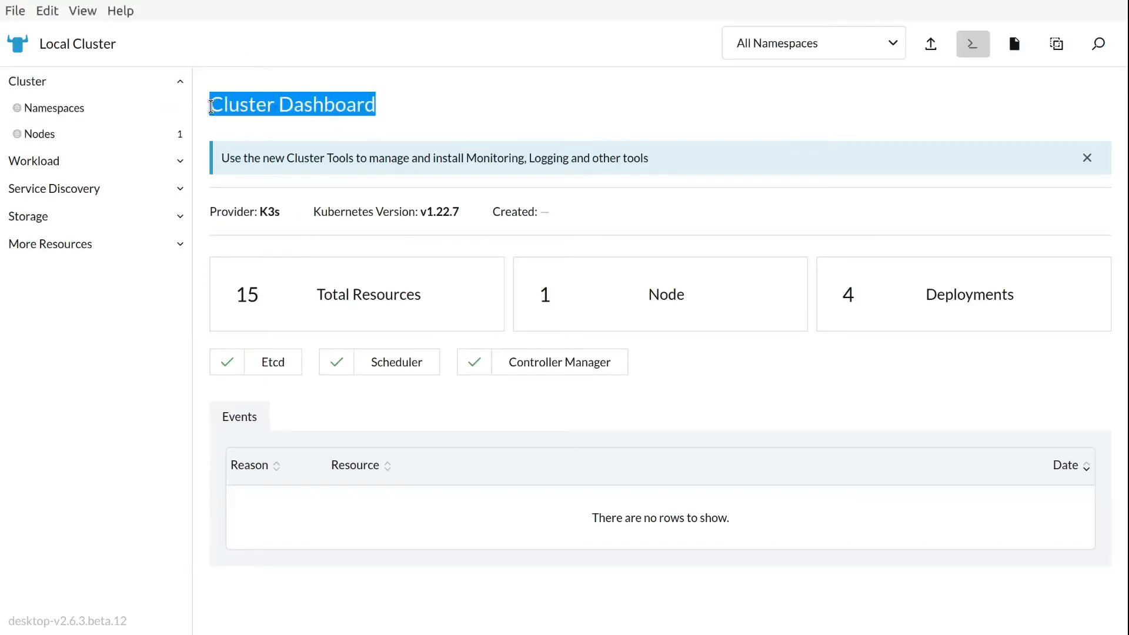
left_click(56, 108)
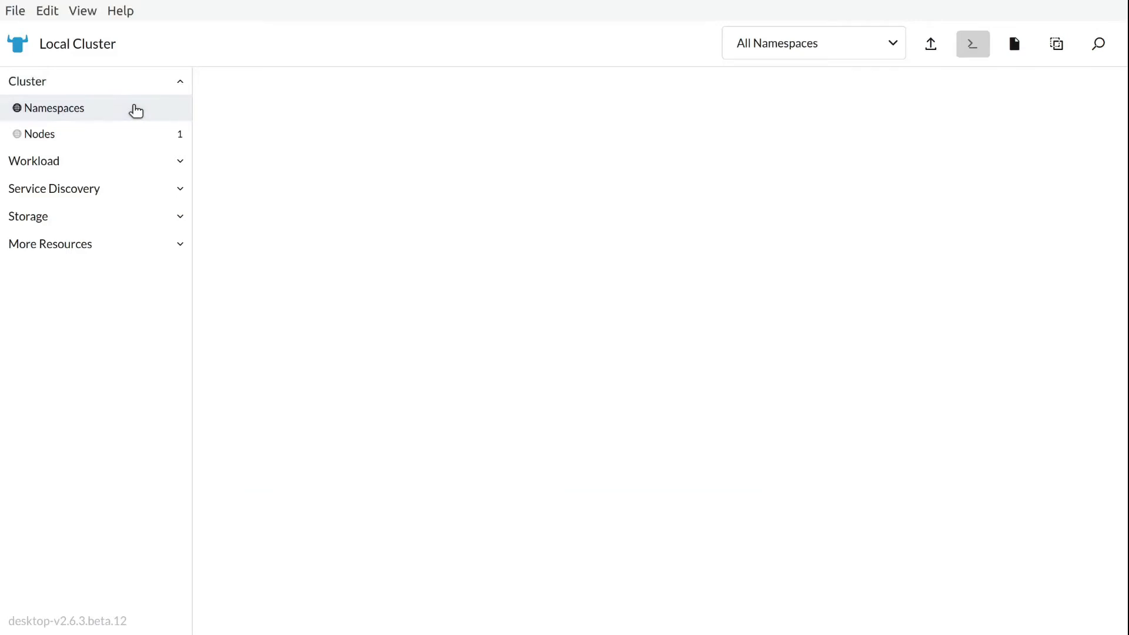
Step: View Namespaces, then Nodes, and inspect the single node's details
left_click(54, 108)
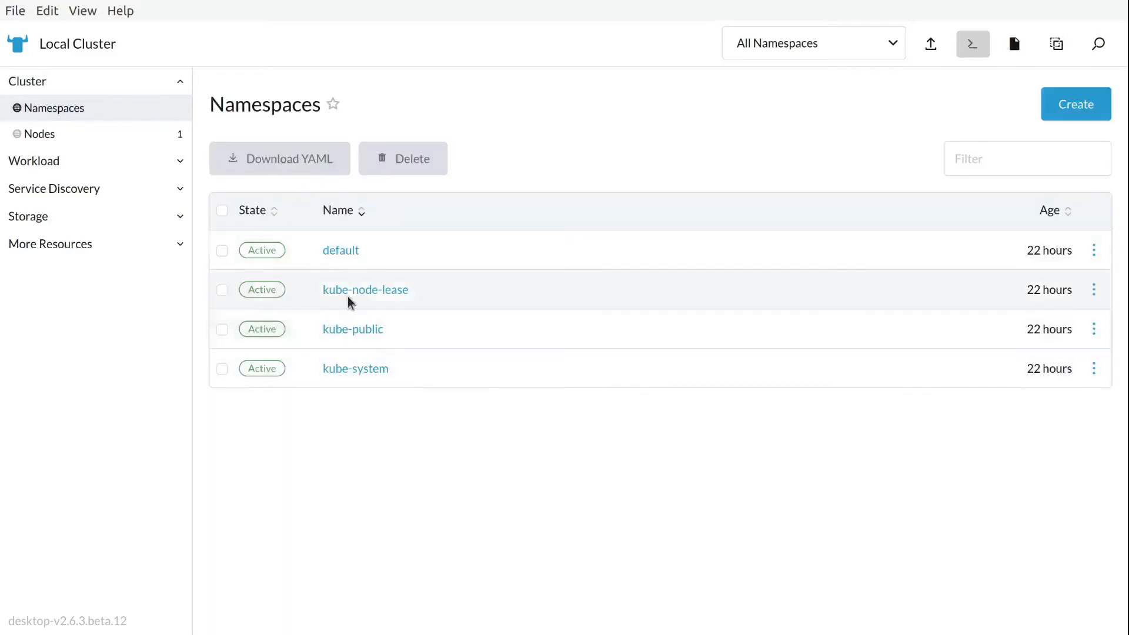
left_click(40, 134)
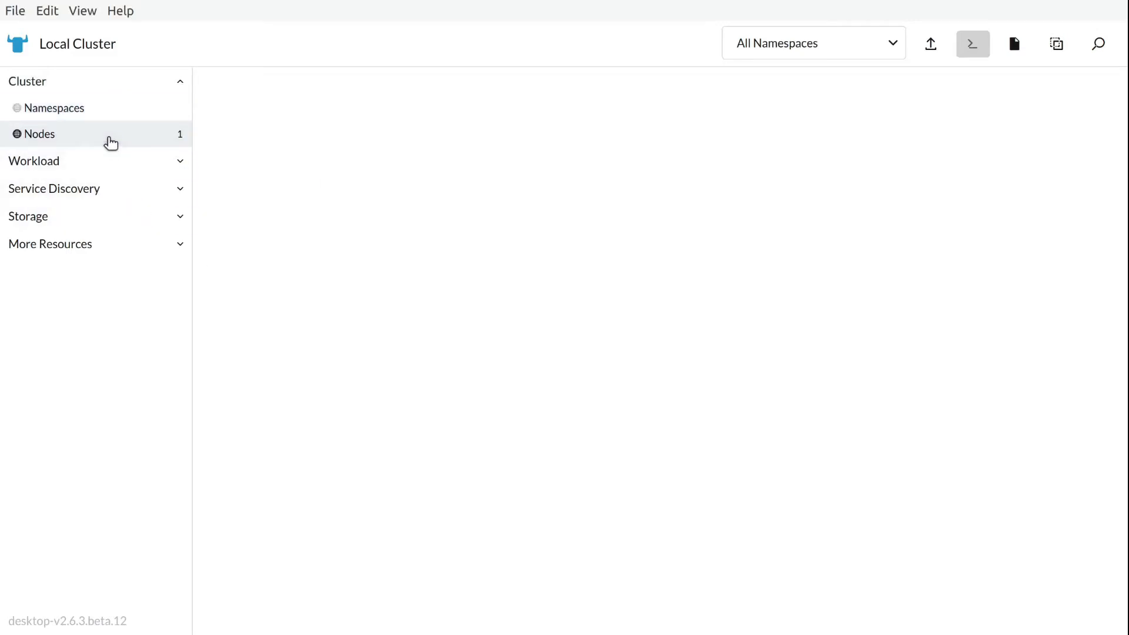
left_click(40, 134)
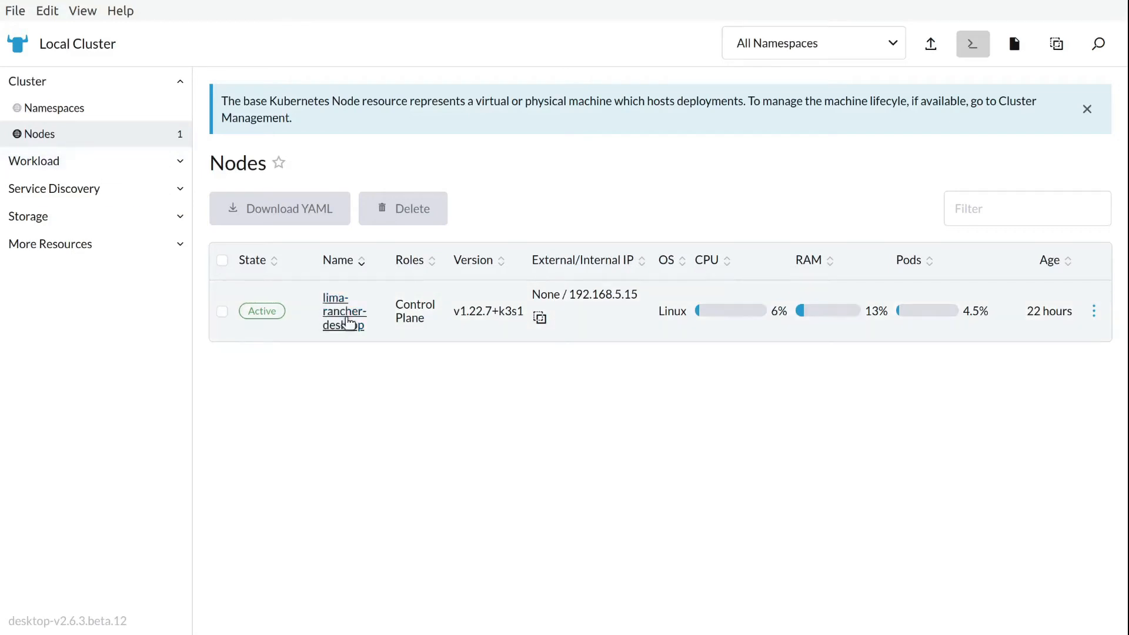
left_click(343, 311)
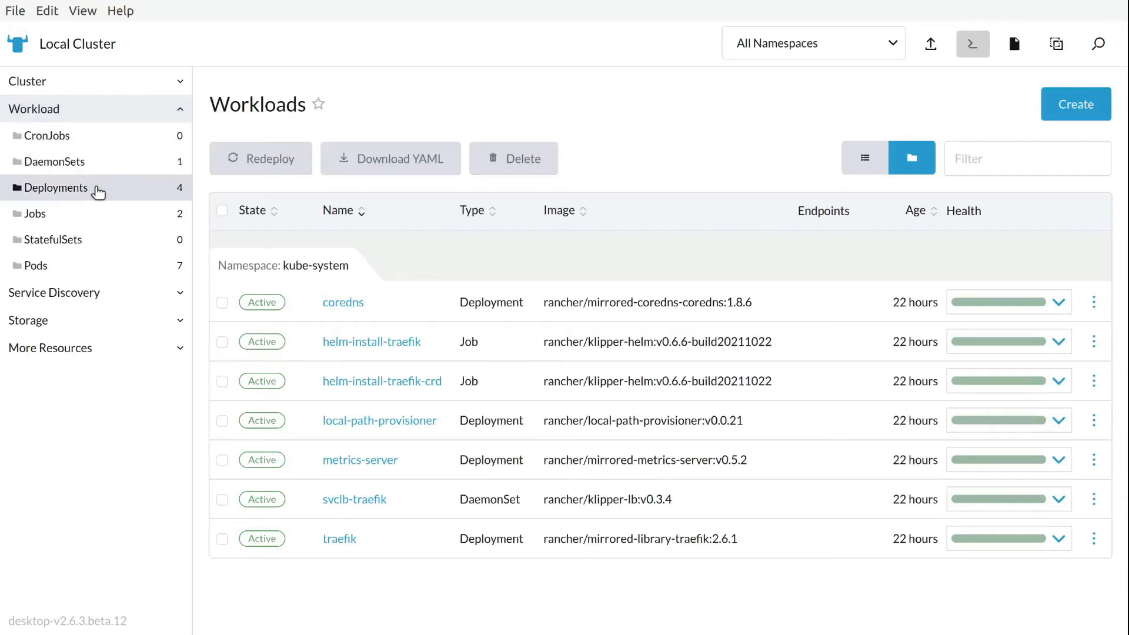
Step: View the kube-system deployments, select coredns, then go to the Pods list
left_click(58, 188)
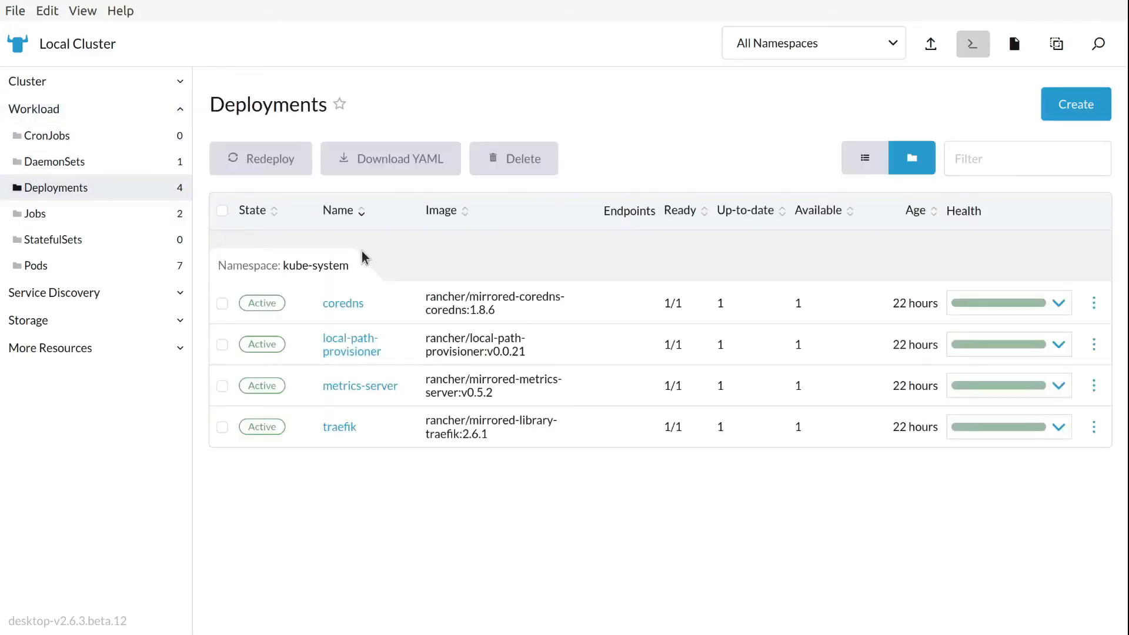
mouse_move(341, 241)
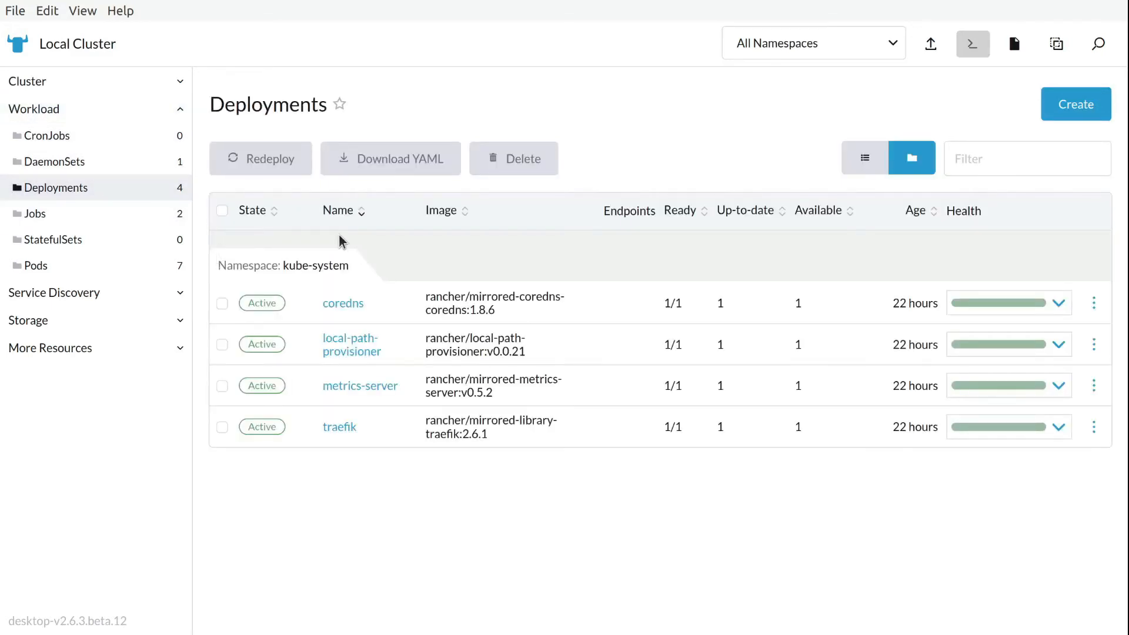
mouse_move(200, 245)
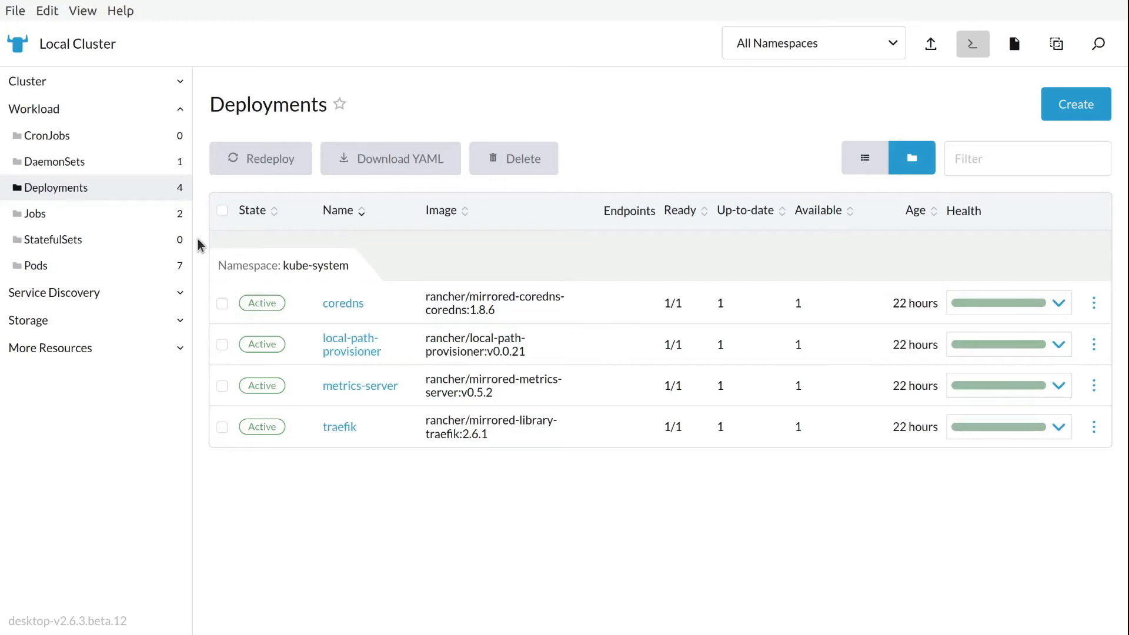
mouse_move(249, 305)
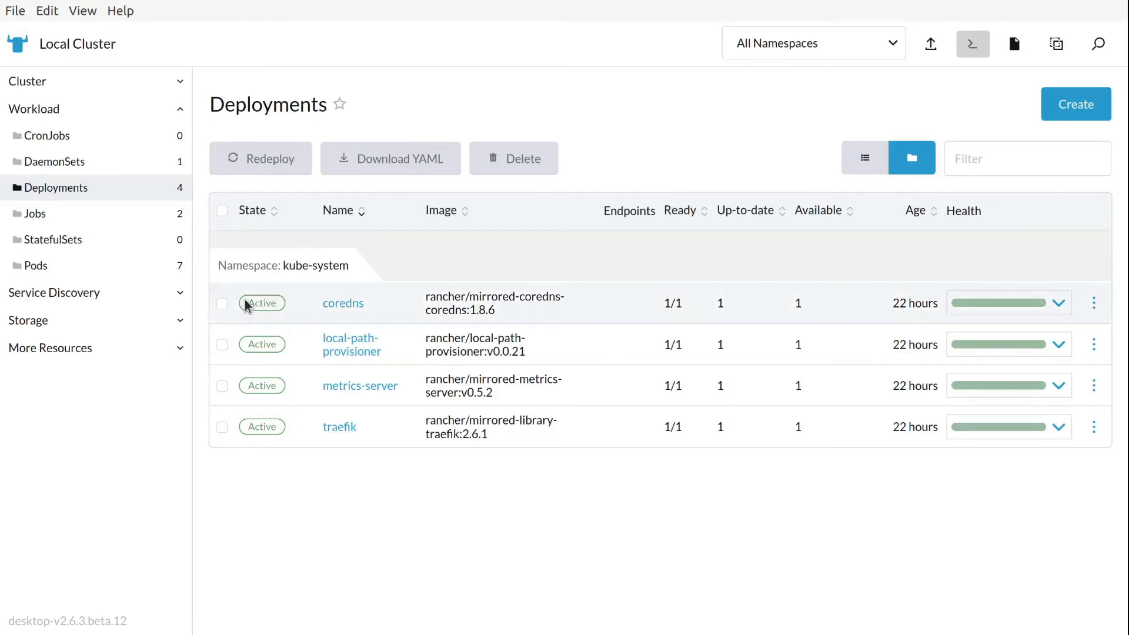
left_click(223, 303)
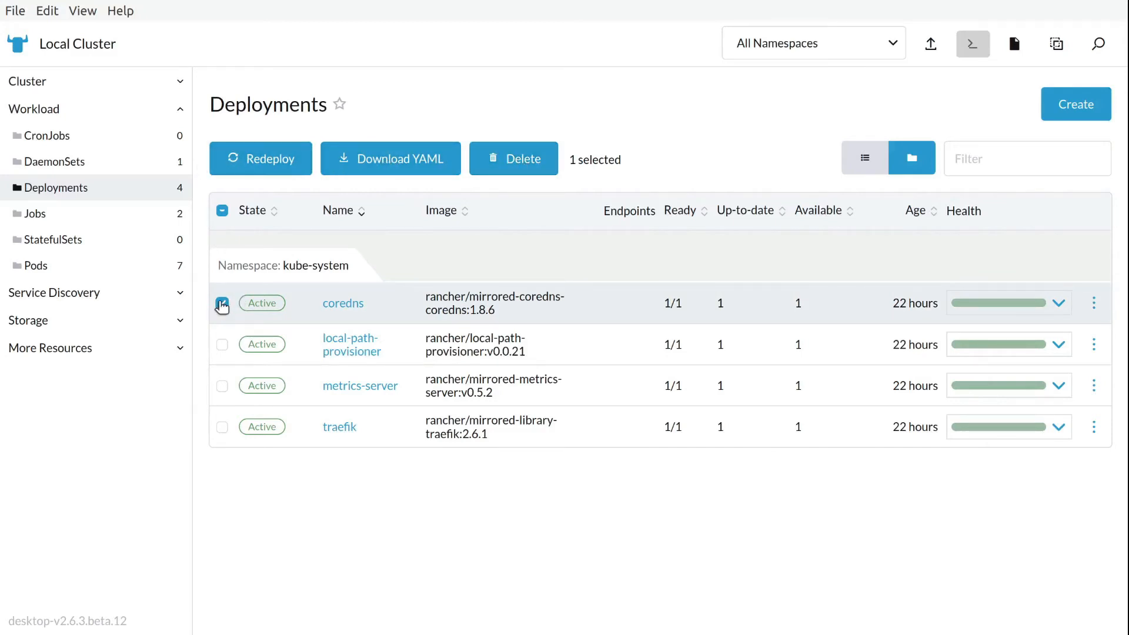
left_click(35, 265)
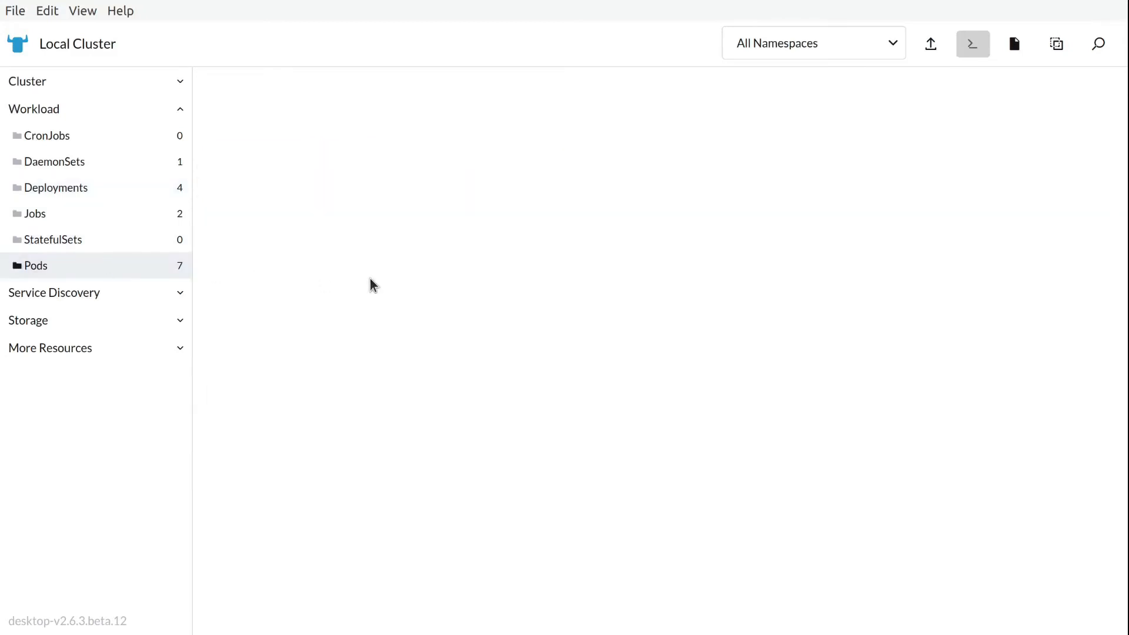
Step: Inspect the helm-install-traefik--1-c76lc pod, return to Pods, and view traefik-56c4b88c4b-qqrmf
left_click(35, 265)
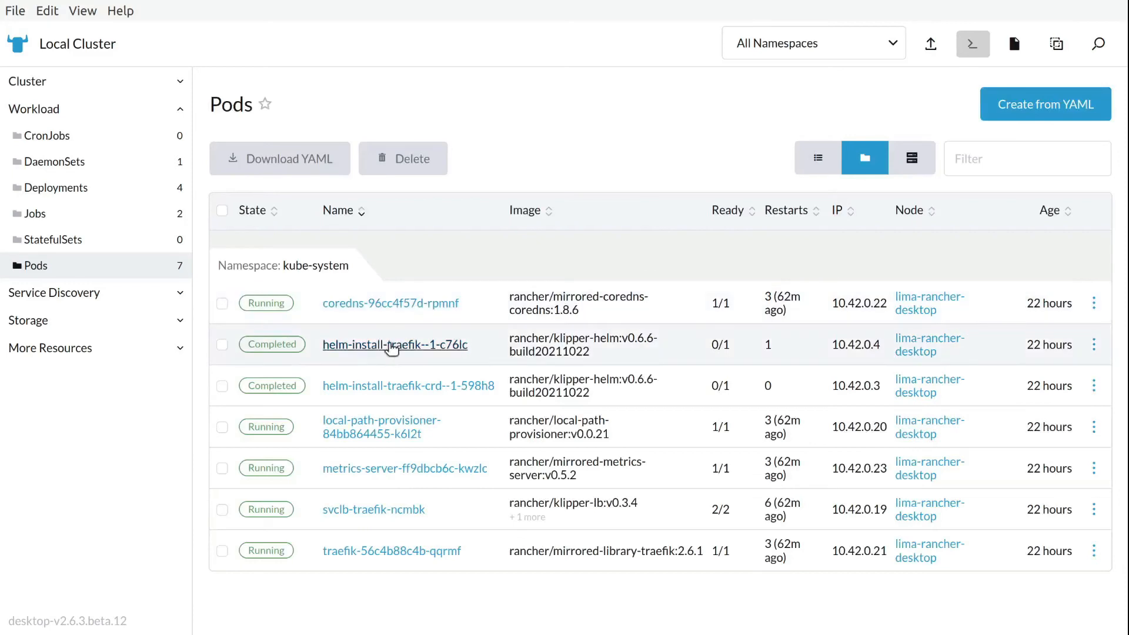
left_click(395, 344)
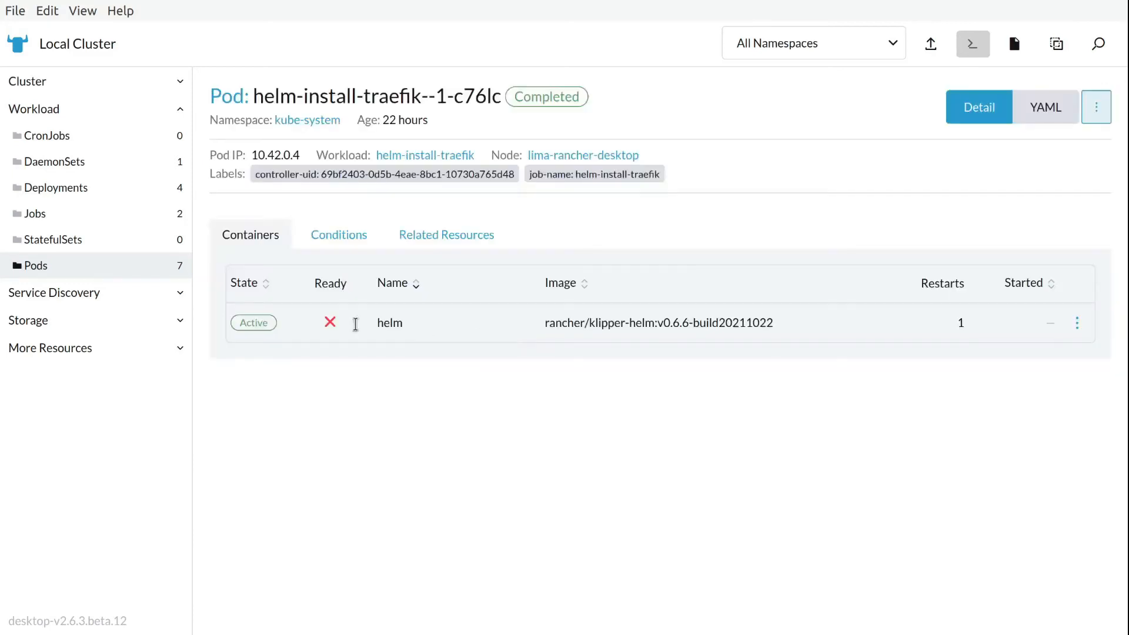
left_click(34, 266)
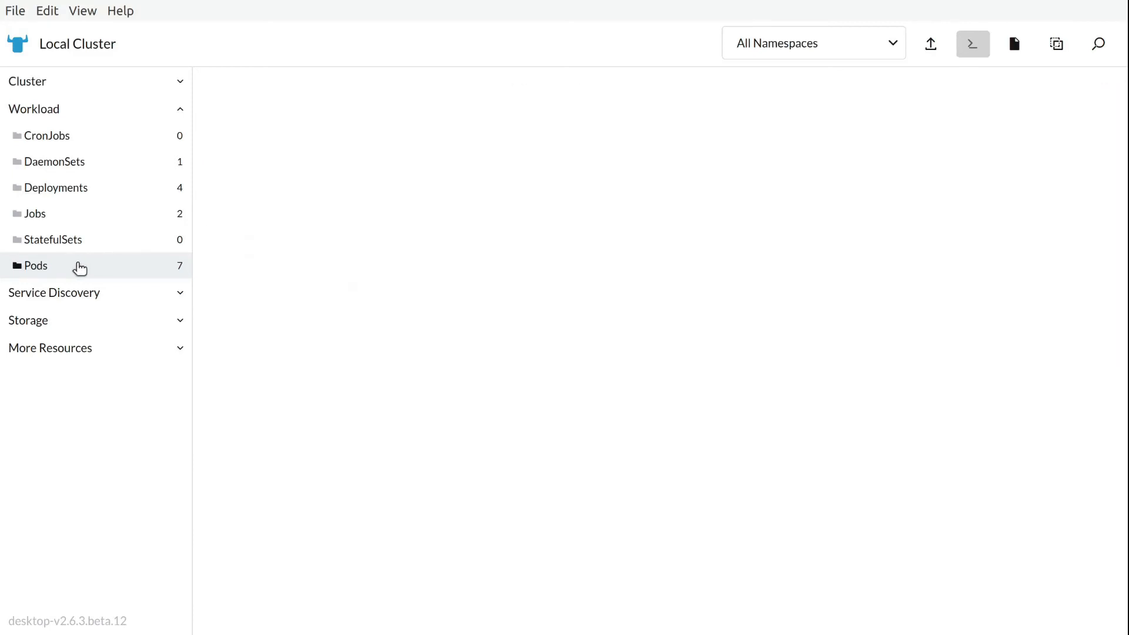
left_click(34, 266)
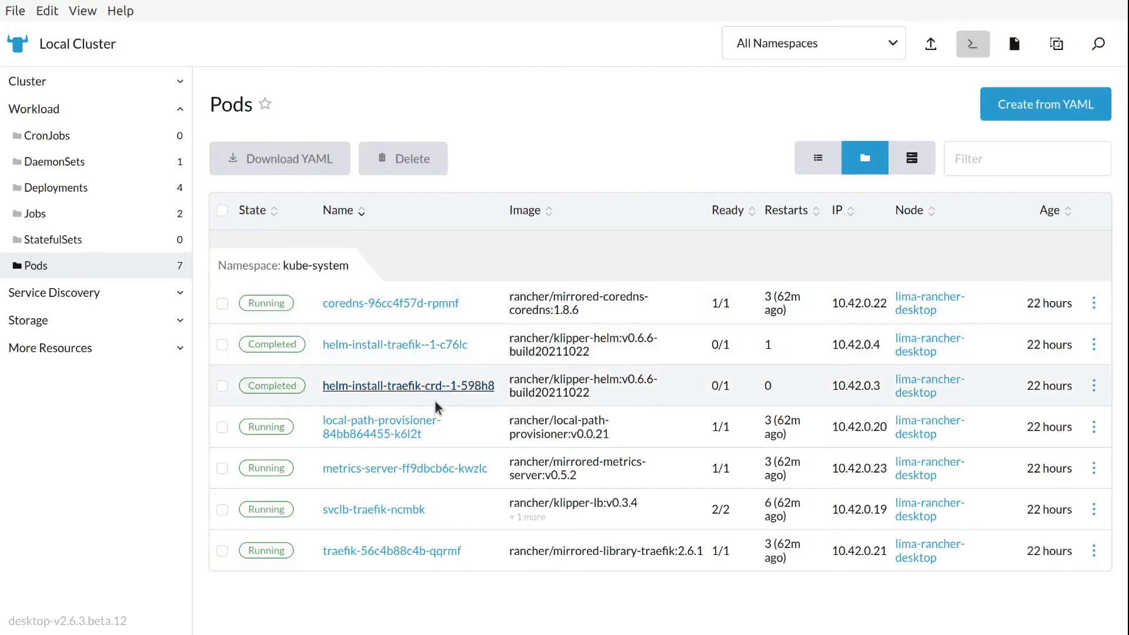
mouse_move(383, 426)
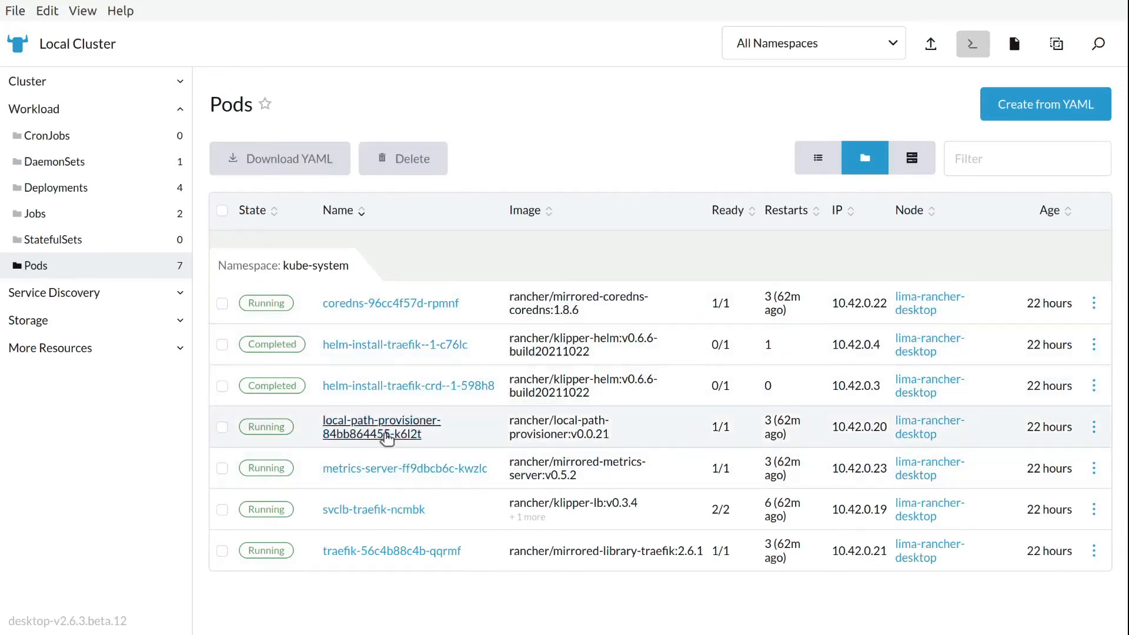
mouse_move(373, 509)
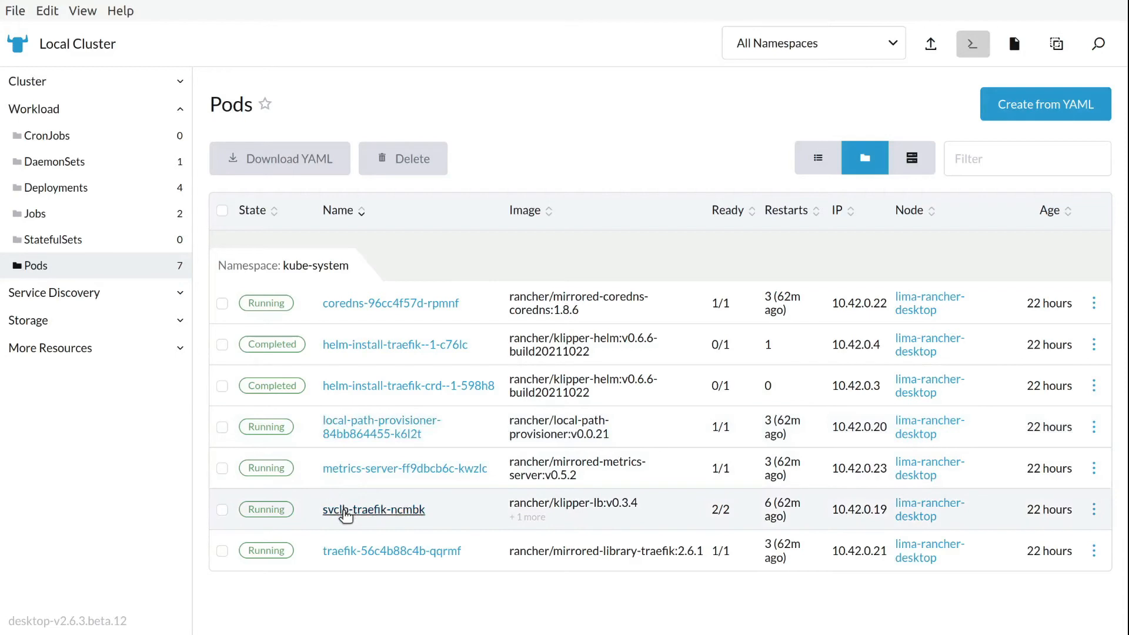
left_click(392, 550)
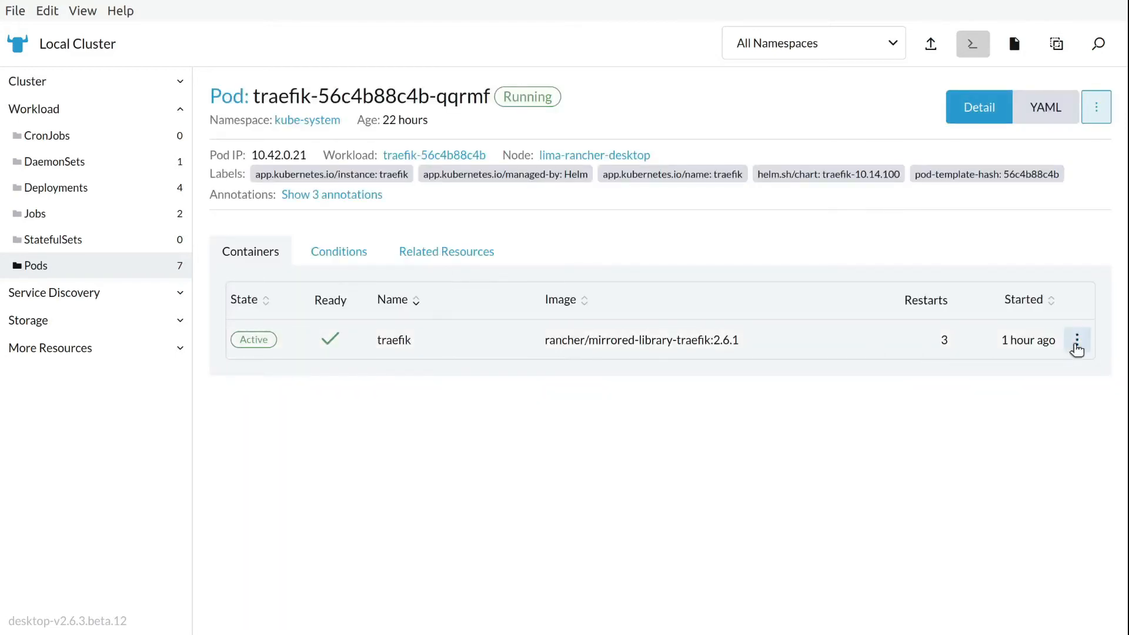
Step: Execute a shell in the traefik container, run ls, close it, and view the pod's conditions
left_click(1077, 339)
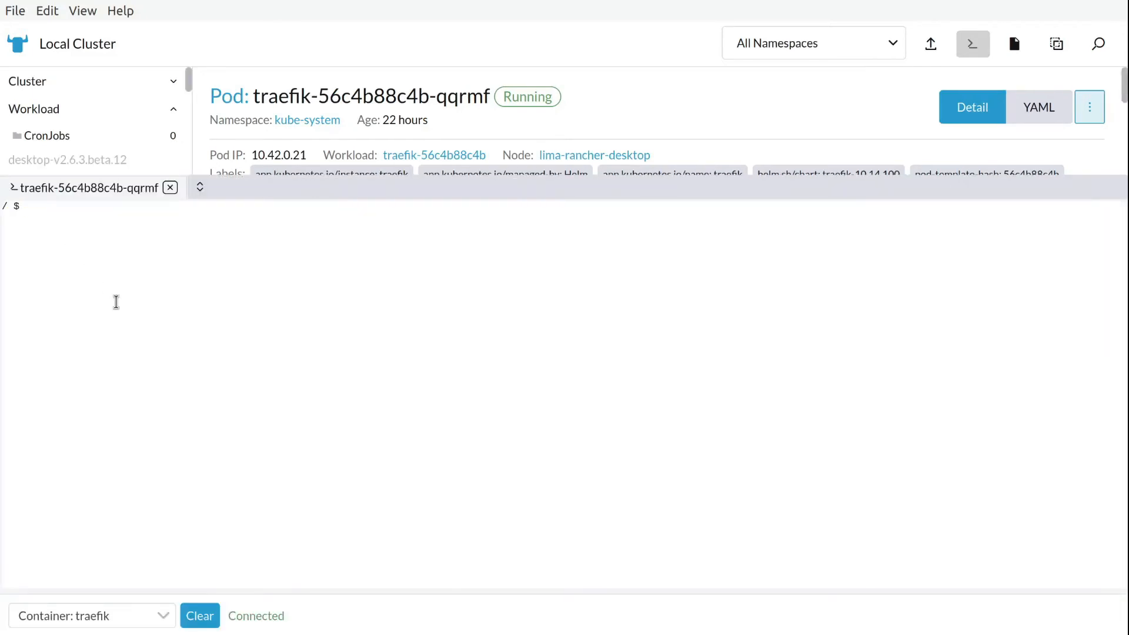
type("ls")
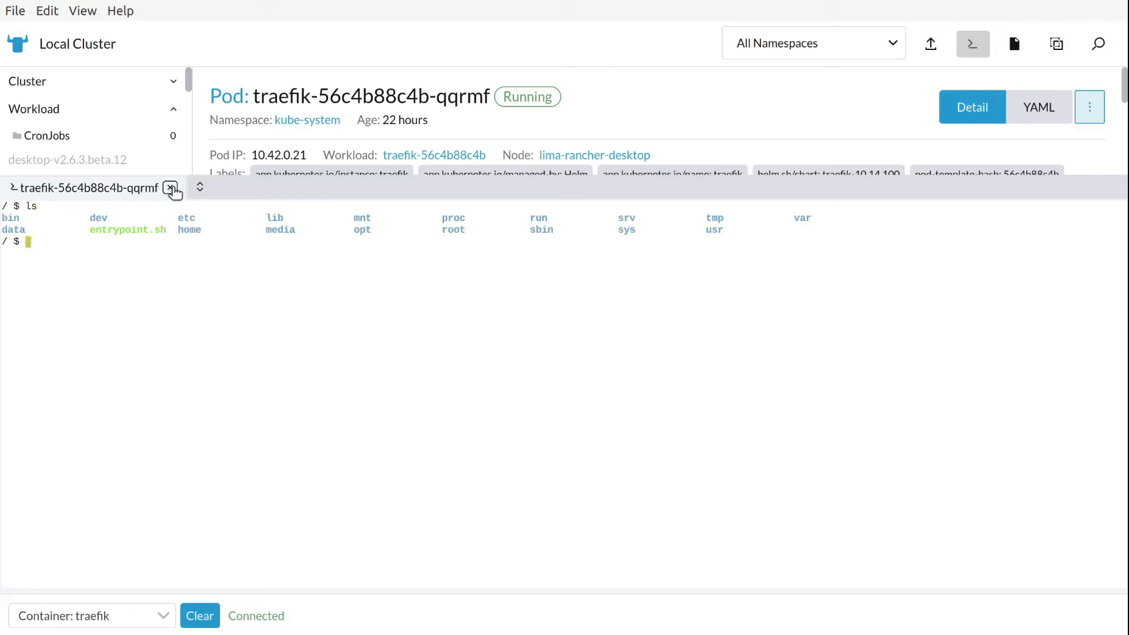
left_click(171, 188)
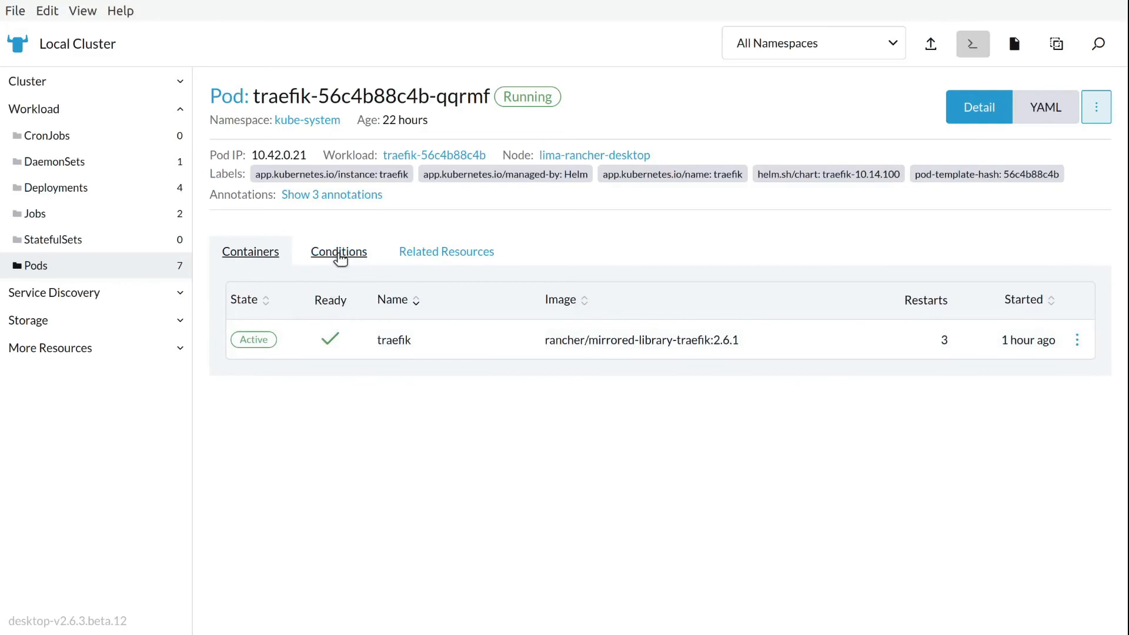
left_click(446, 252)
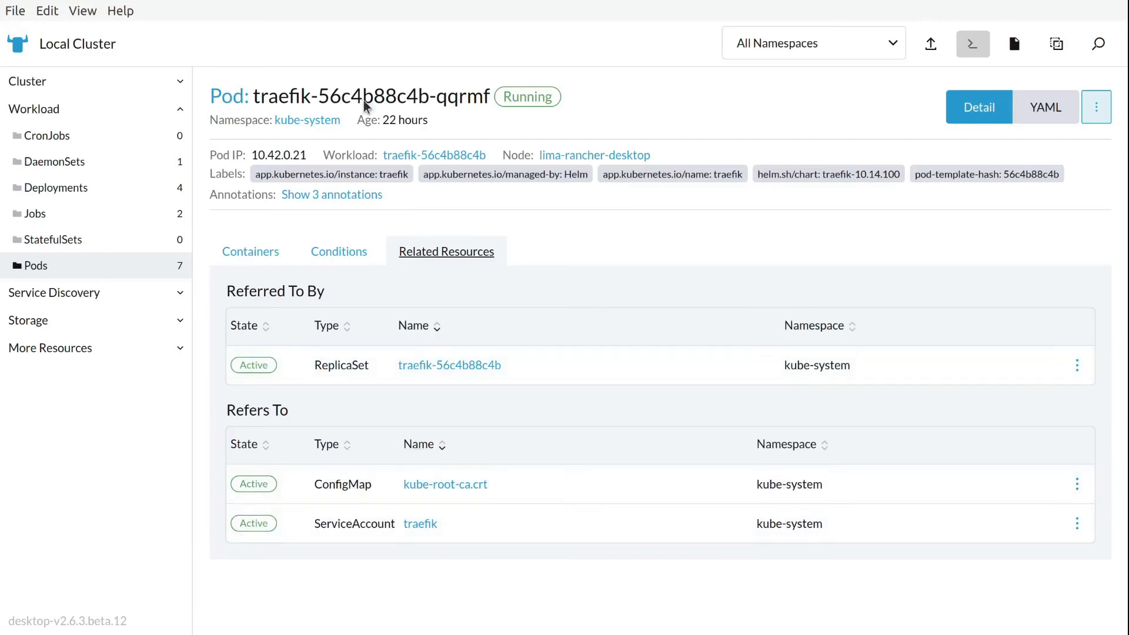
mouse_move(406, 258)
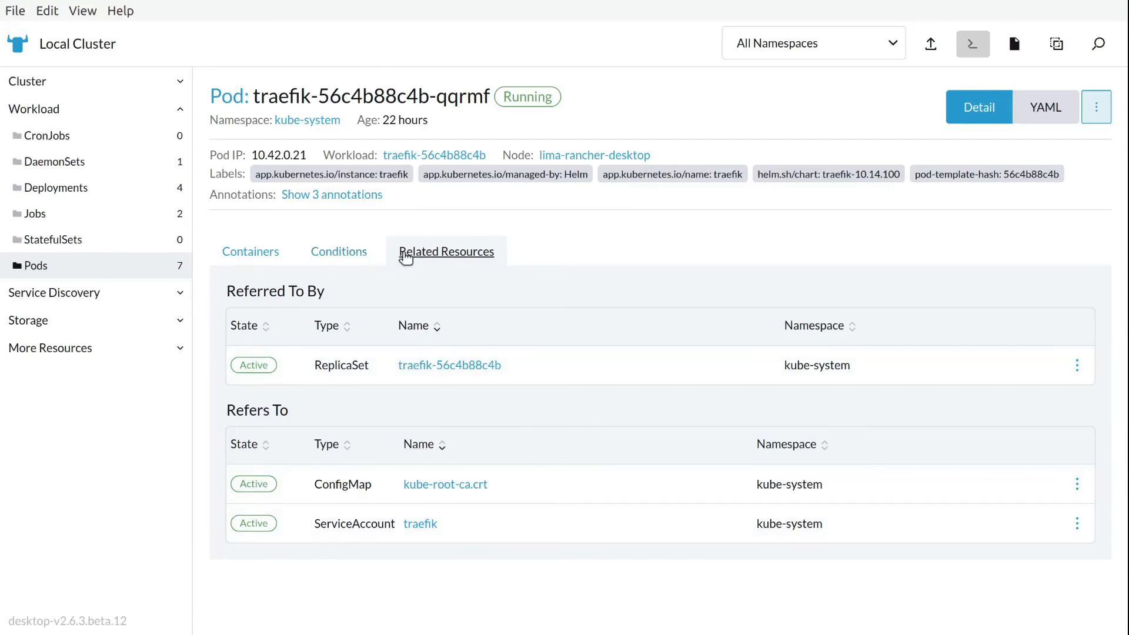
mouse_move(122, 244)
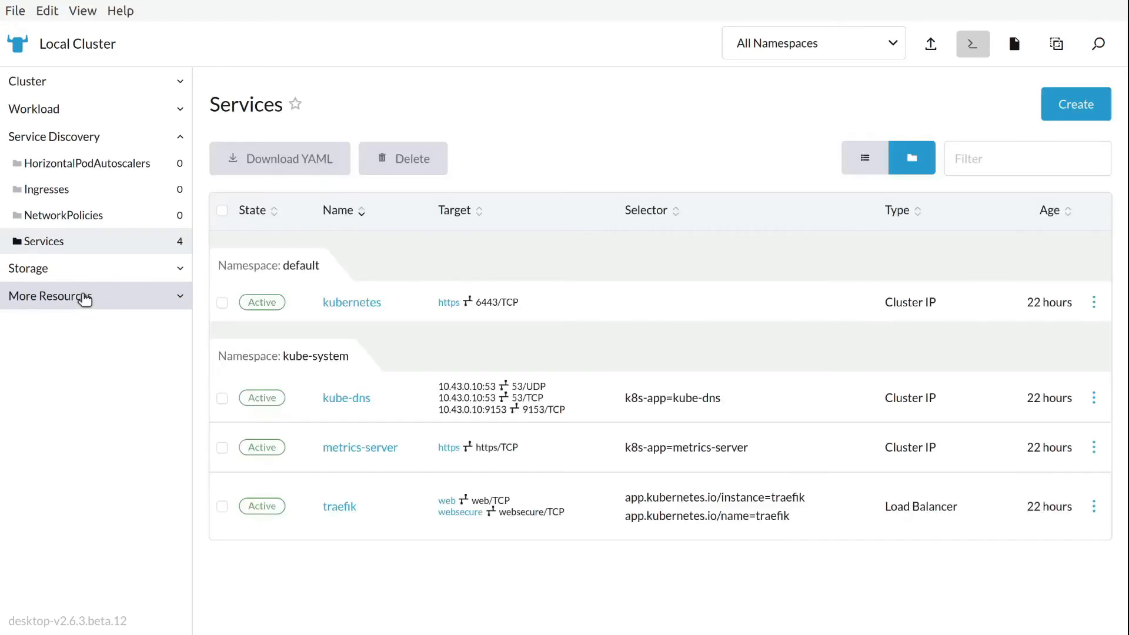
mouse_move(345, 267)
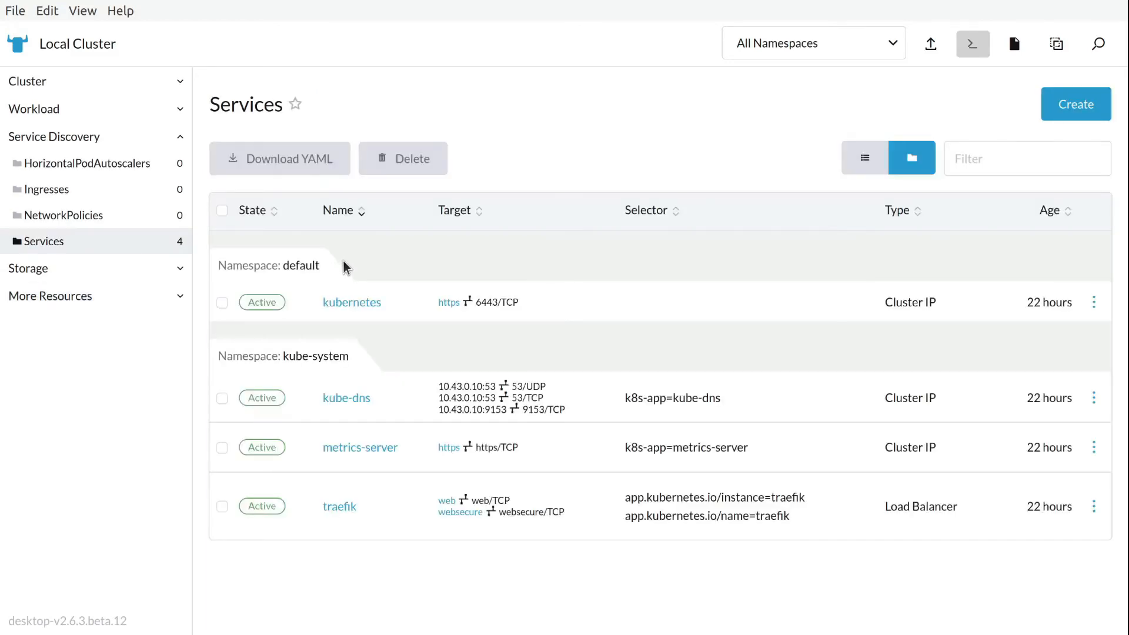
mouse_move(439, 316)
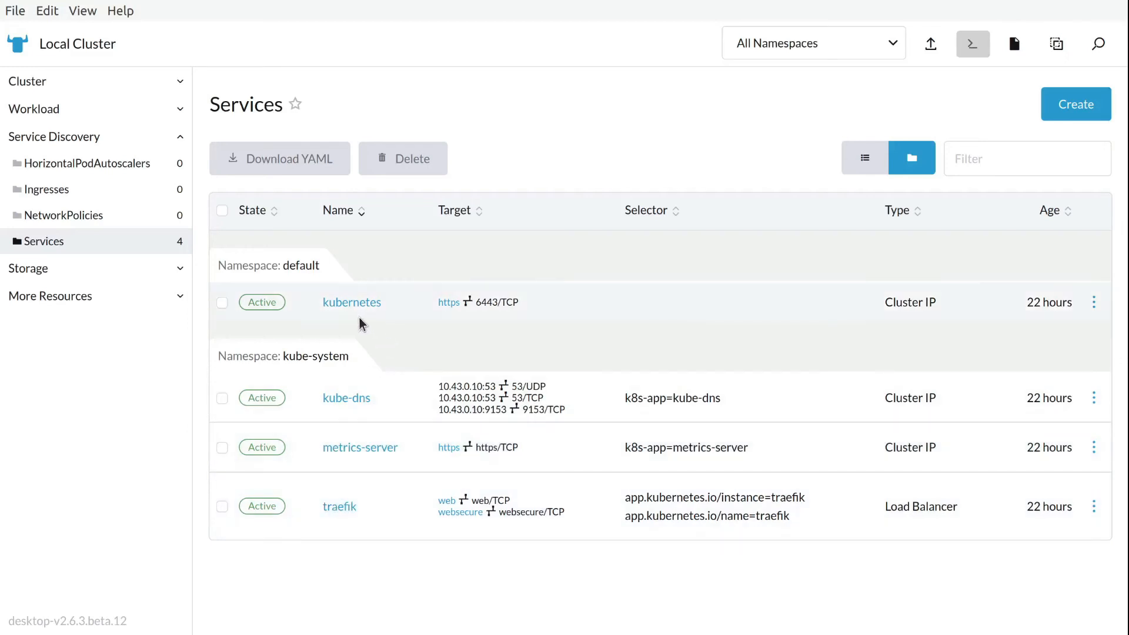
mouse_move(1021, 139)
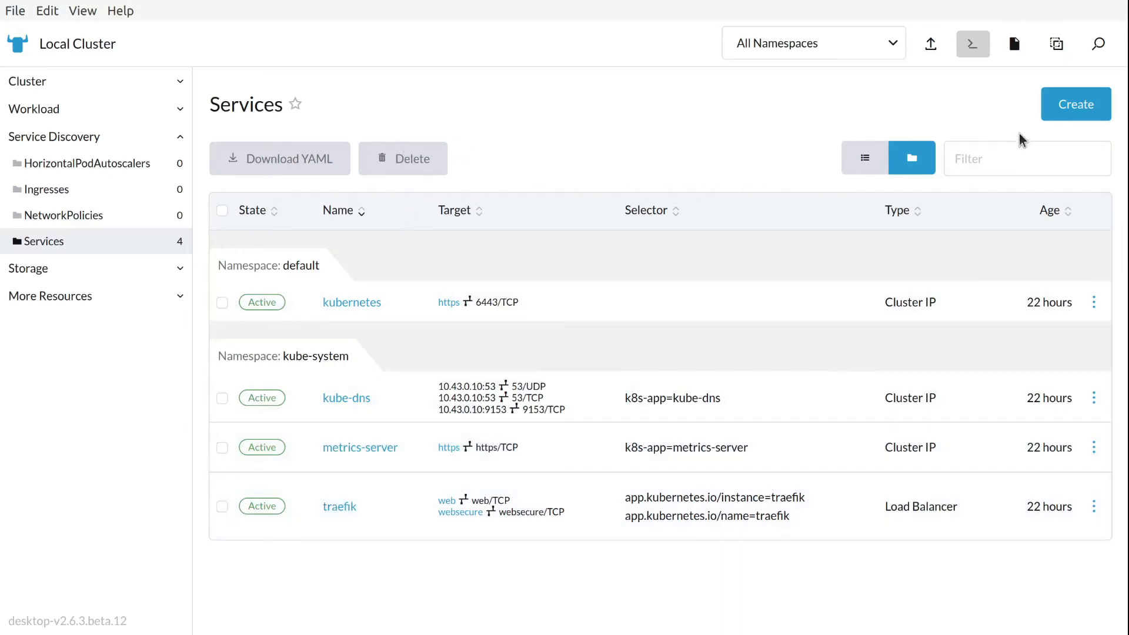
Step: Begin a new LoadBalancer service named test with a service port named port
left_click(1075, 104)
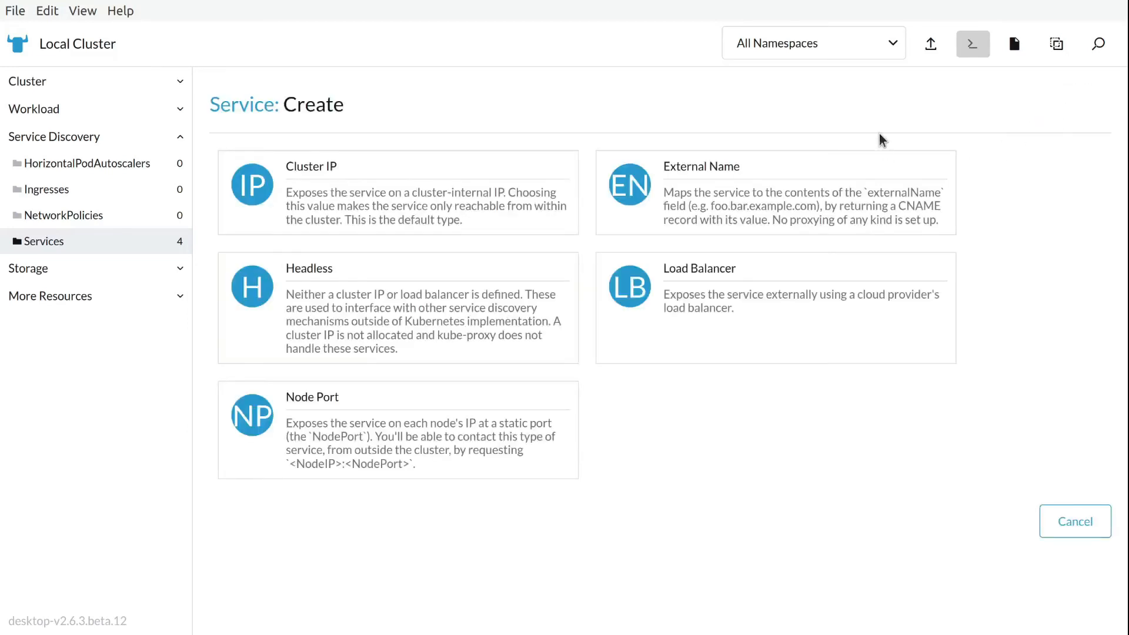
mouse_move(288, 492)
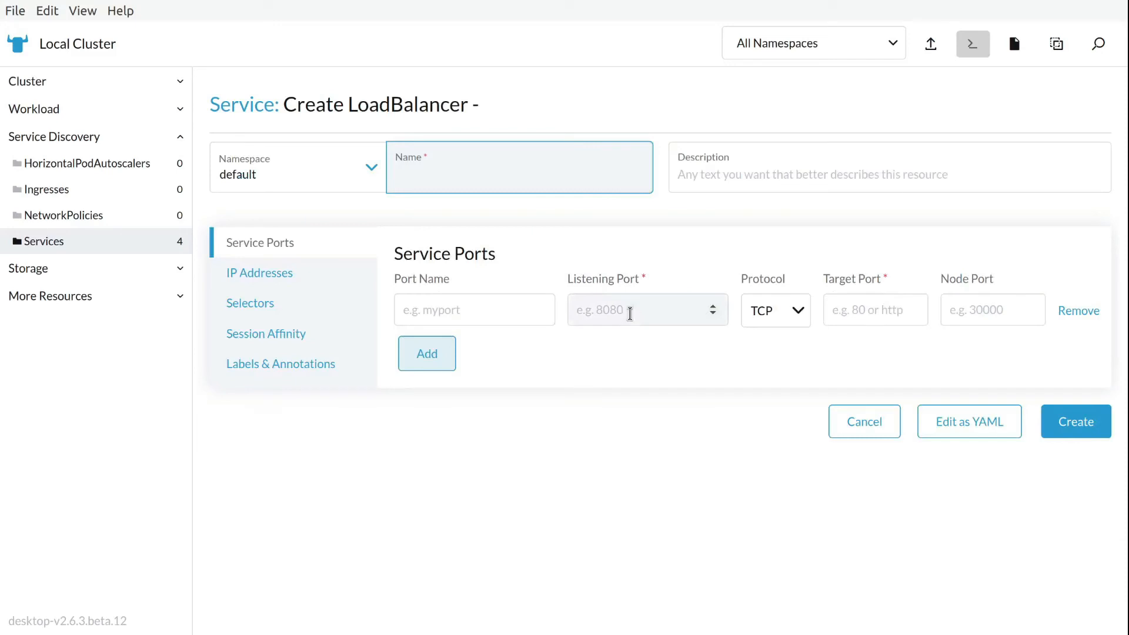
type("test")
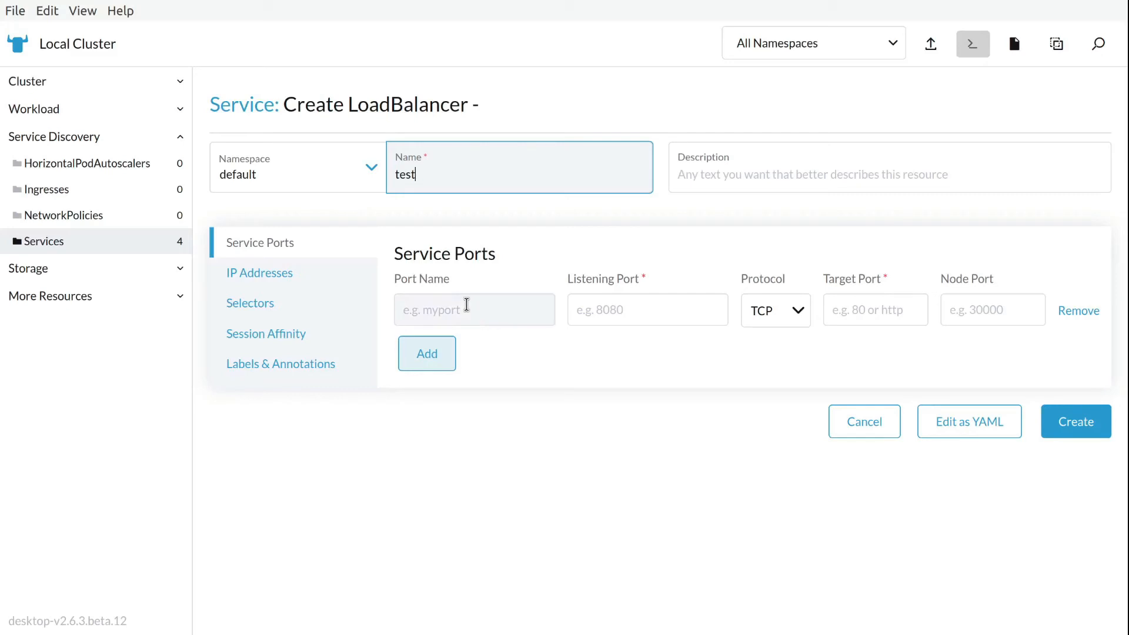
left_click(474, 310)
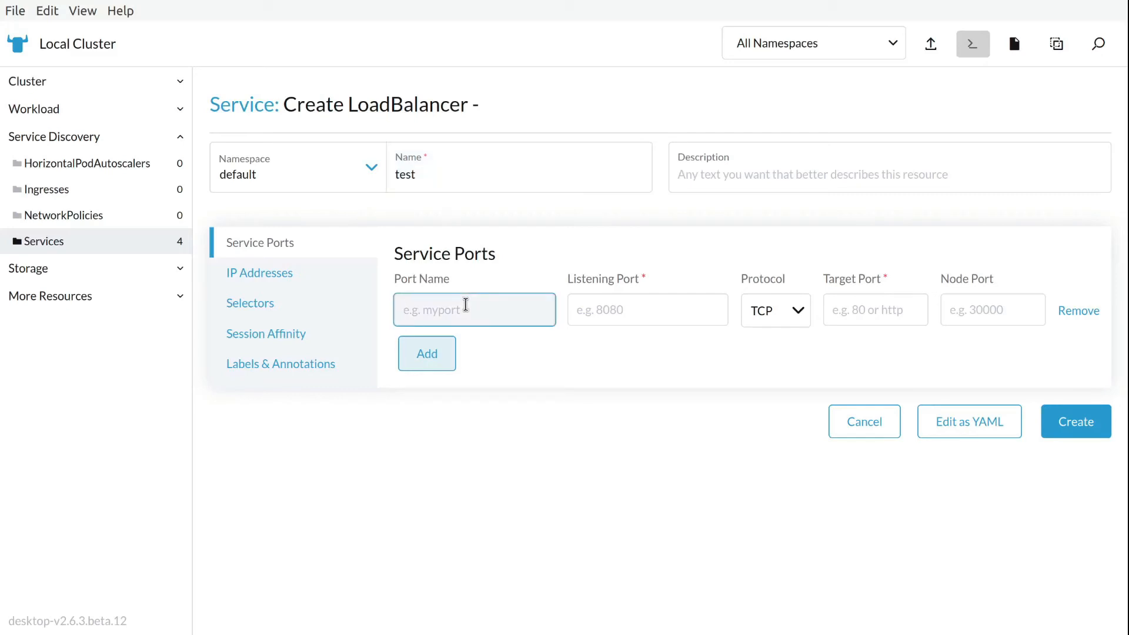
type("port")
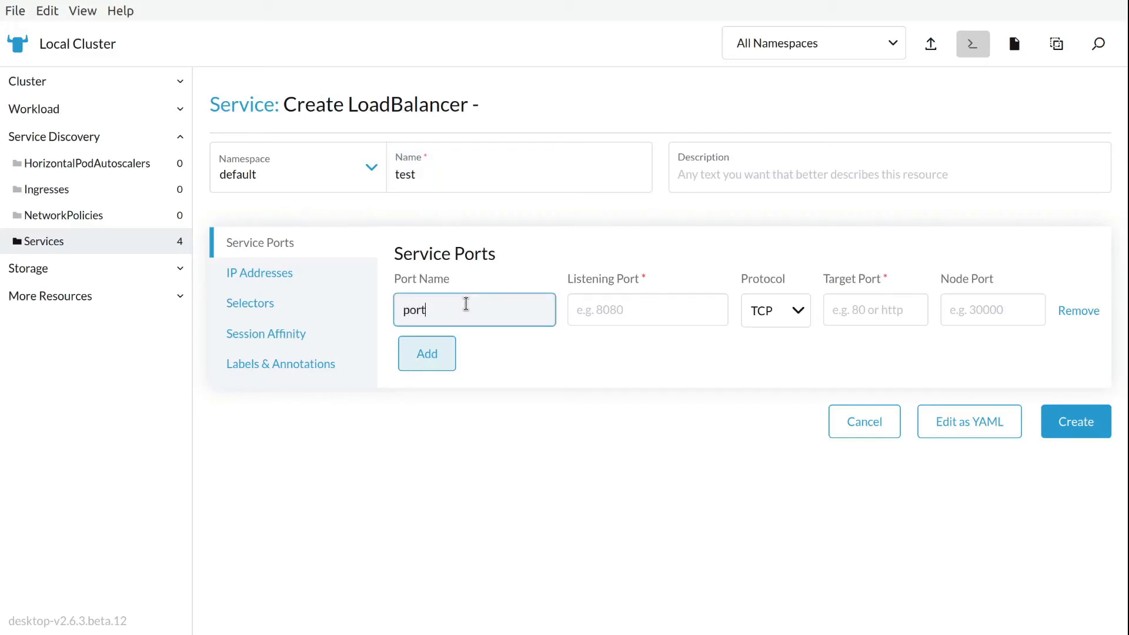
Step: Set the port's listening port to 8080 and move to the target port field
left_click(647, 310)
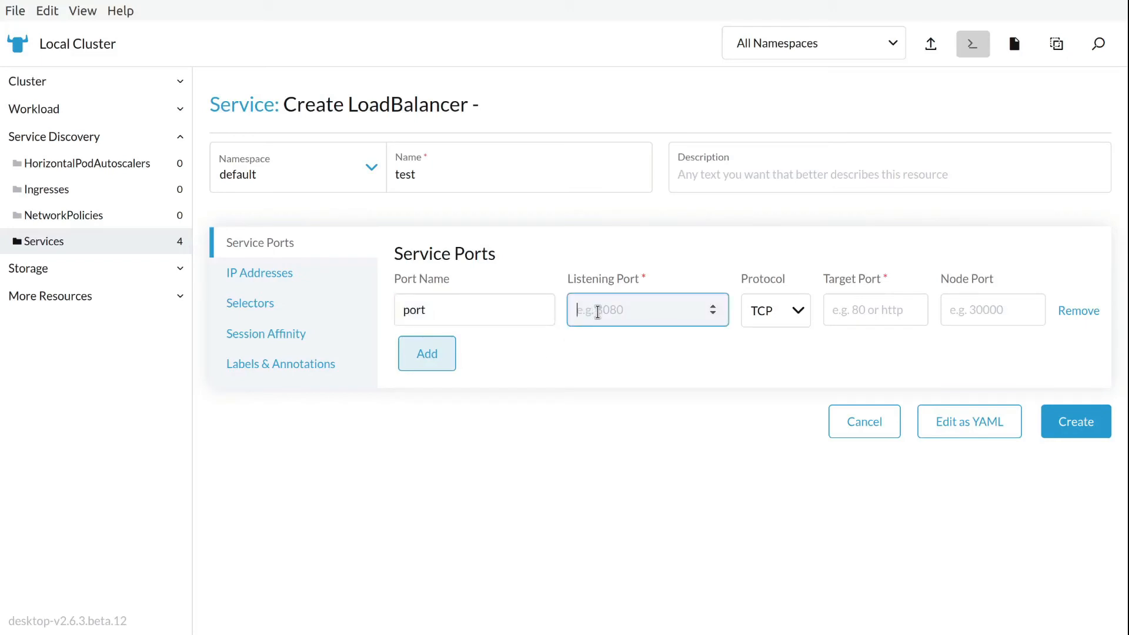
type("8080")
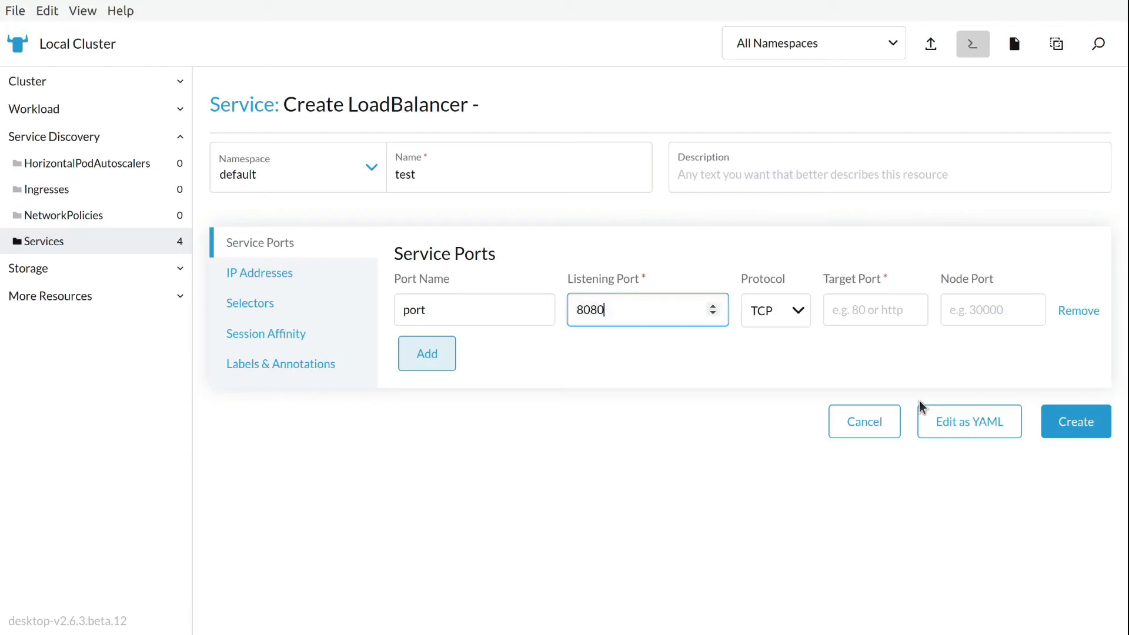
left_click(874, 309)
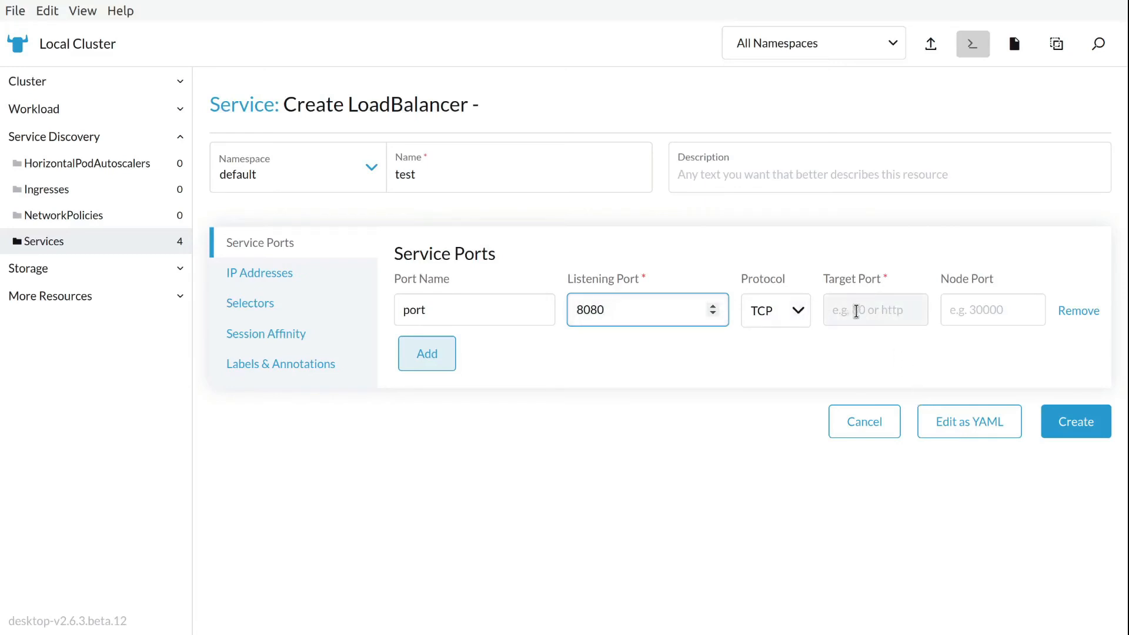
left_click(874, 309)
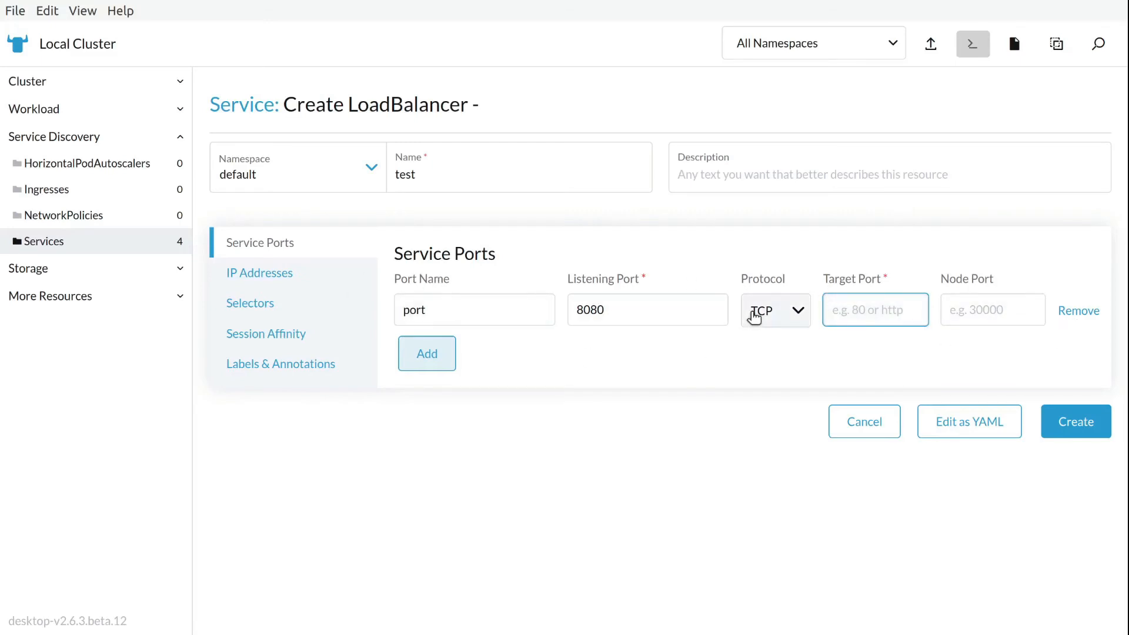
Step: Review the IP Addresses, Selectors, Labels & Annotations and Service Ports sections, then discard the test service
left_click(258, 273)
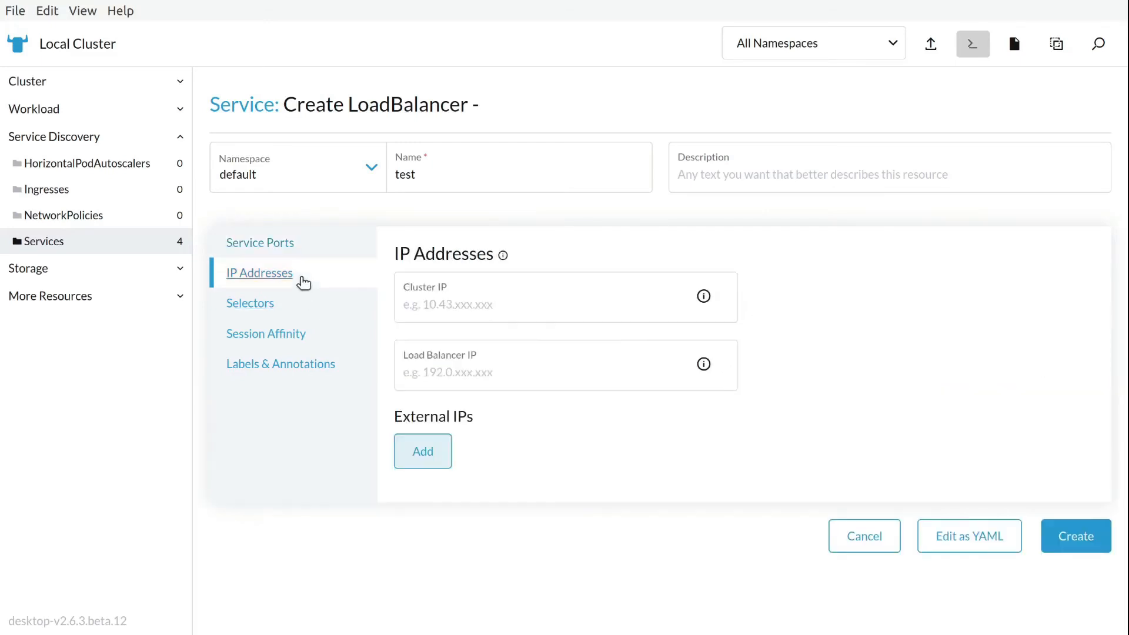
left_click(249, 302)
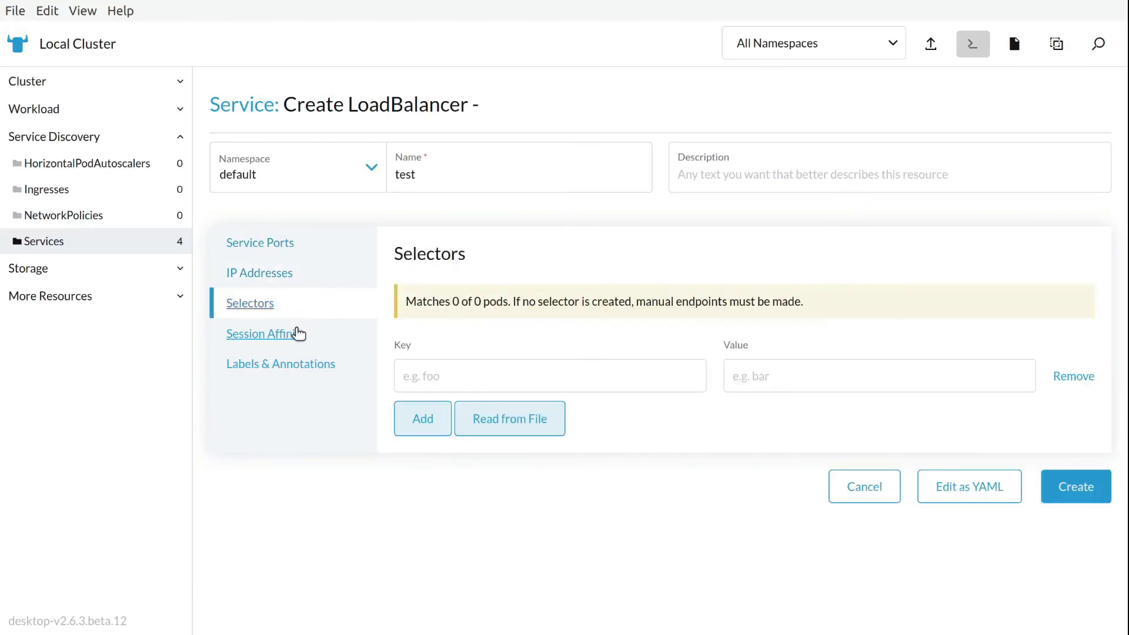
left_click(280, 363)
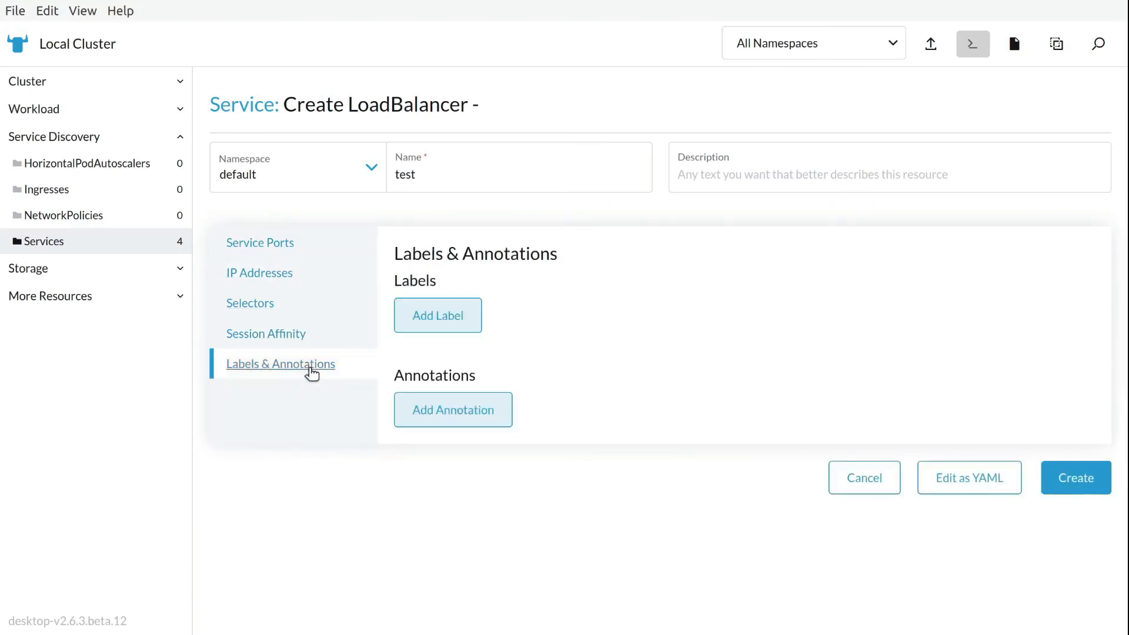
left_click(259, 242)
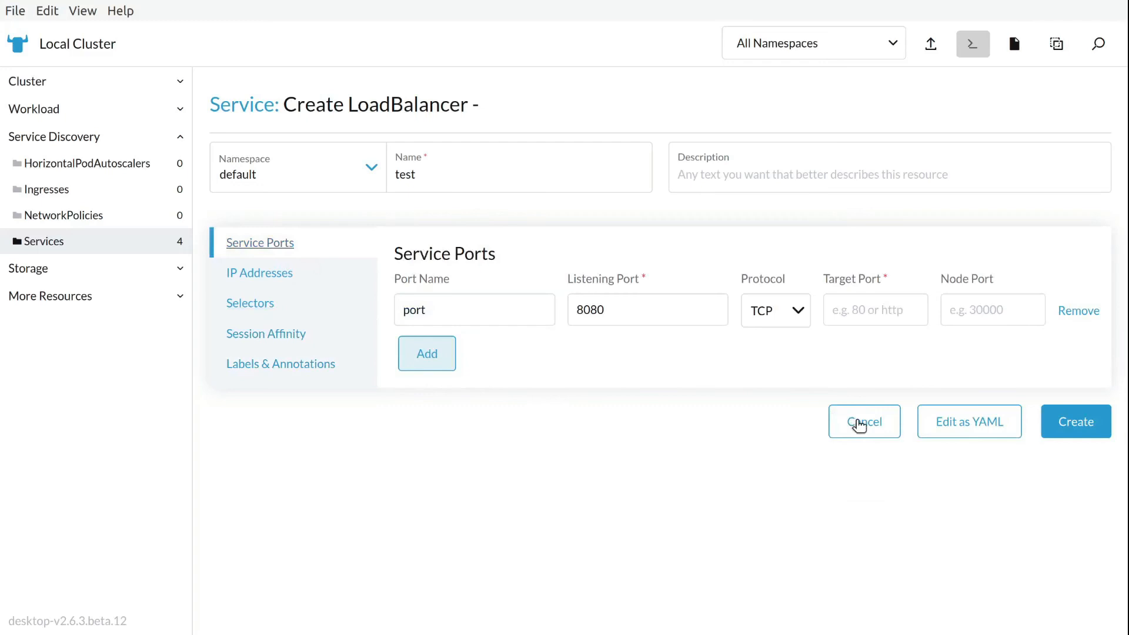
left_click(864, 421)
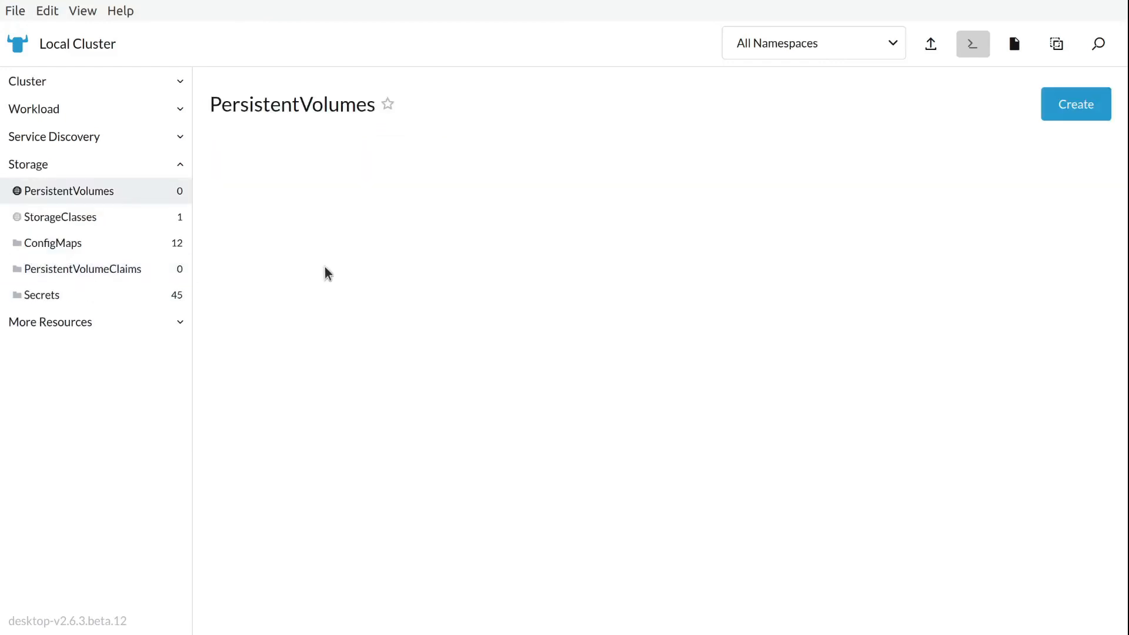
Step: Browse the local-path StorageClass, ConfigMaps and Secrets lists, then expand the K3s group
left_click(60, 217)
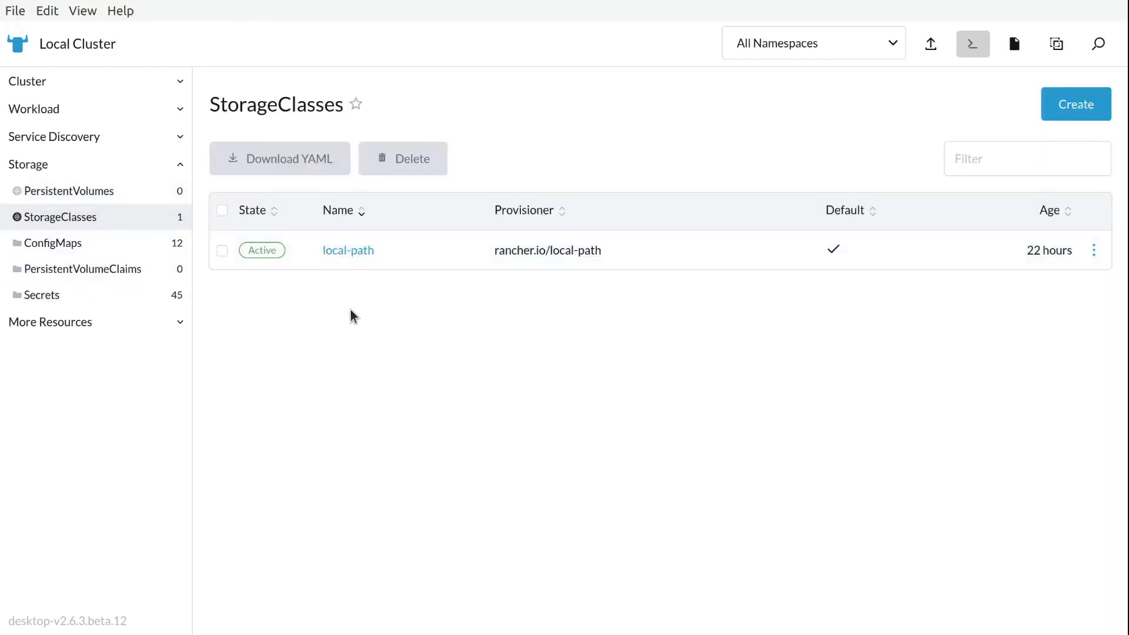
mouse_move(104, 242)
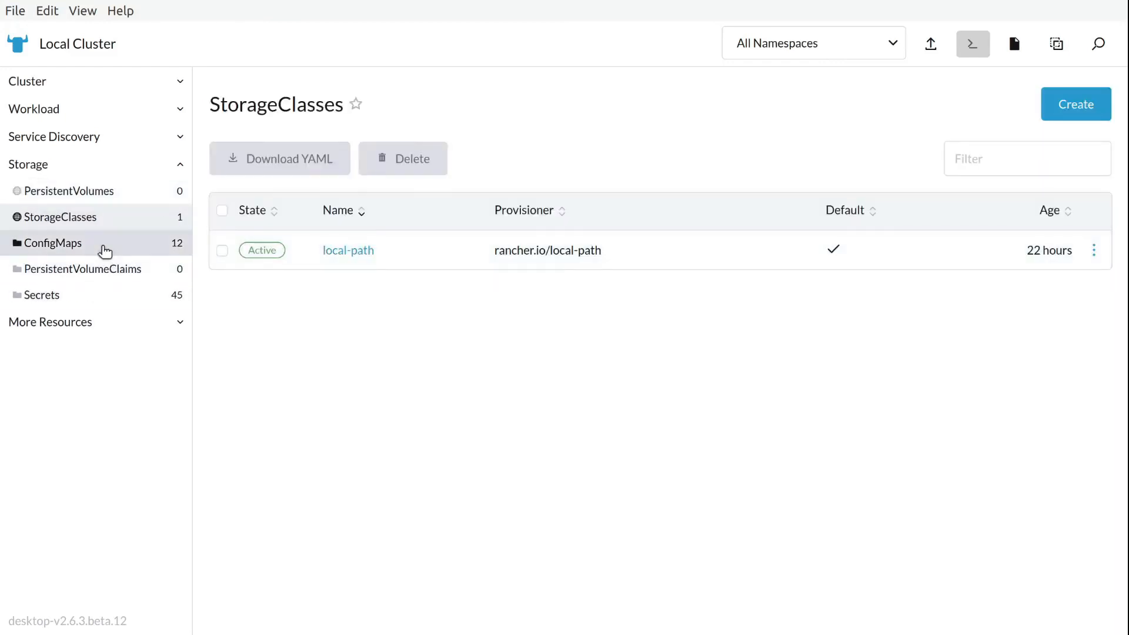
left_click(53, 243)
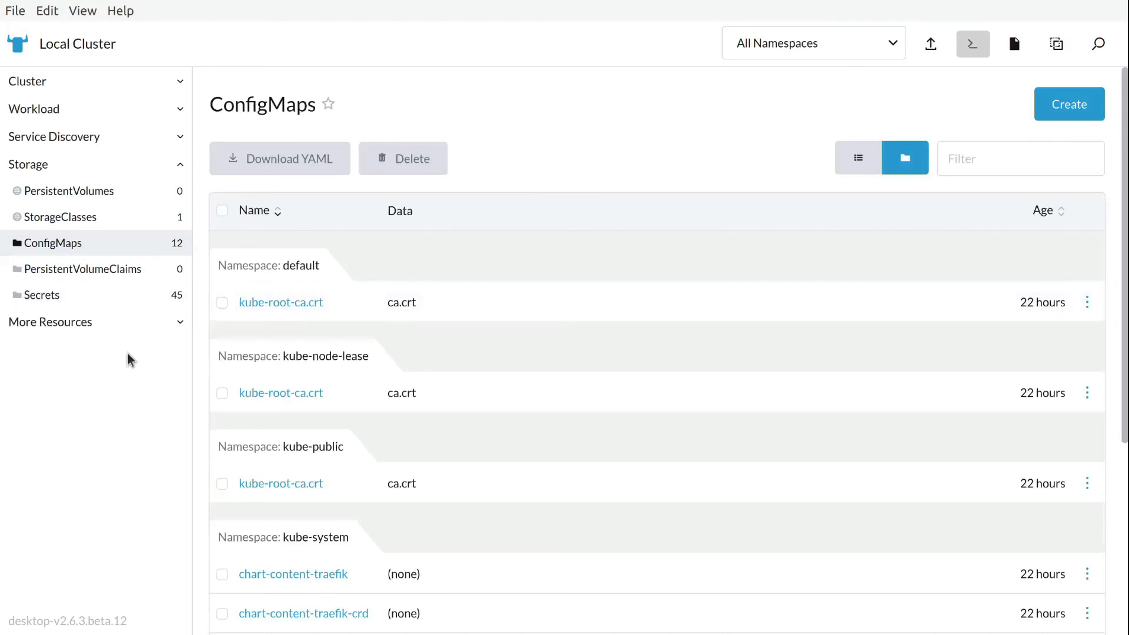
left_click(42, 294)
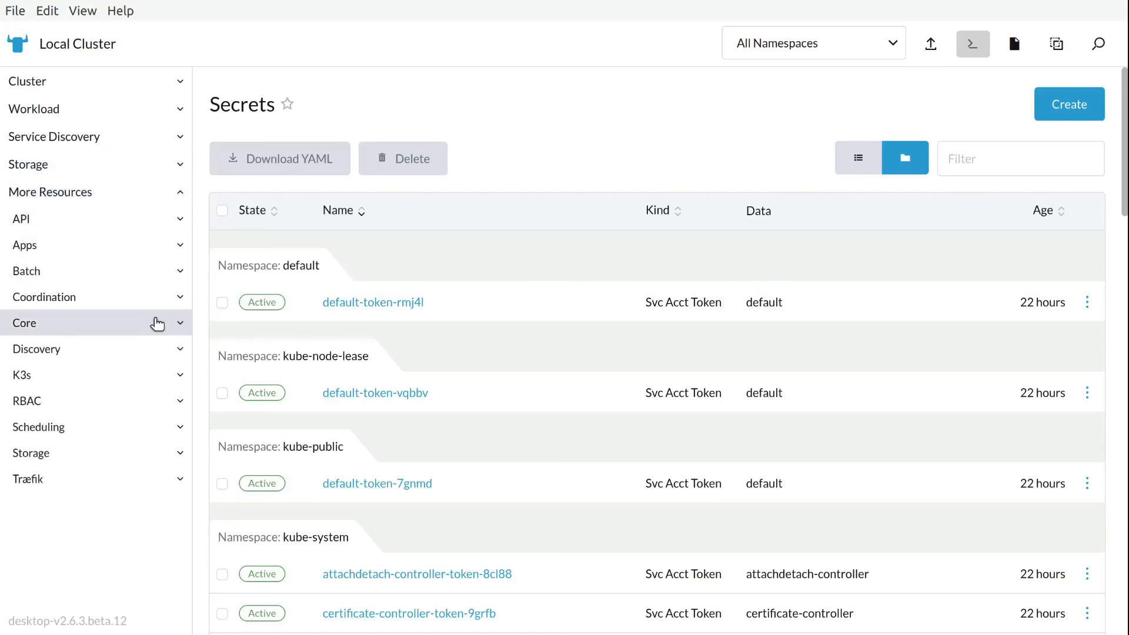
left_click(22, 374)
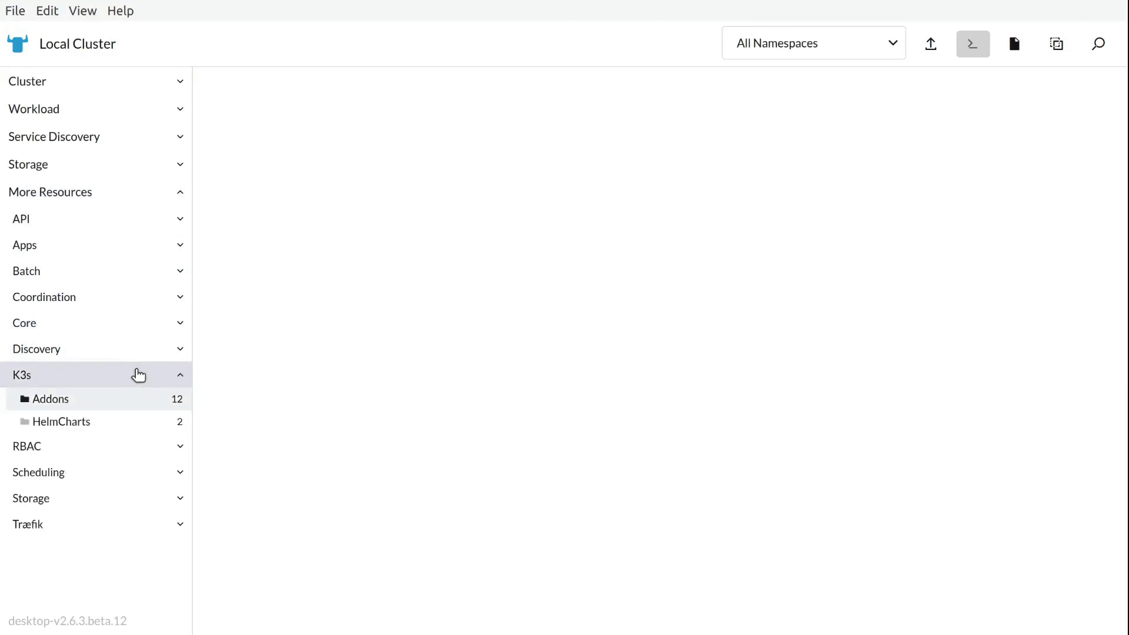
Step: Look through the twelve K3s Addons and the traefik, traefik-crd HelmCharts, then list ClusterRoleBindings
left_click(49, 399)
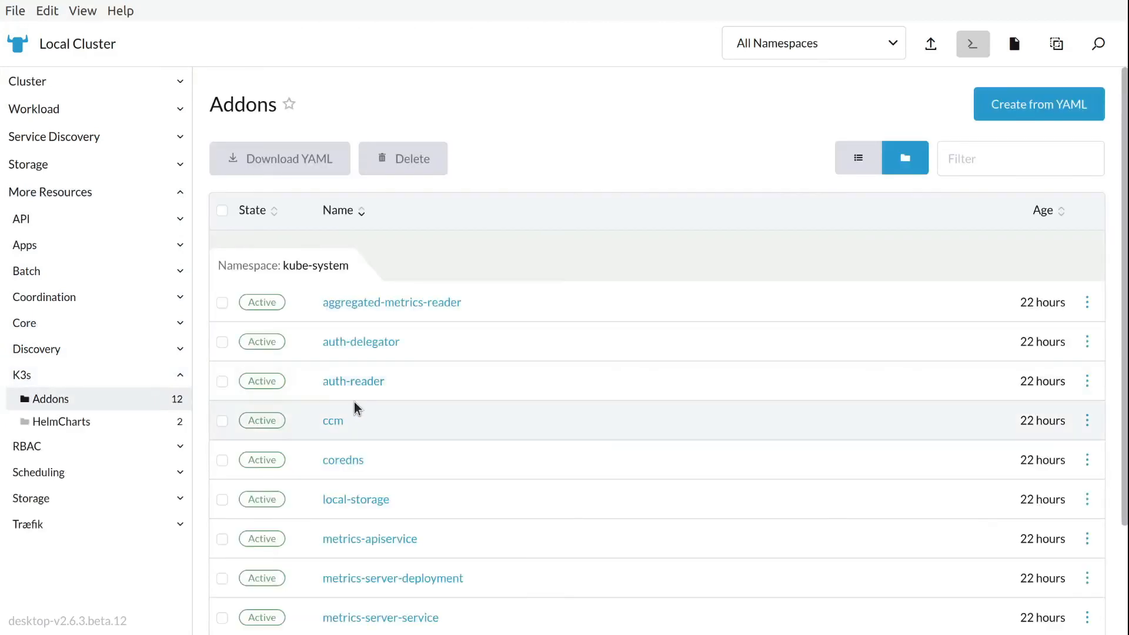
scroll("down", 3)
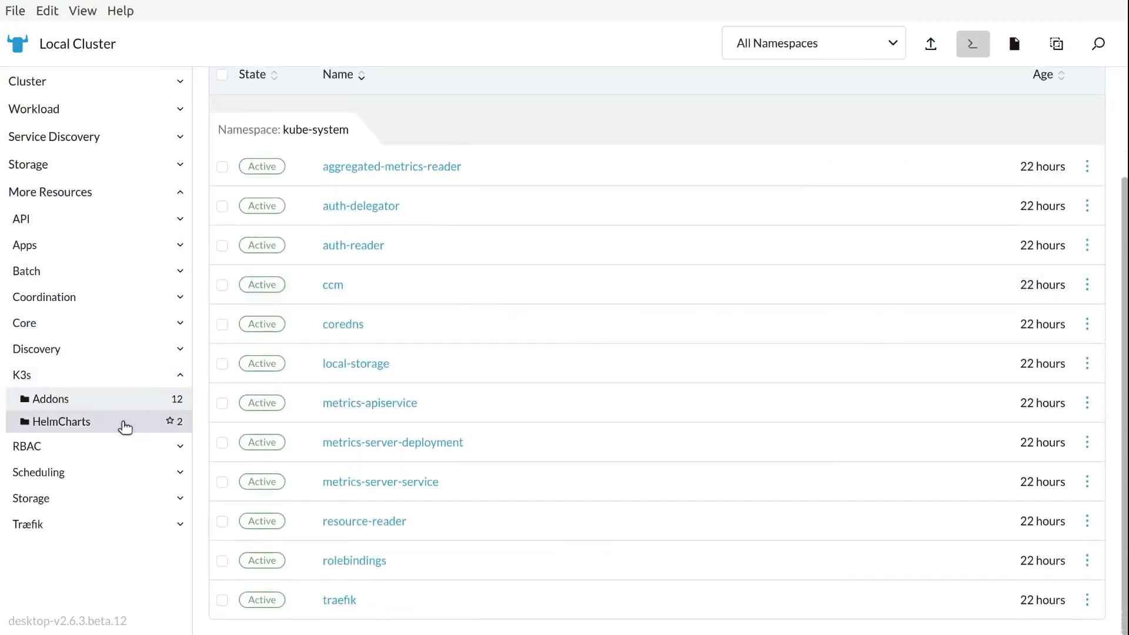
left_click(61, 421)
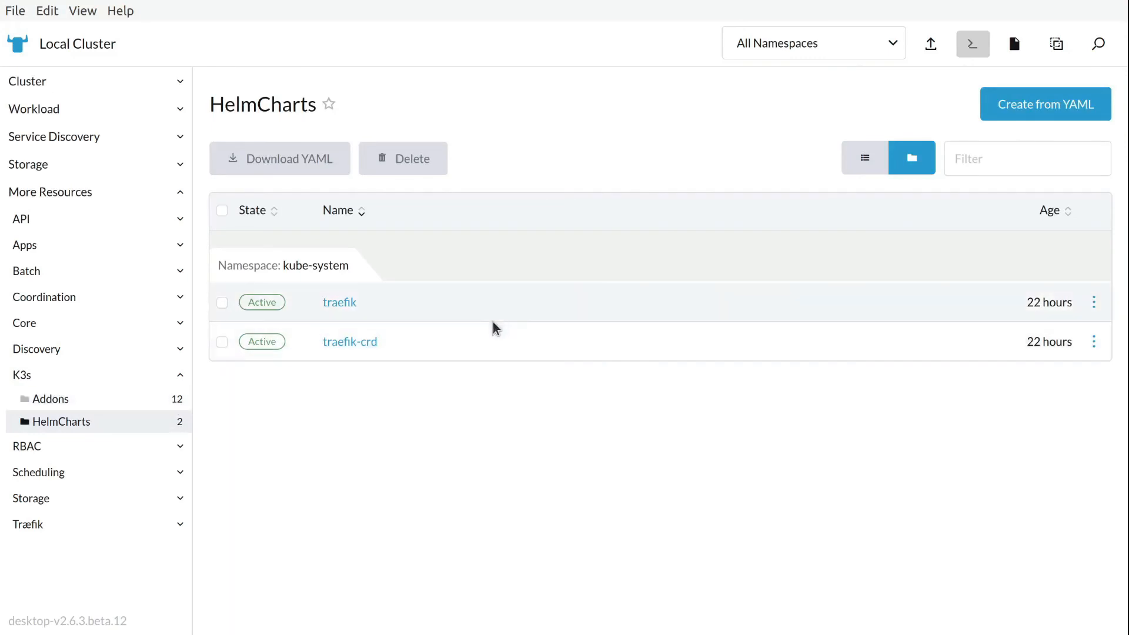
mouse_move(223, 544)
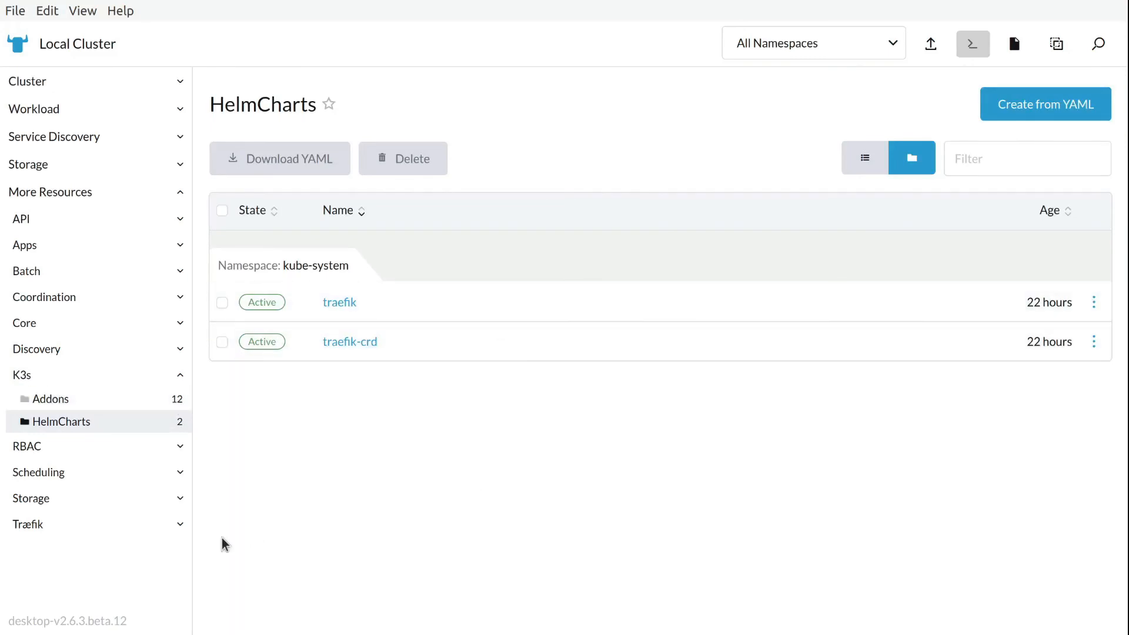
left_click(84, 470)
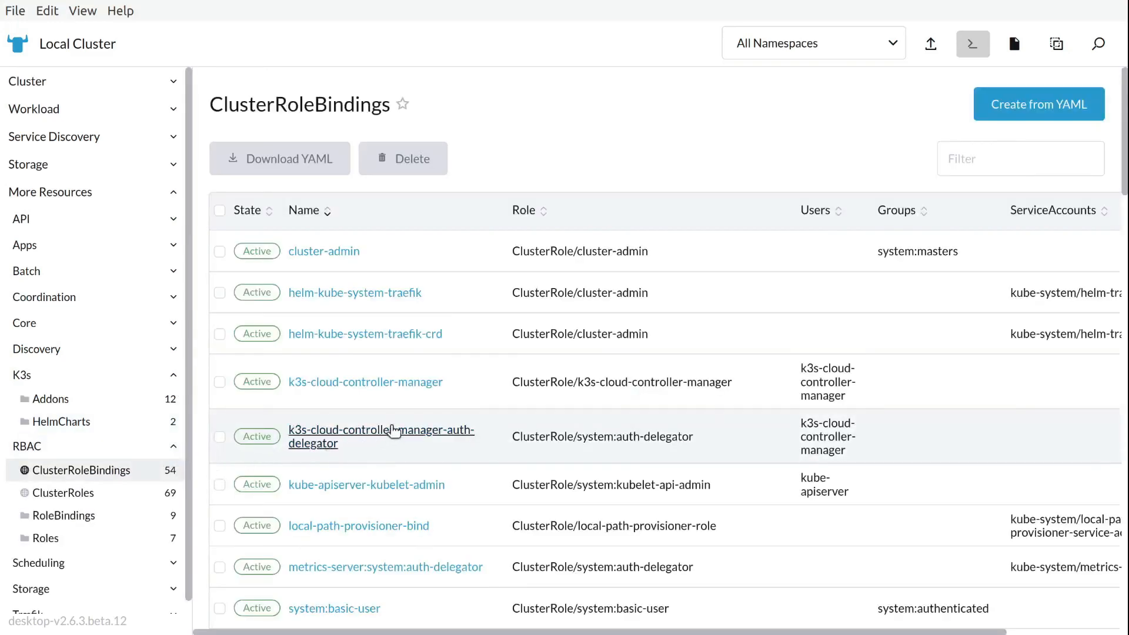
Step: View the seven namespaced Roles, then the system-cluster-critical and system-node-critical PriorityClasses under Scheduling
scroll("down", 3)
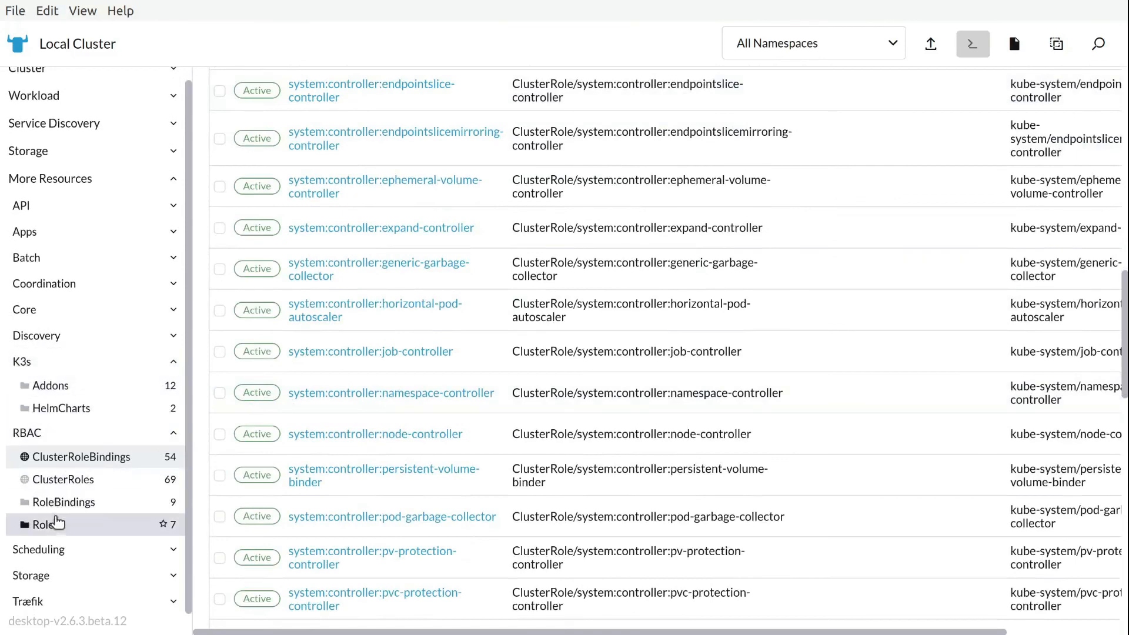
left_click(46, 524)
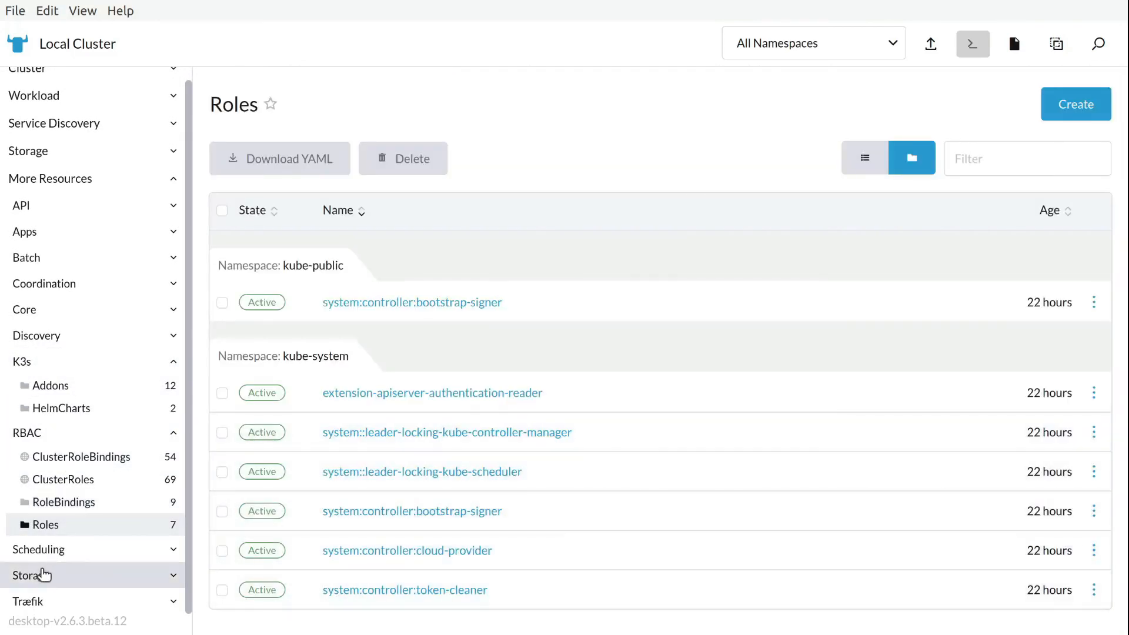
left_click(38, 550)
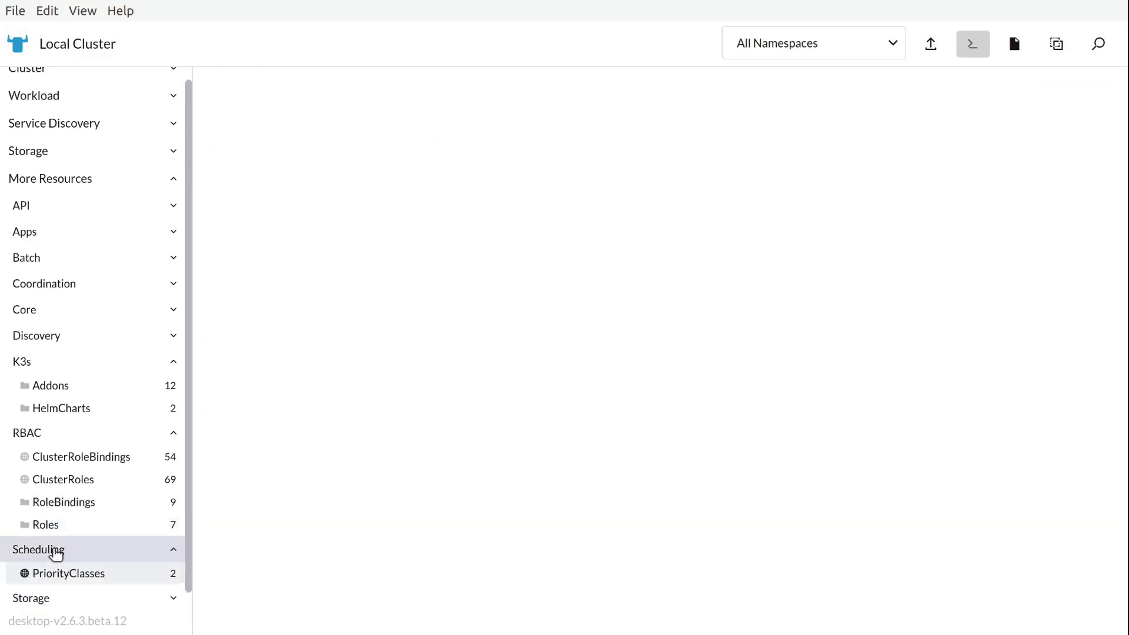
left_click(70, 573)
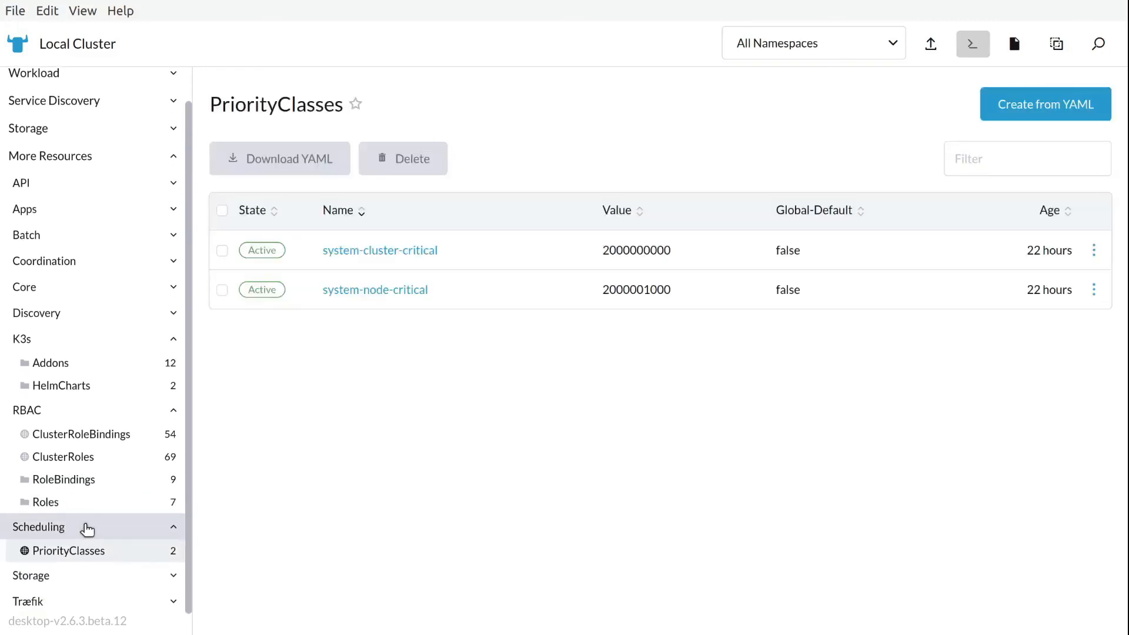
mouse_move(133, 530)
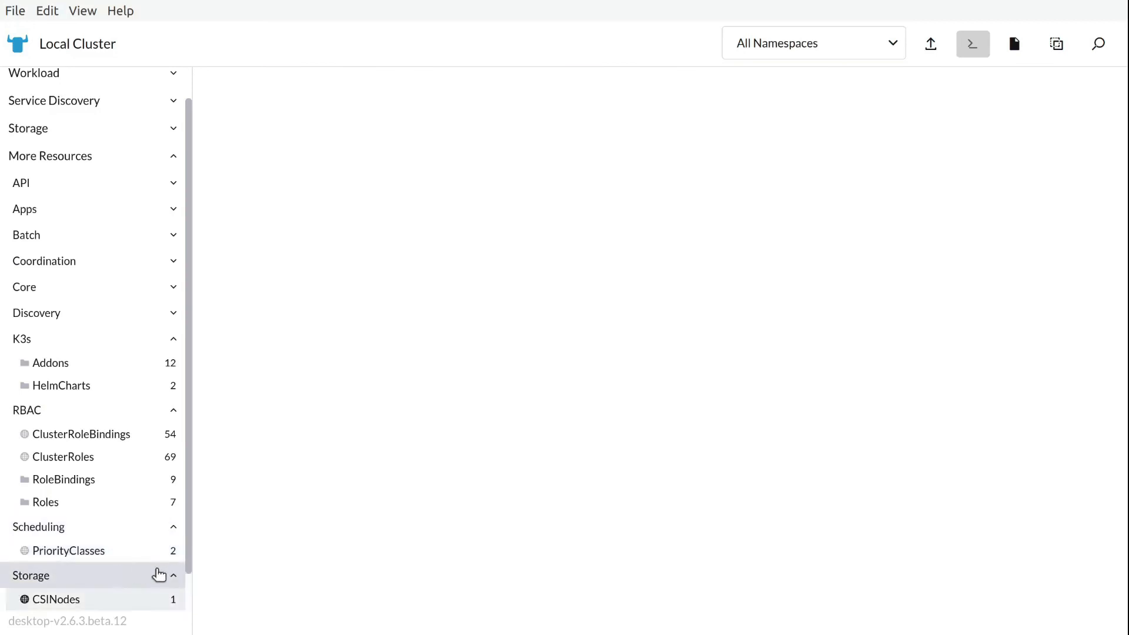
Step: Check the single CSINode and the local-path StorageClass, then expand the Træfik group
left_click(56, 598)
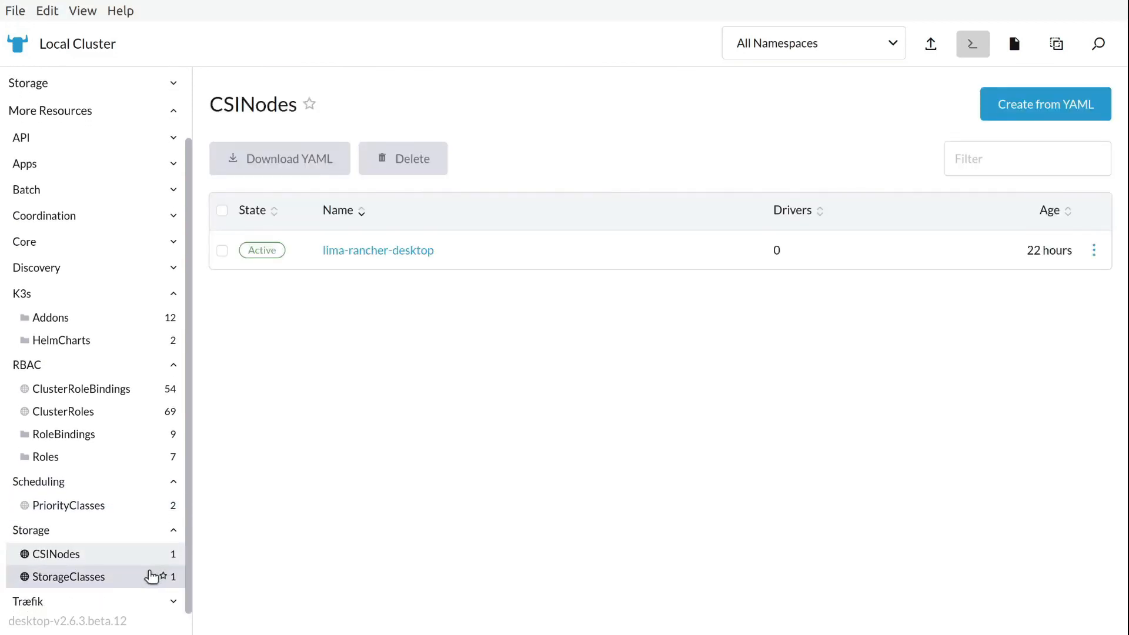
left_click(69, 576)
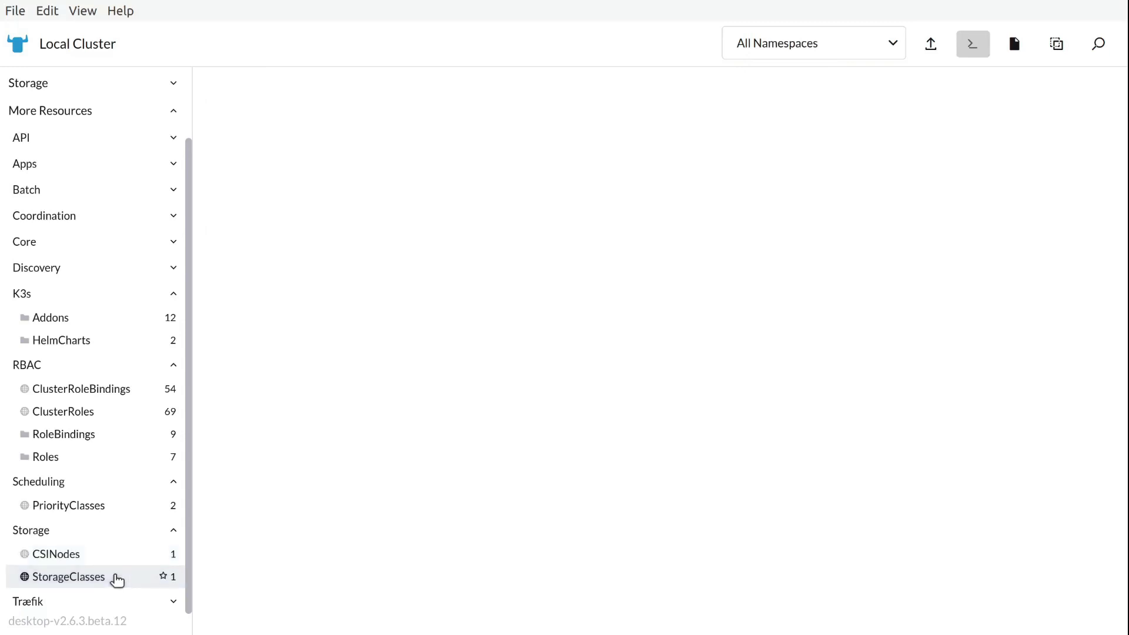
left_click(69, 577)
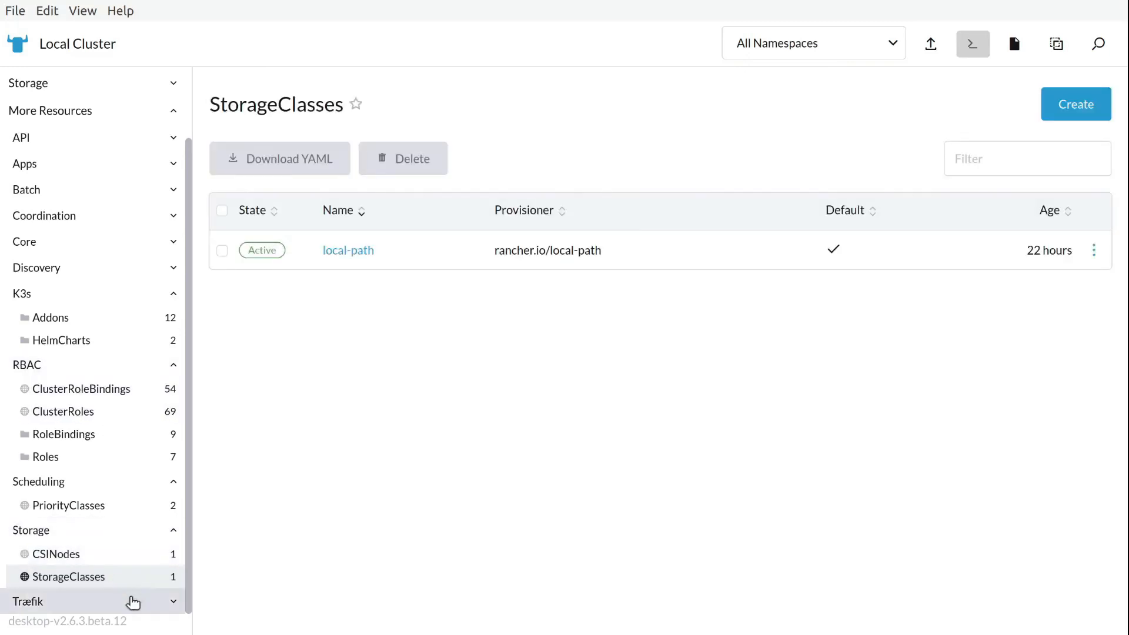
left_click(71, 602)
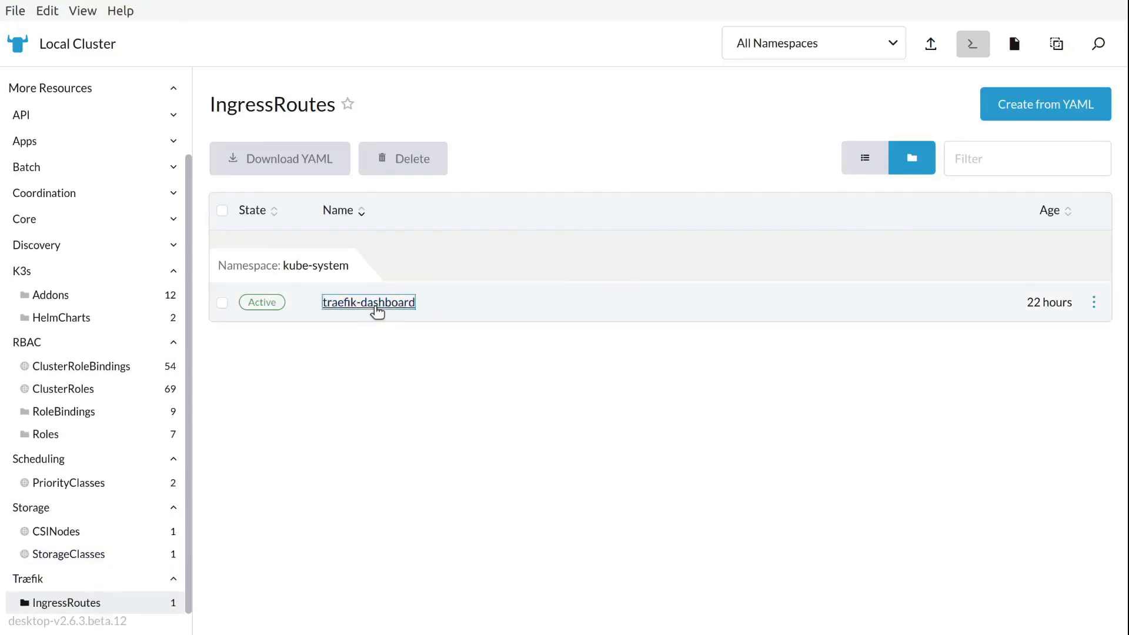
Step: Inspect the traefik-dashboard IngressRoute's YAML, then list the 31 APIServices under API
left_click(368, 302)
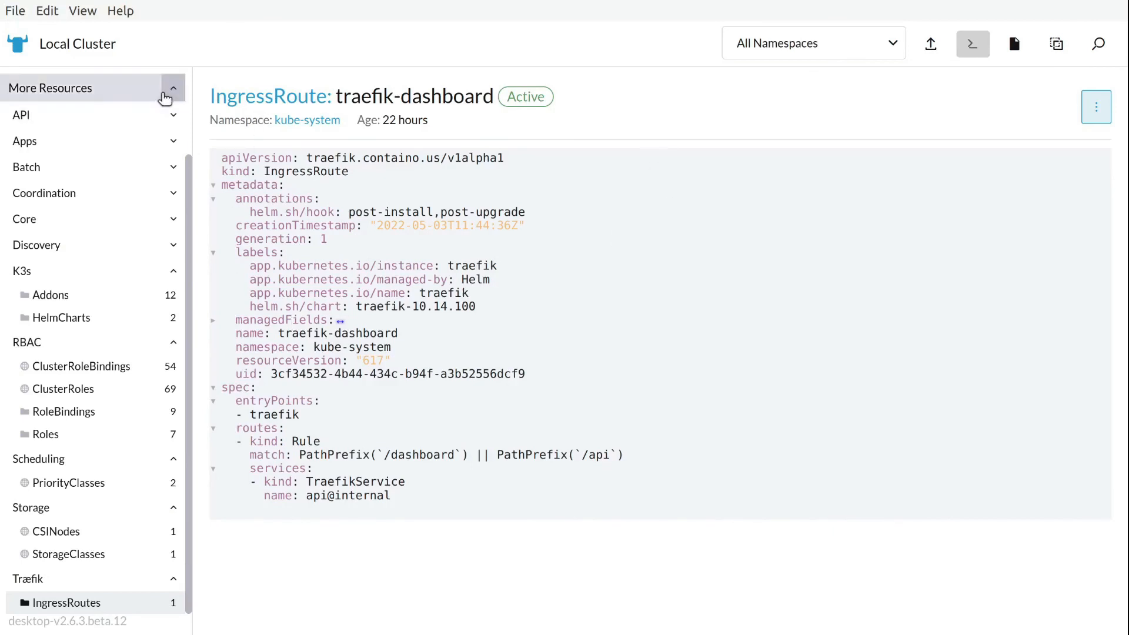
left_click(22, 114)
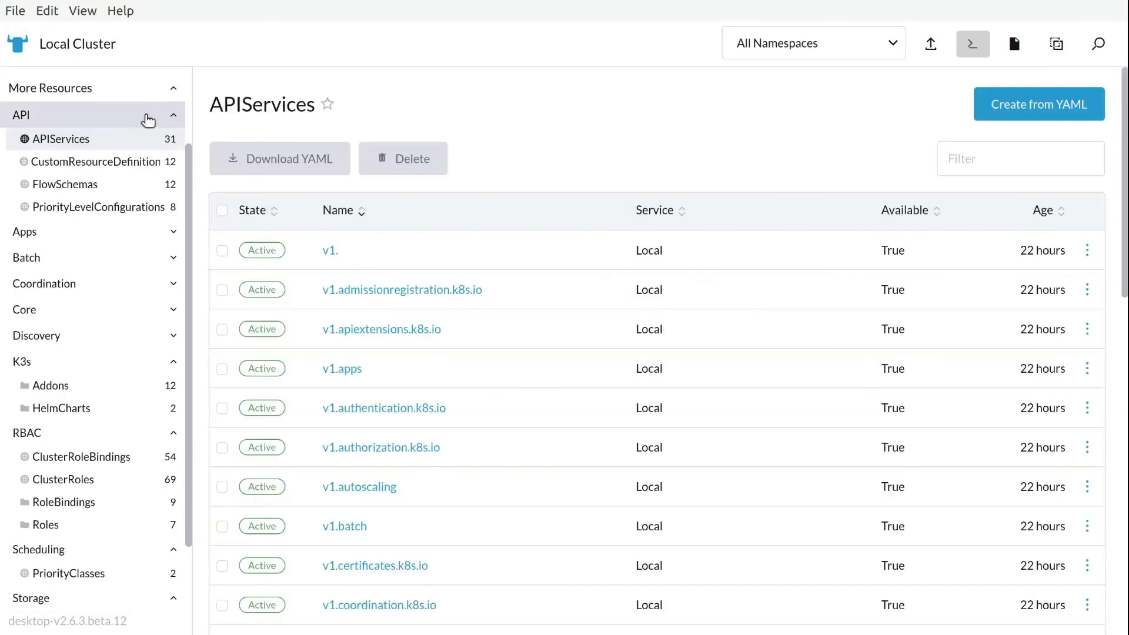